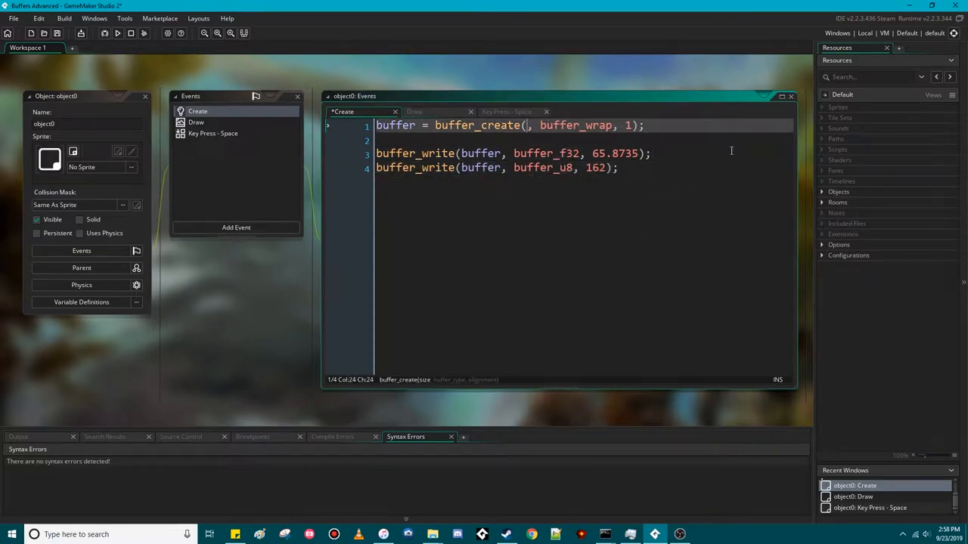
# Step: Size the buffer at 5 in buffer_create, review the Draw event reads, and run the game
pyautogui.write('5')
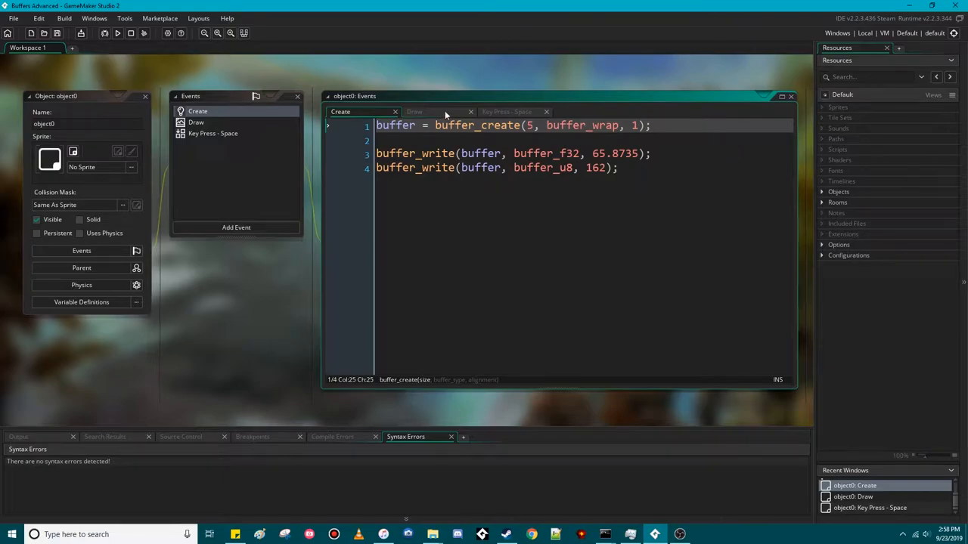
pyautogui.click(414, 111)
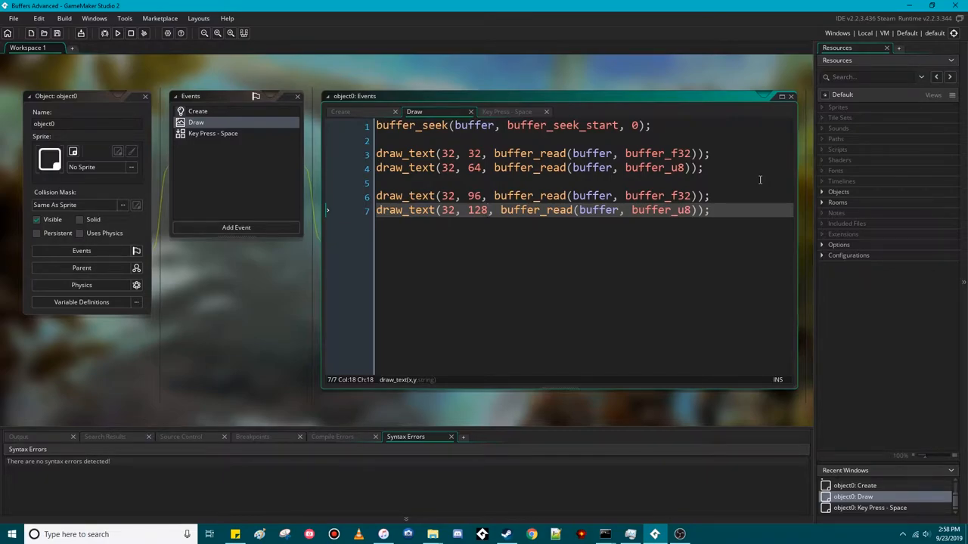
pyautogui.click(118, 33)
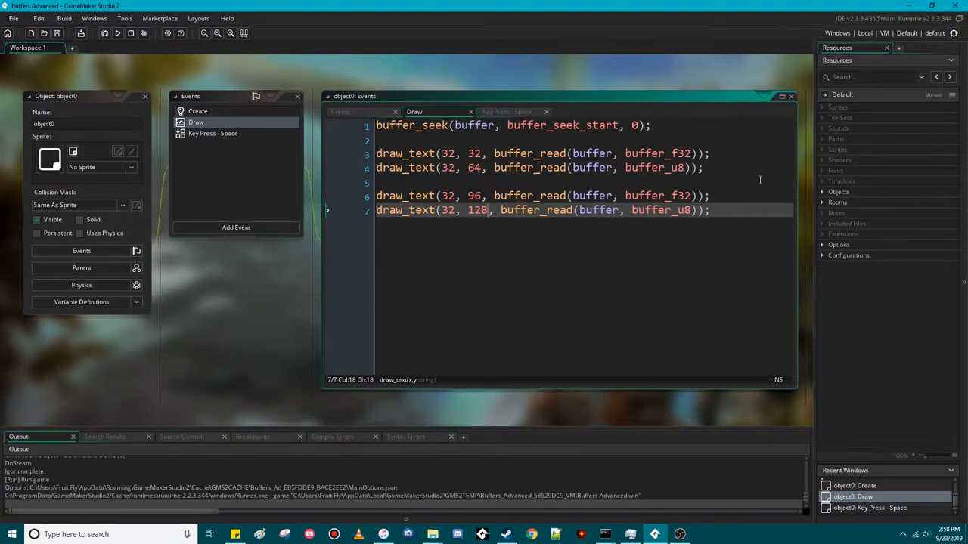
pyautogui.click(119, 33)
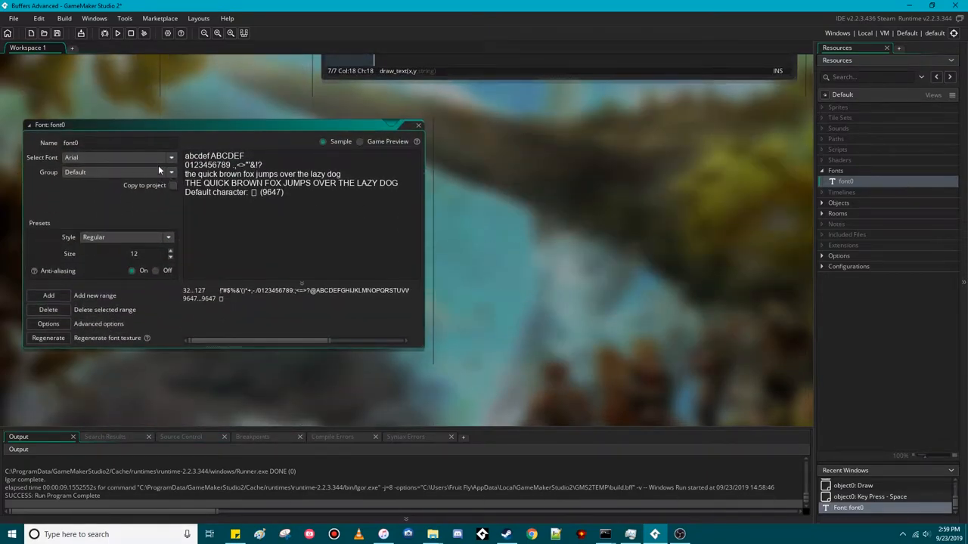
# Step: Set font0 to Calibri, size 32, anti-aliasing on, with a heavier font style
pyautogui.click(171, 157)
pyautogui.write('32')
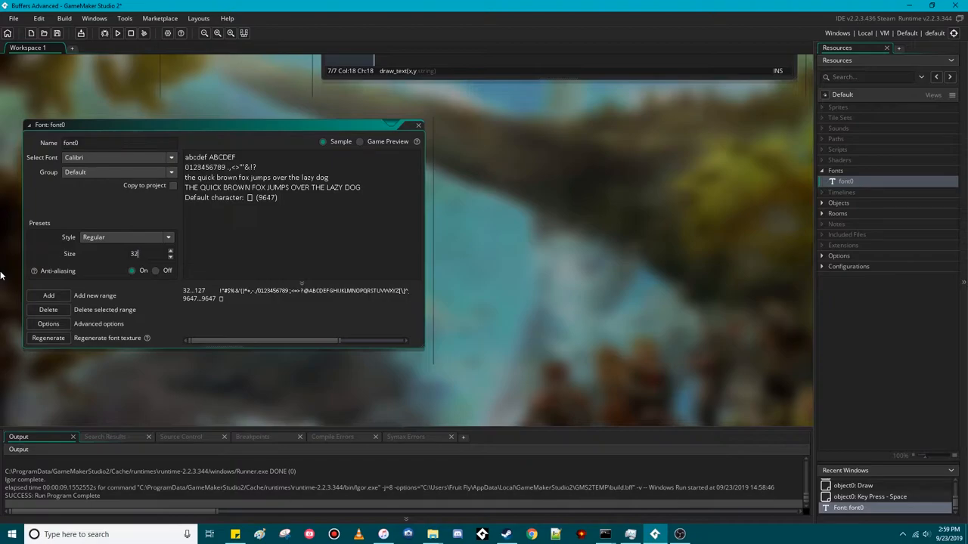
pyautogui.click(131, 271)
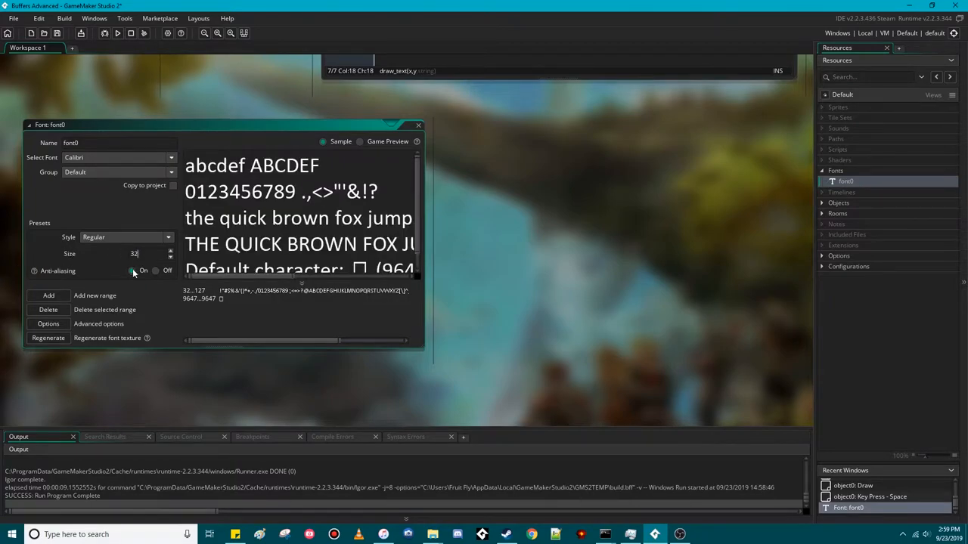
pyautogui.click(168, 237)
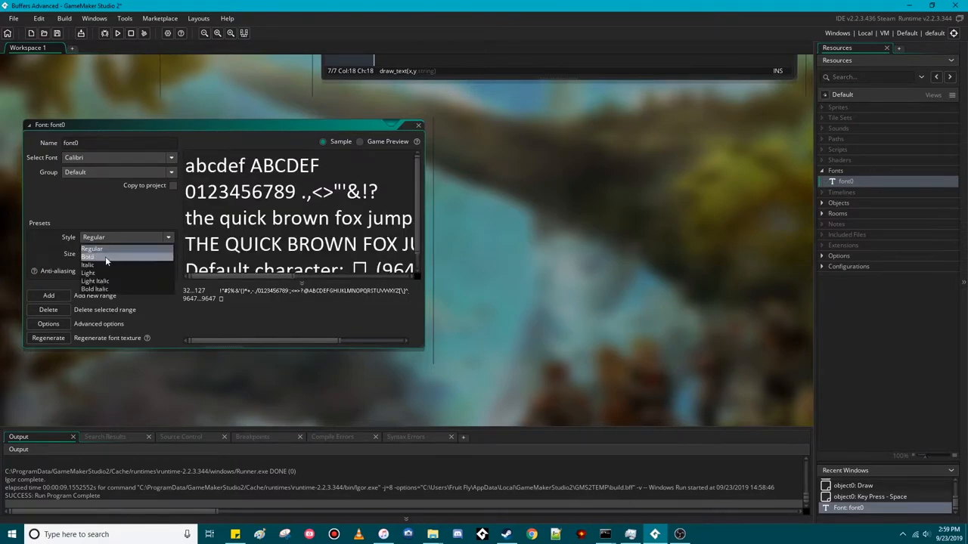
pyautogui.click(87, 257)
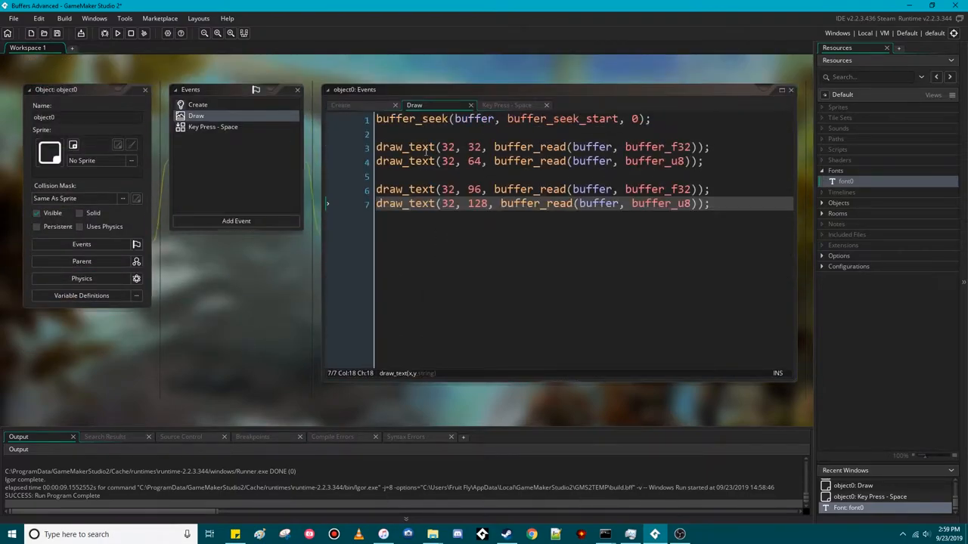
# Step: Add draw_set_font(font0); to Draw, run the game showing 65.87 and 162 twice, then close it
pyautogui.write('draw_set_font(font0);')
pyautogui.write('60')
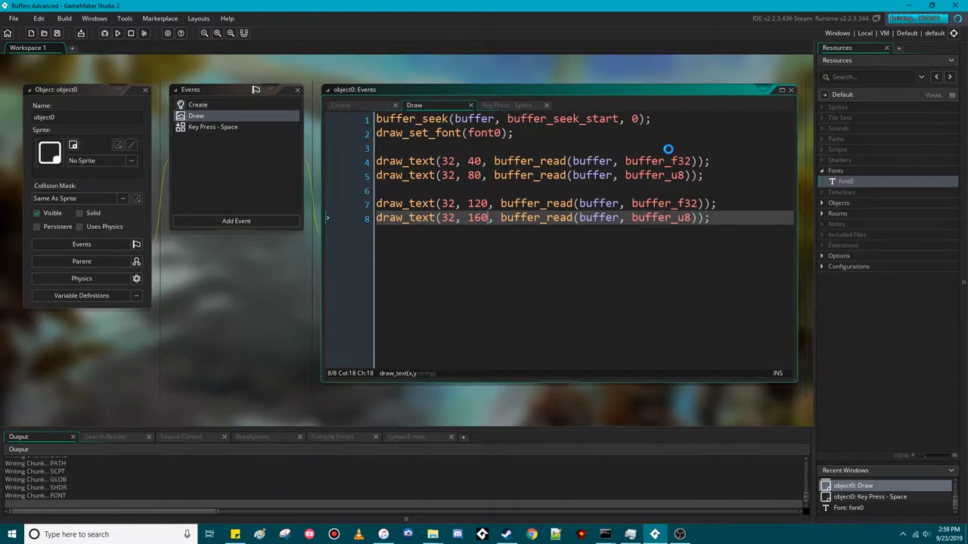
pyautogui.click(118, 33)
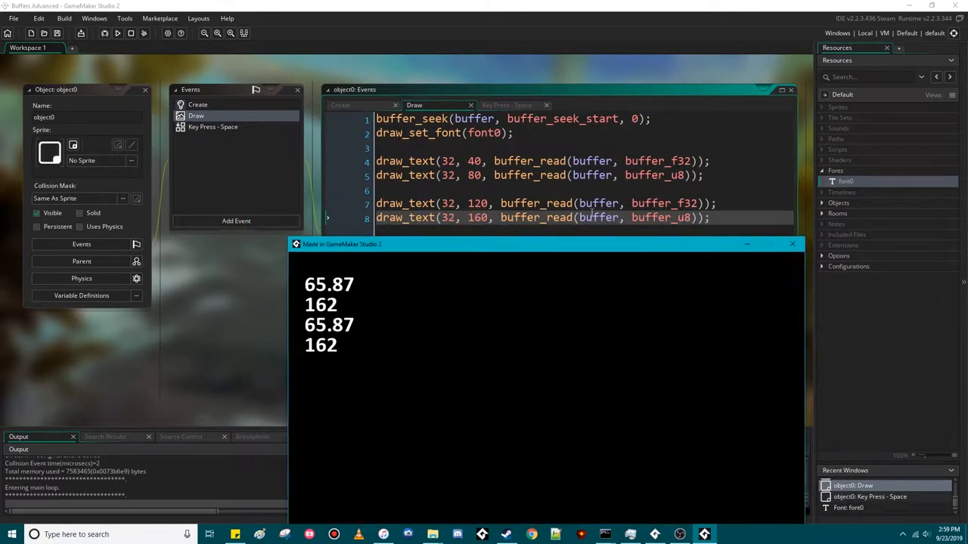
pyautogui.moveTo(343, 333)
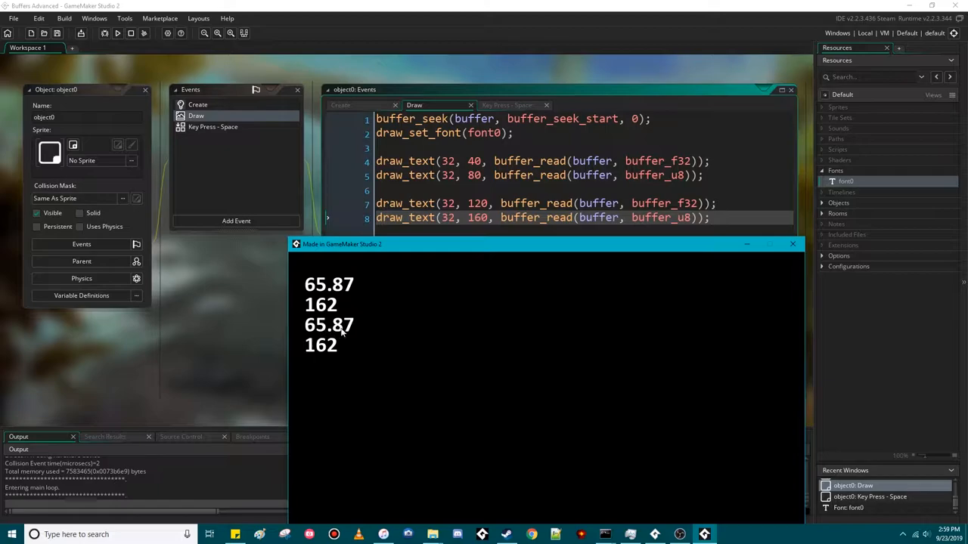
pyautogui.moveTo(350, 342)
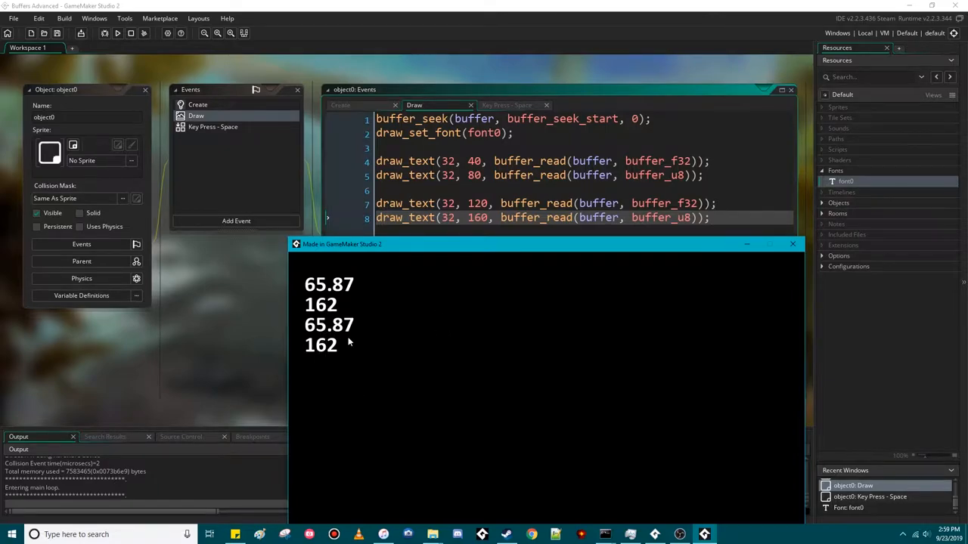
pyautogui.moveTo(334, 307)
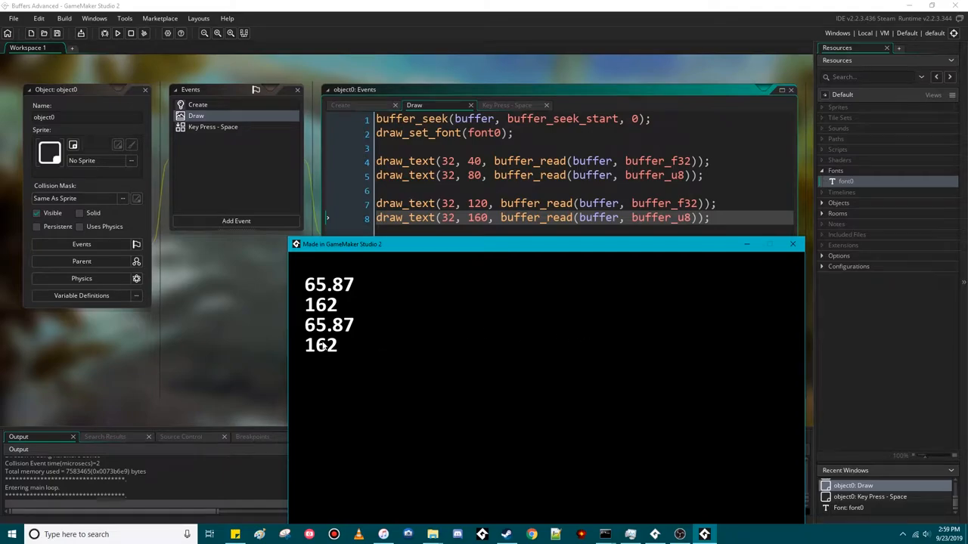
pyautogui.click(792, 243)
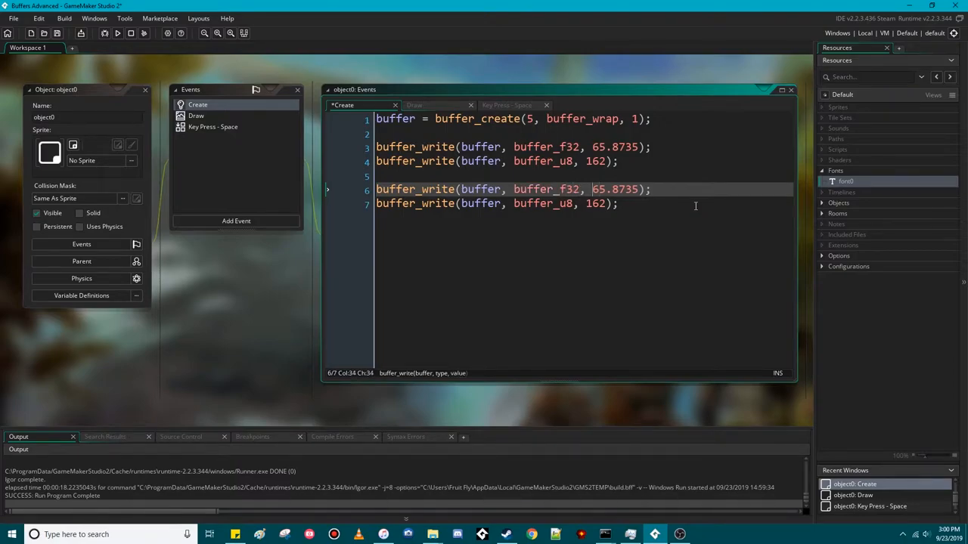
# Step: Change the second Create writes to 500.05 and 250 and save
pyautogui.doubleClick(618, 189)
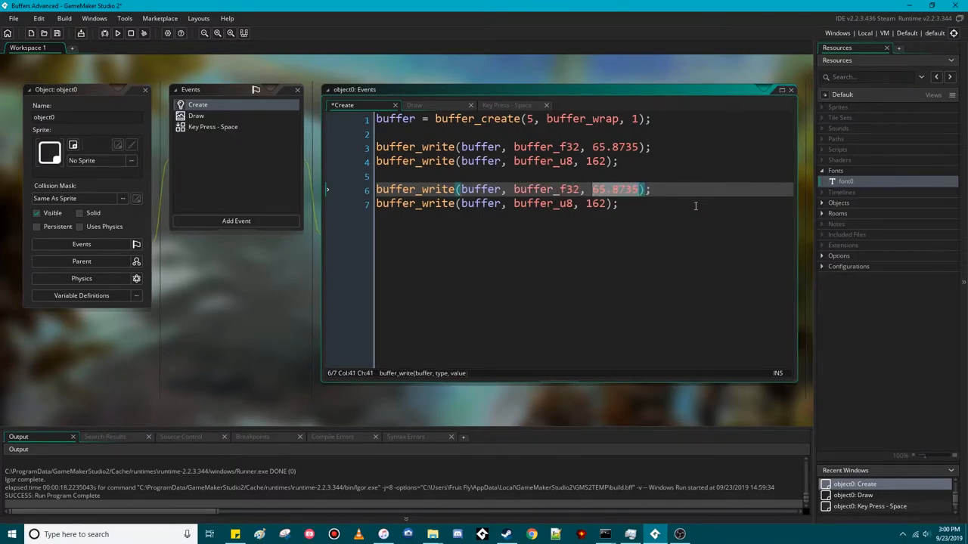
pyautogui.write('500.')
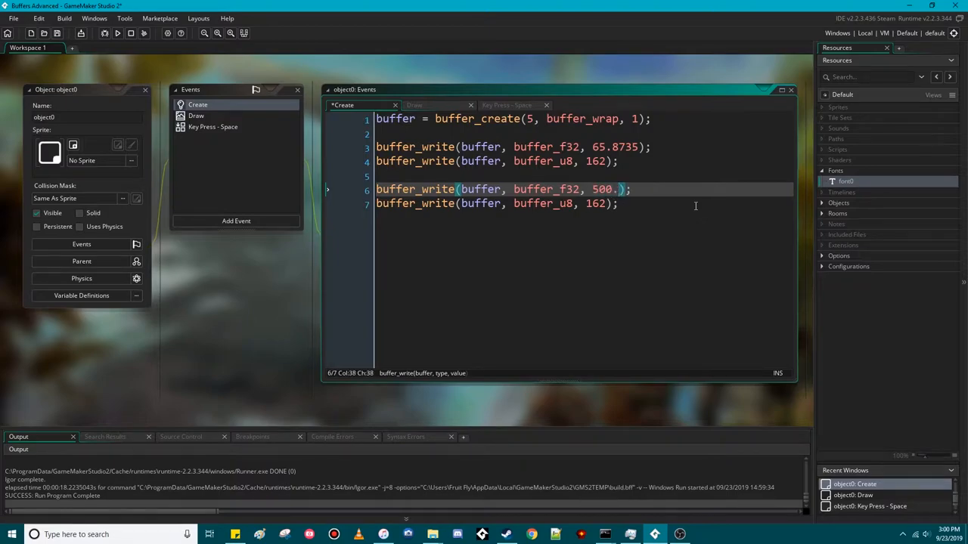
pyautogui.write('05')
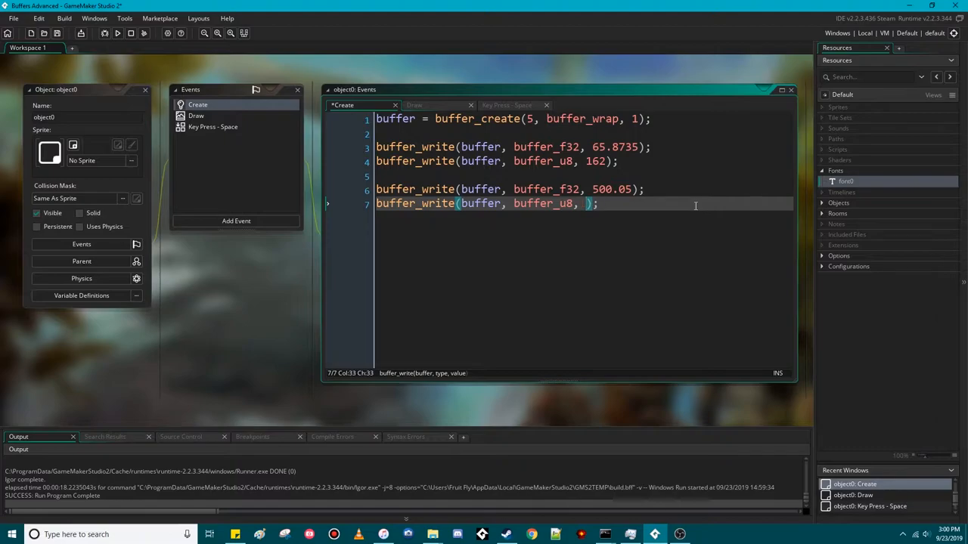
pyautogui.write('250')
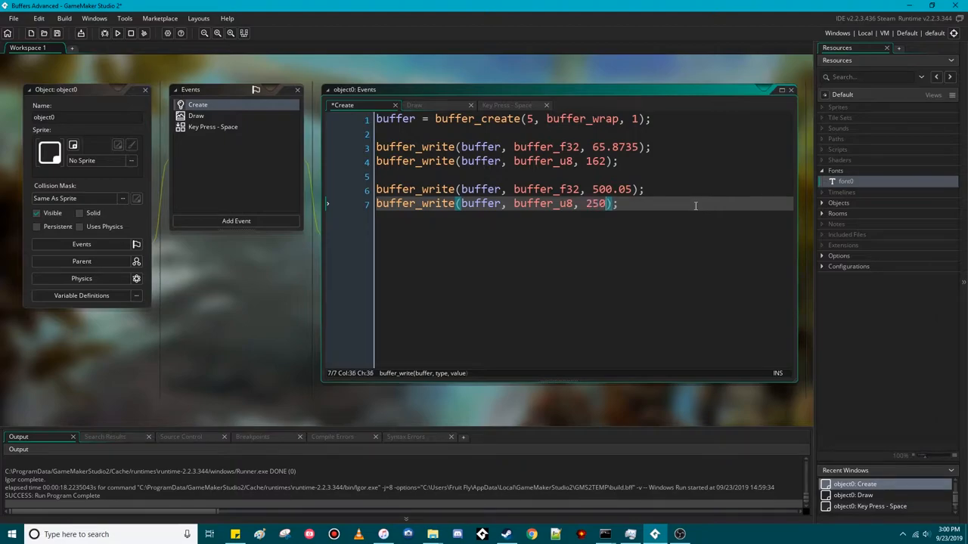
pyautogui.press('ctrl+s')
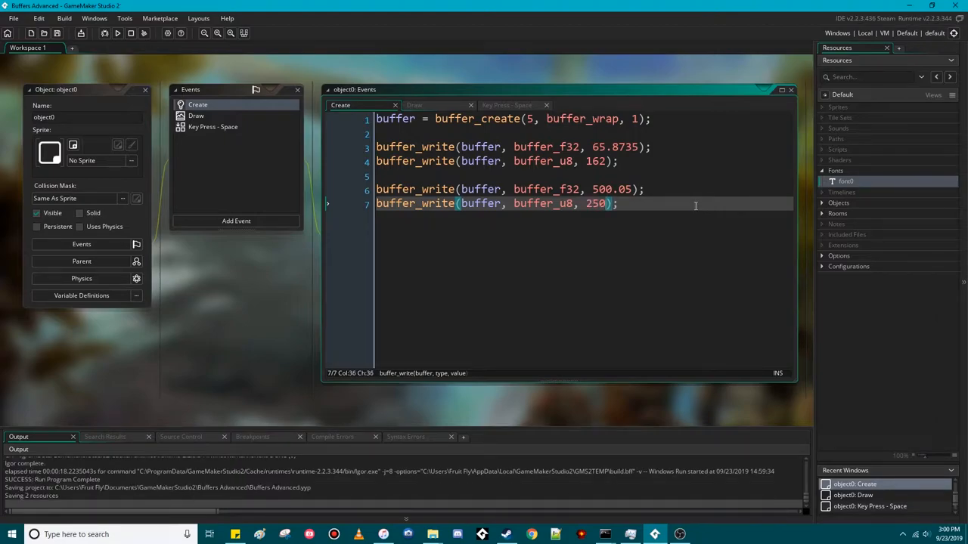
# Step: Run the game to confirm 500.05 and 250 display, then close the window
pyautogui.click(118, 34)
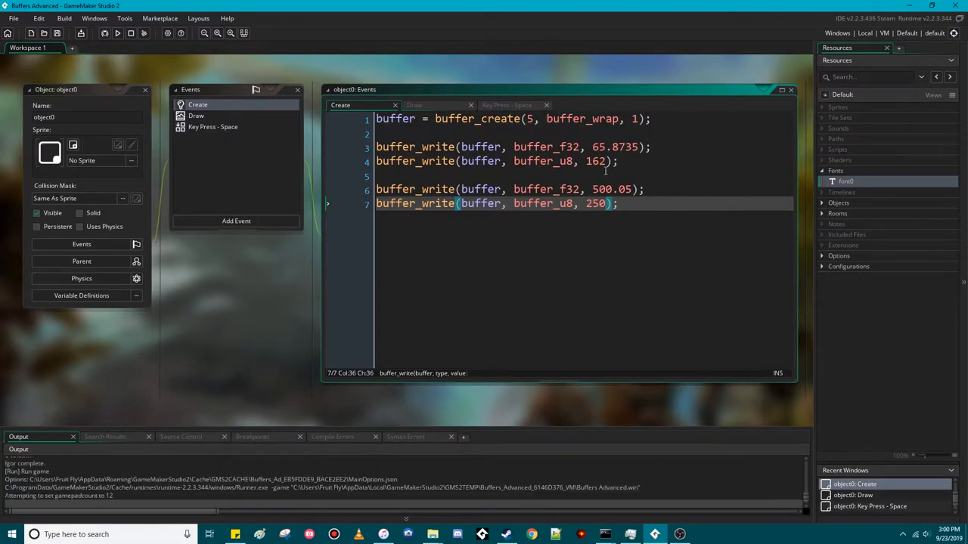
pyautogui.click(119, 37)
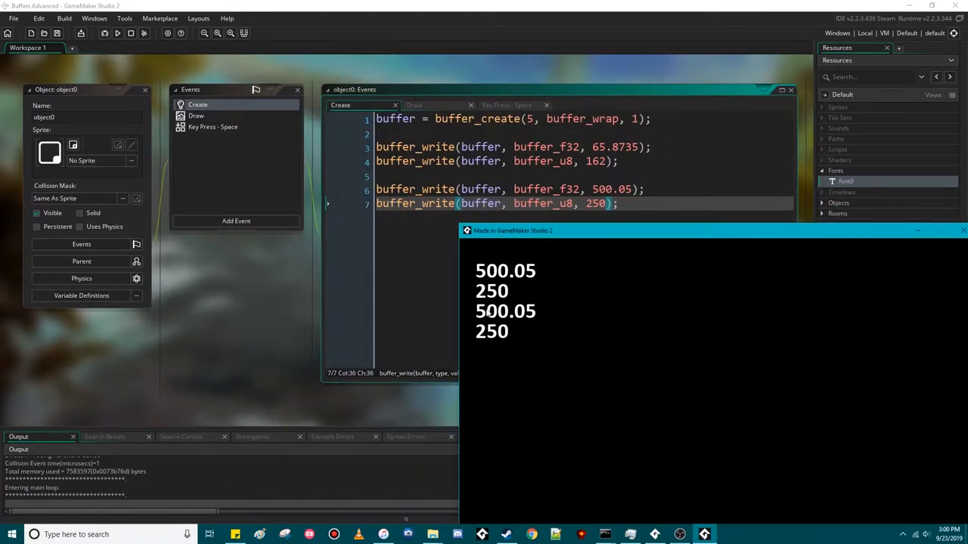
pyautogui.moveTo(514, 277)
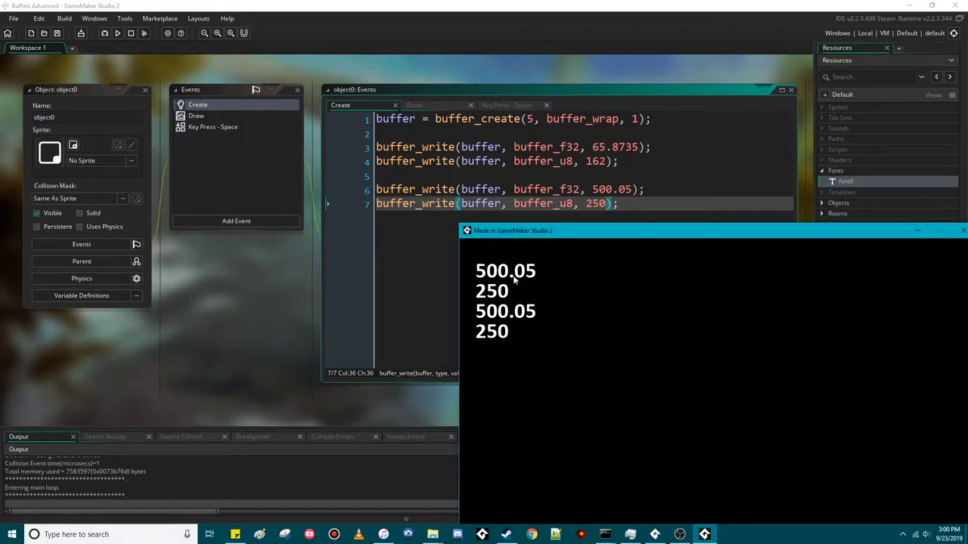
pyautogui.moveTo(527, 323)
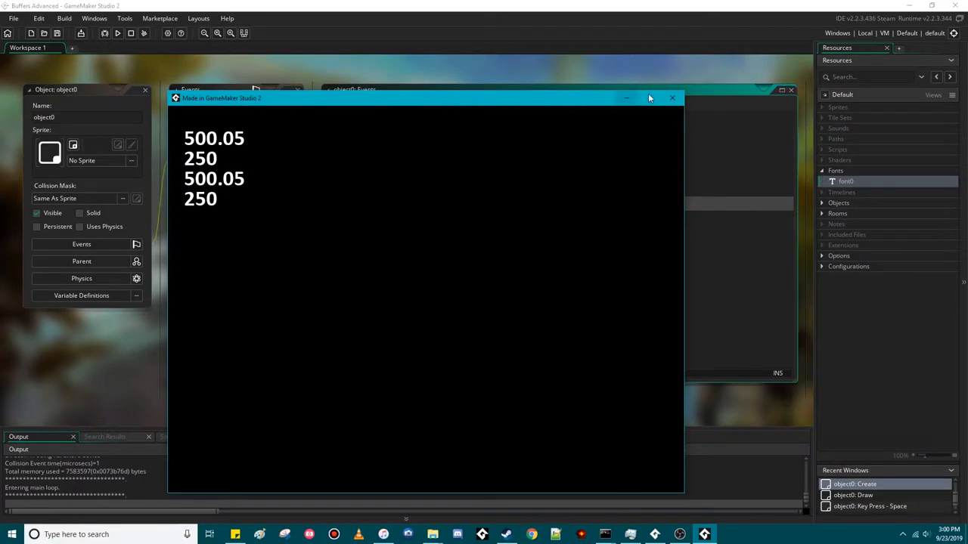
pyautogui.click(672, 97)
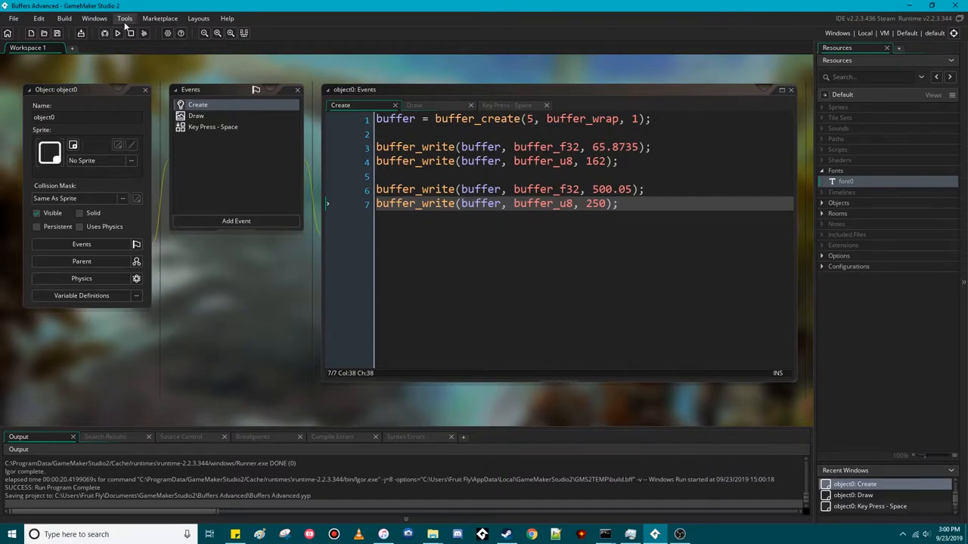
pyautogui.moveTo(118, 35)
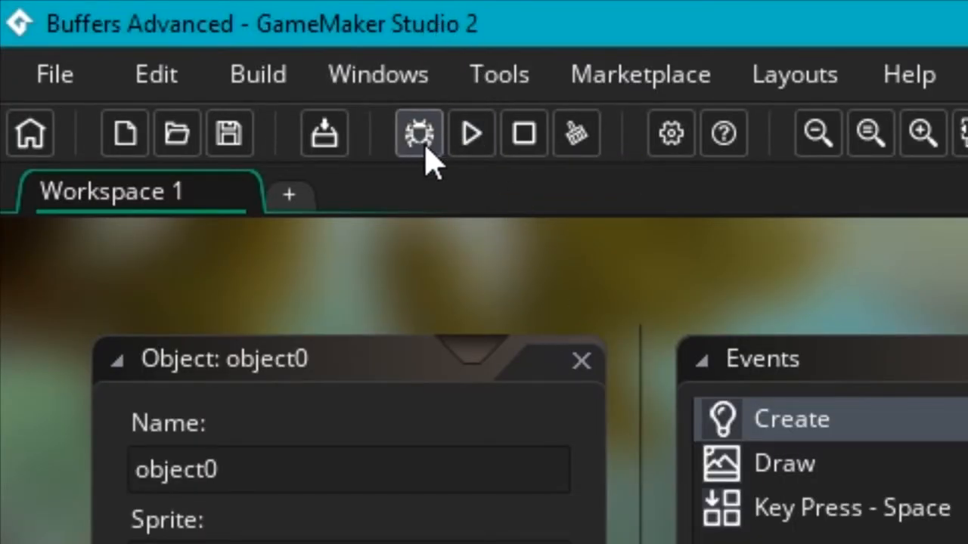
pyautogui.moveTo(420, 133)
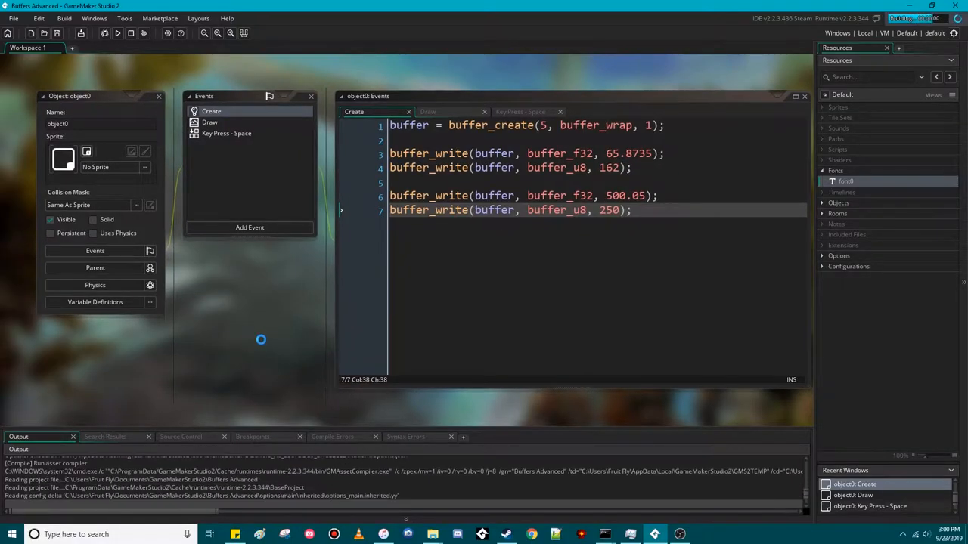
pyautogui.click(119, 36)
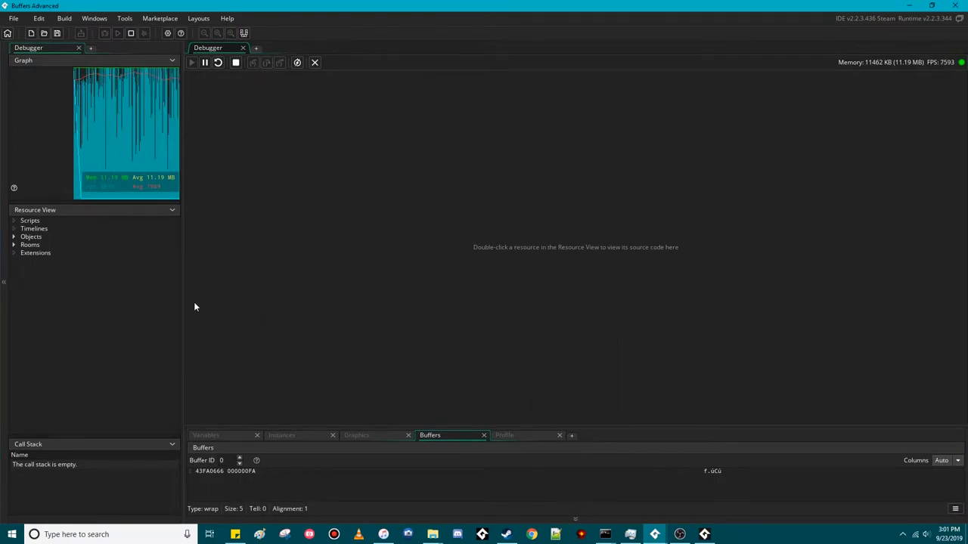
pyautogui.moveTo(291, 376)
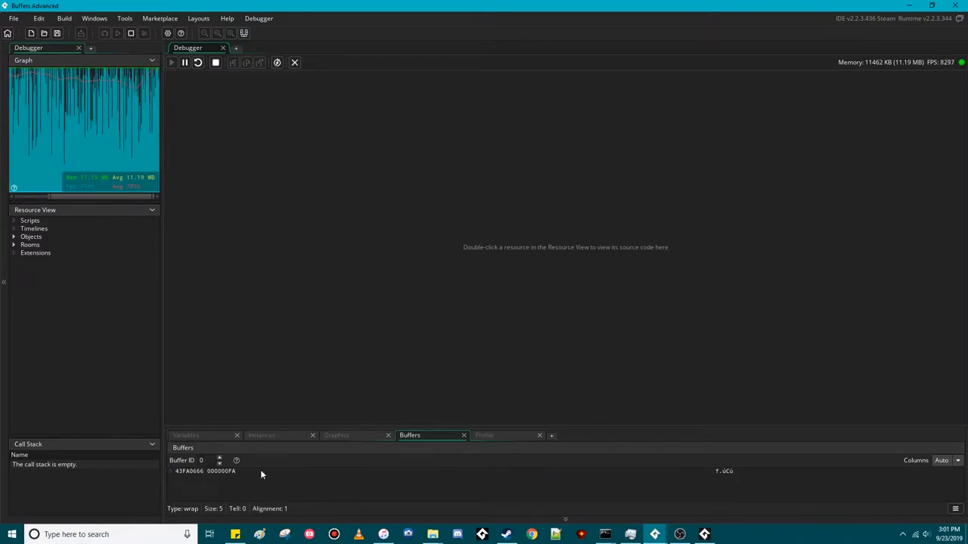
pyautogui.moveTo(289, 459)
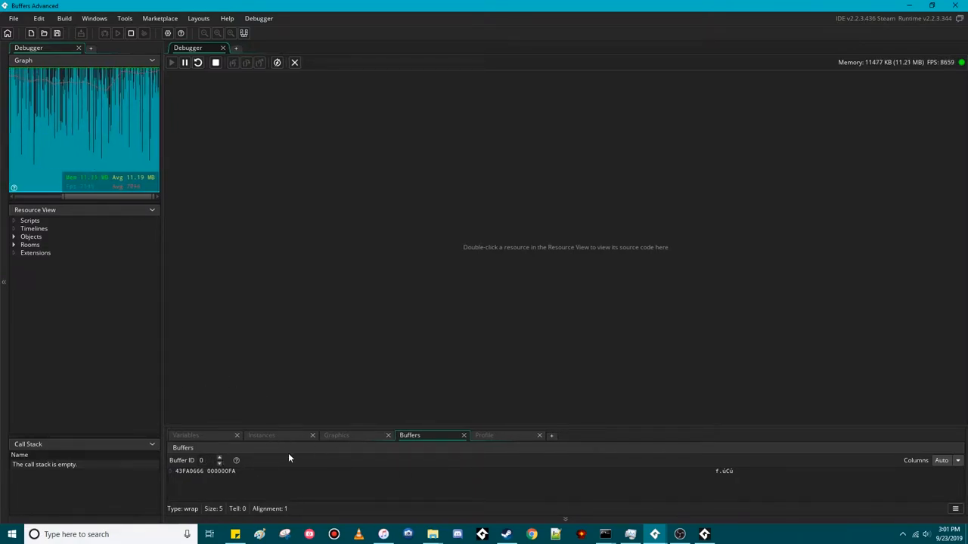
pyautogui.click(219, 458)
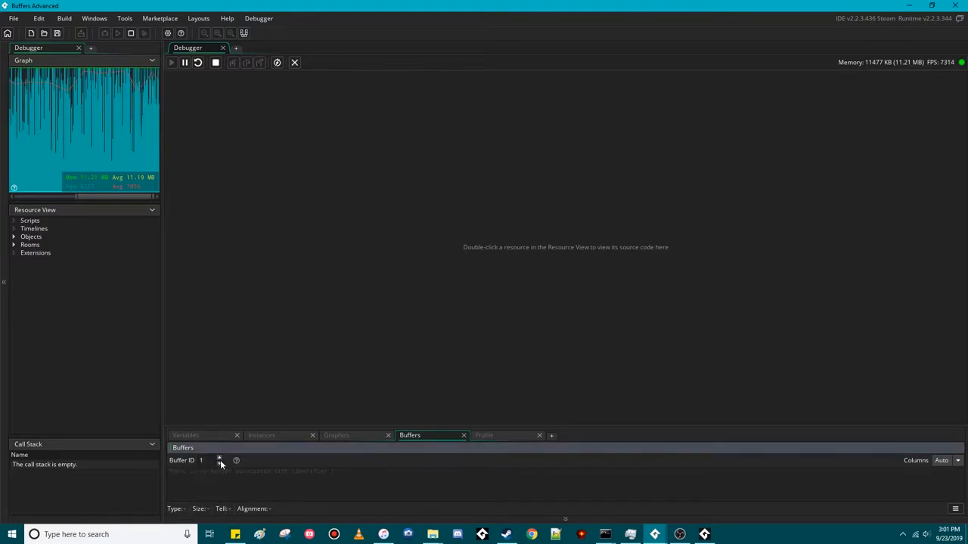
pyautogui.click(220, 460)
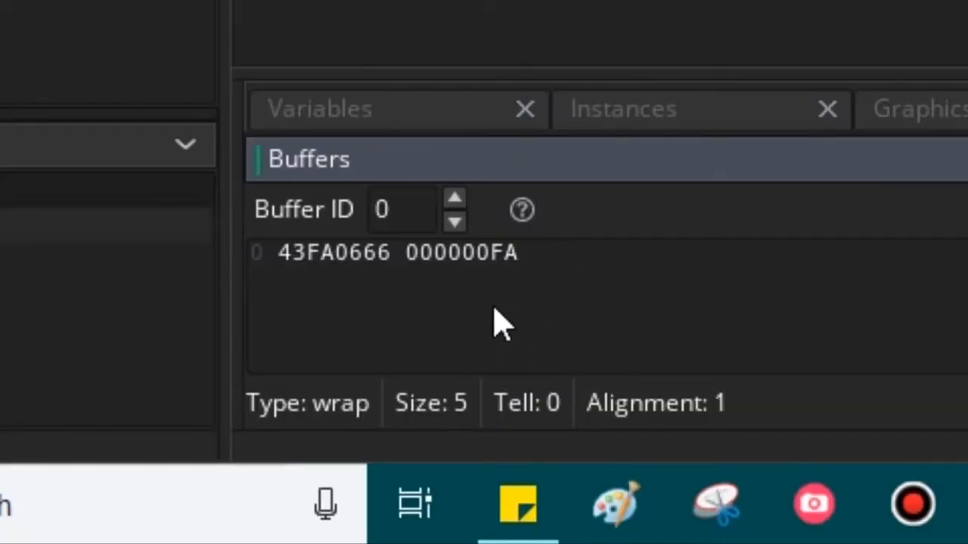
pyautogui.moveTo(295, 291)
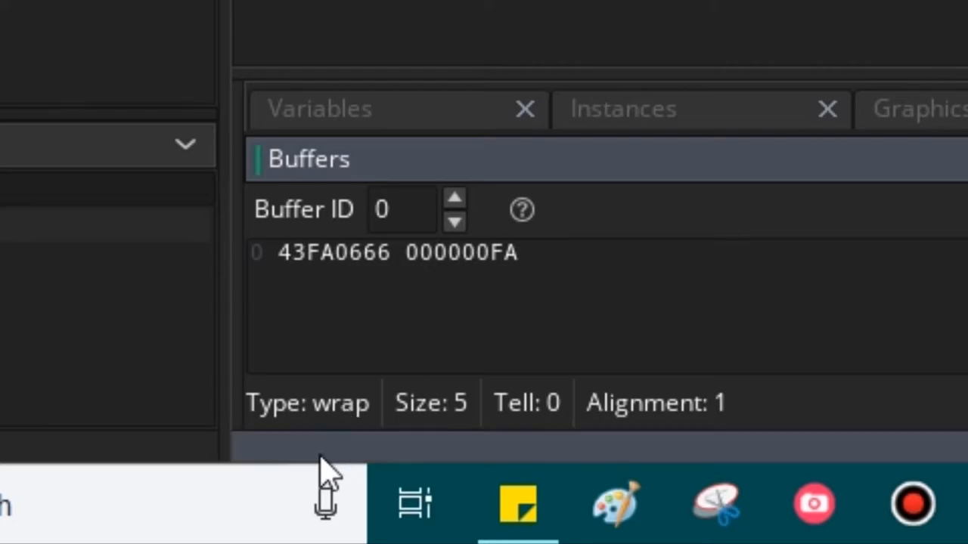
pyautogui.moveTo(325, 430)
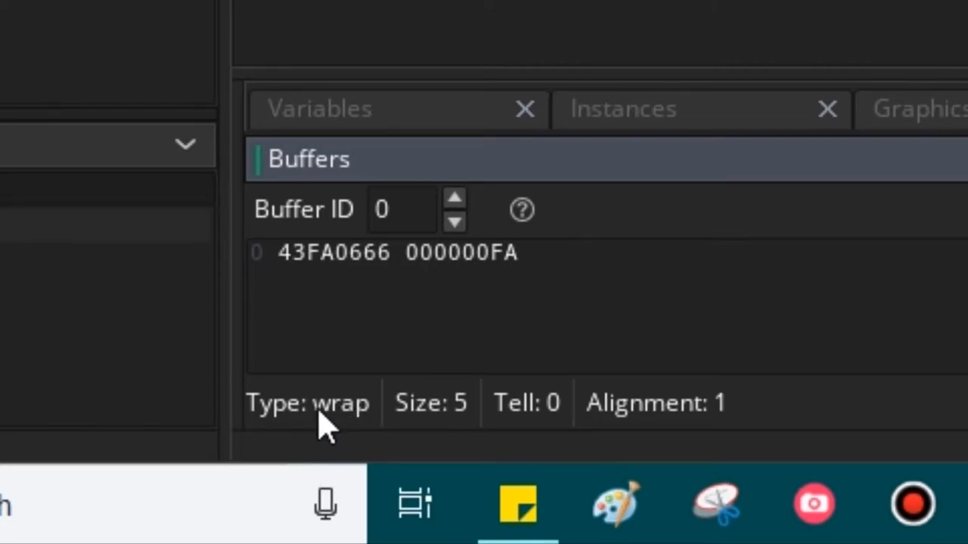
pyautogui.moveTo(554, 435)
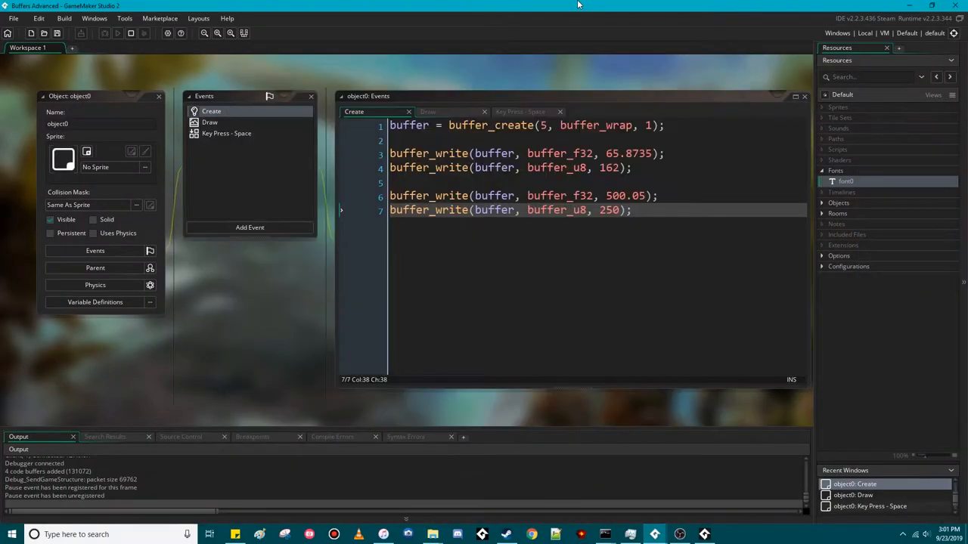
# Step: Open the Draw event and add a buffer_tell(buffer); line at the end
pyautogui.click(209, 122)
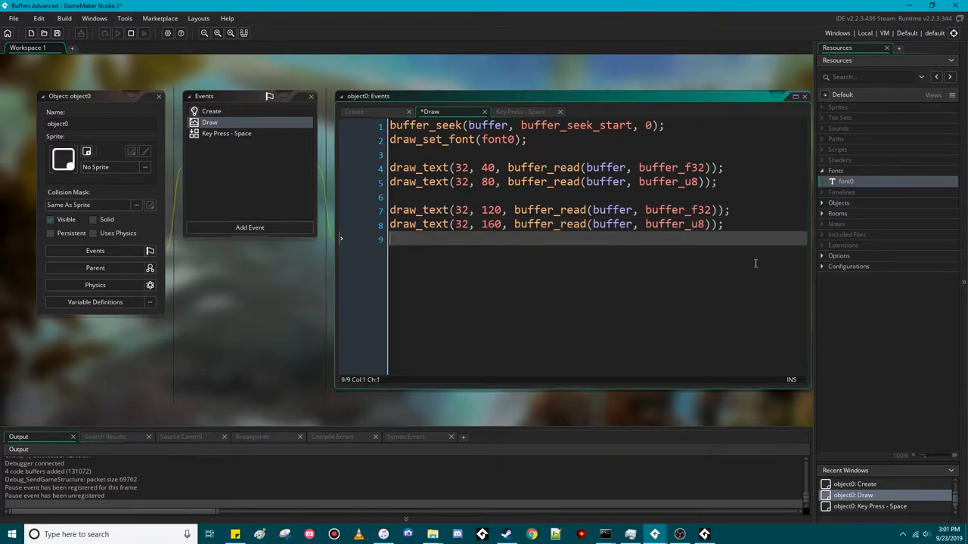
pyautogui.write('buffer_tell(')
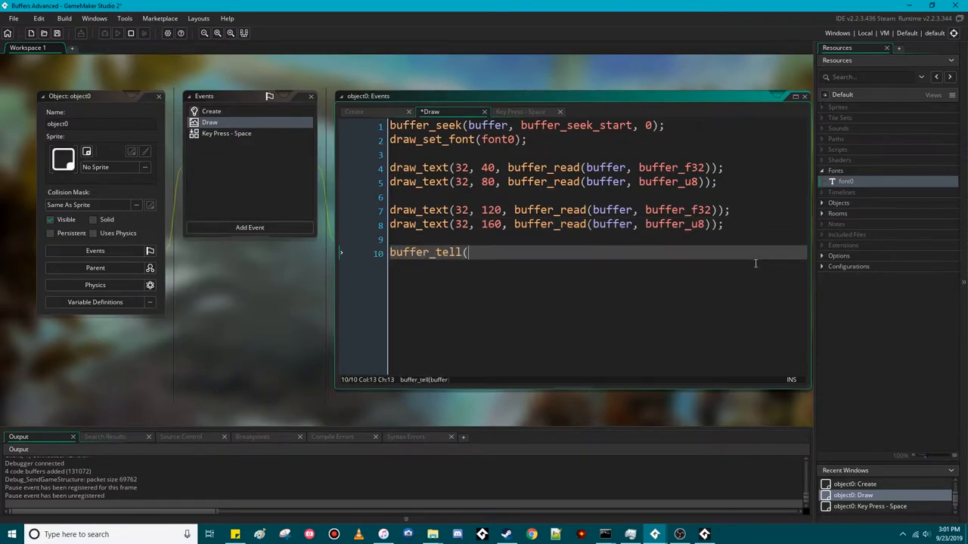
pyautogui.write('buffer);')
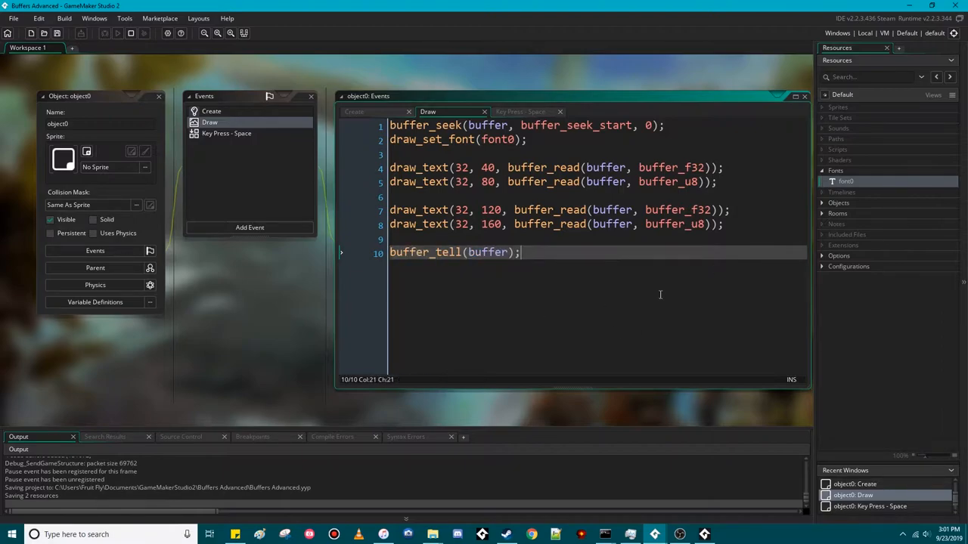
pyautogui.moveTo(511, 270)
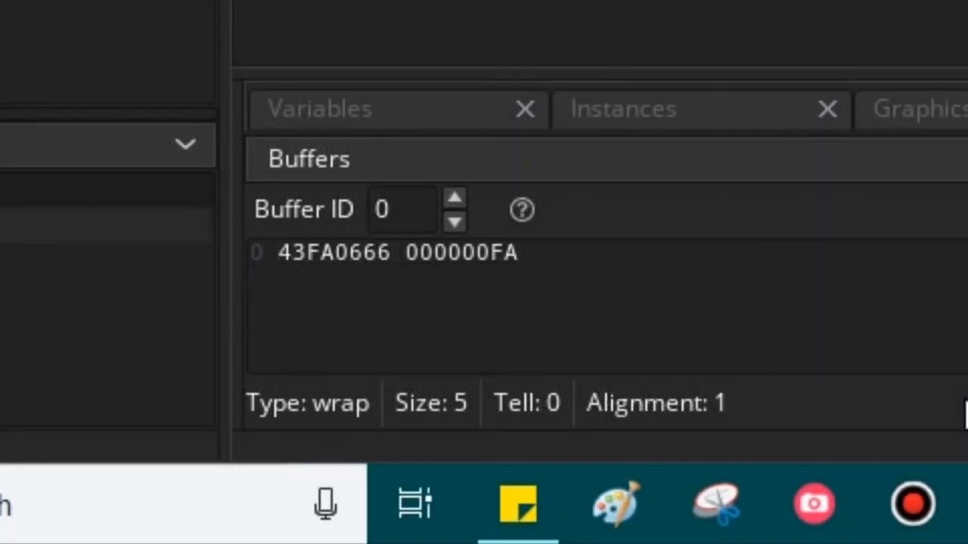
pyautogui.moveTo(348, 291)
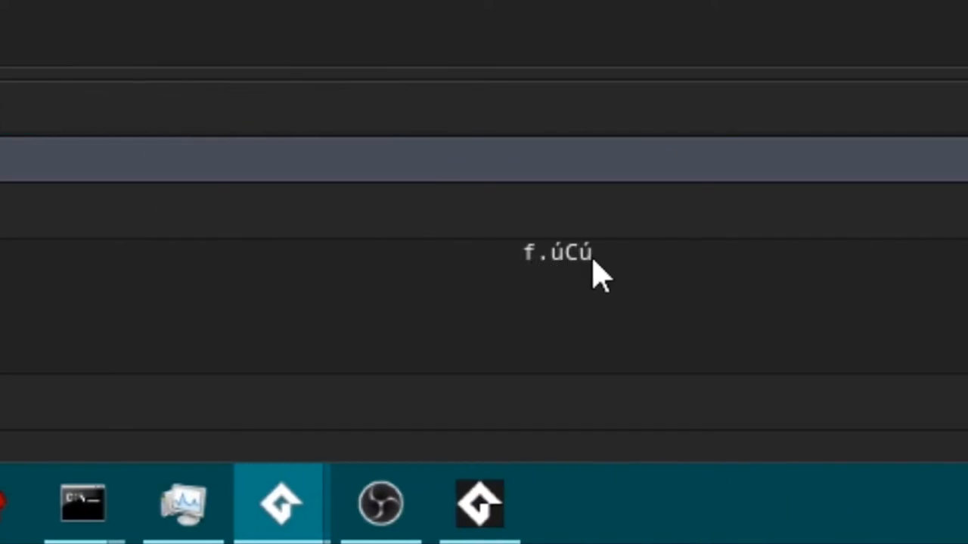
pyautogui.moveTo(498, 429)
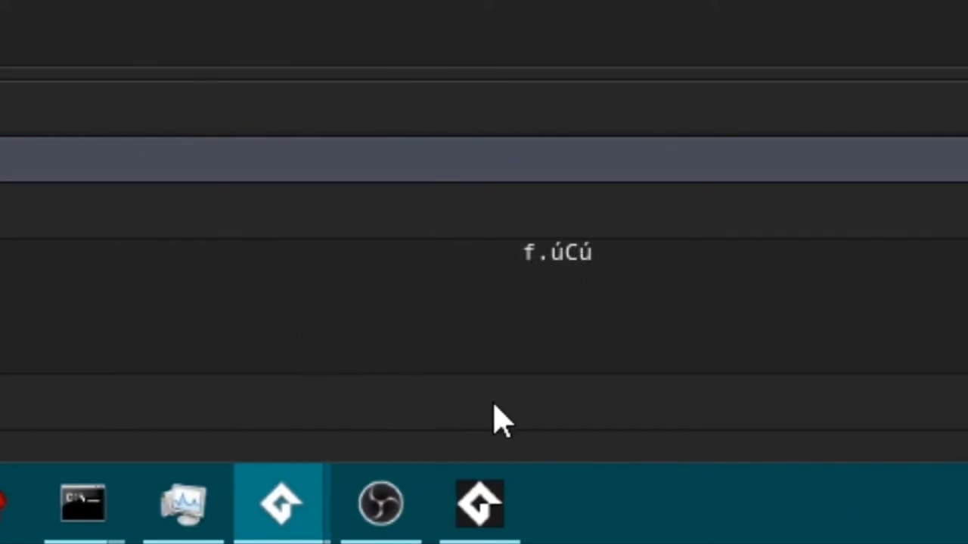
pyautogui.moveTo(533, 287)
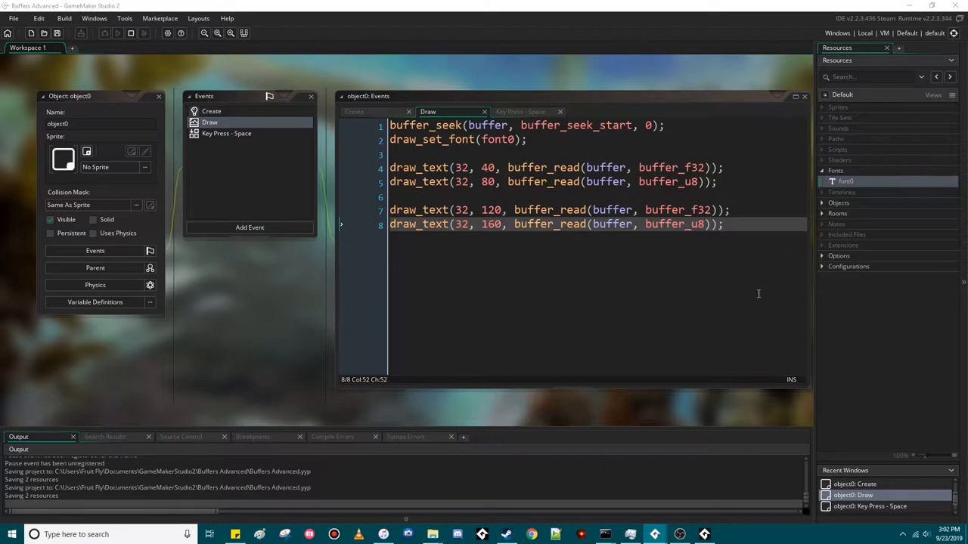
# Step: Delete Draw's second float/byte lines, change Create to one buffer_string write of "Pie", and save
pyautogui.write('buf')
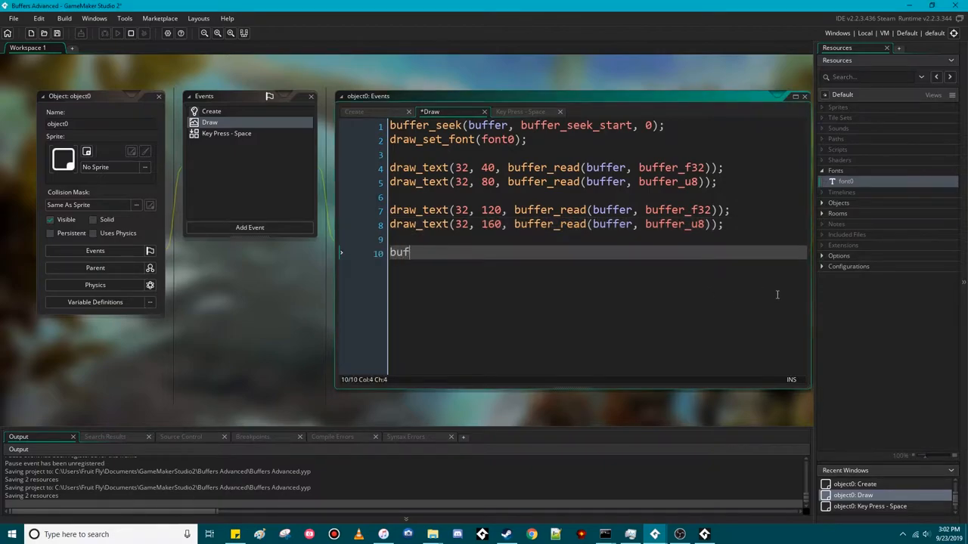
pyautogui.write('fer_stri')
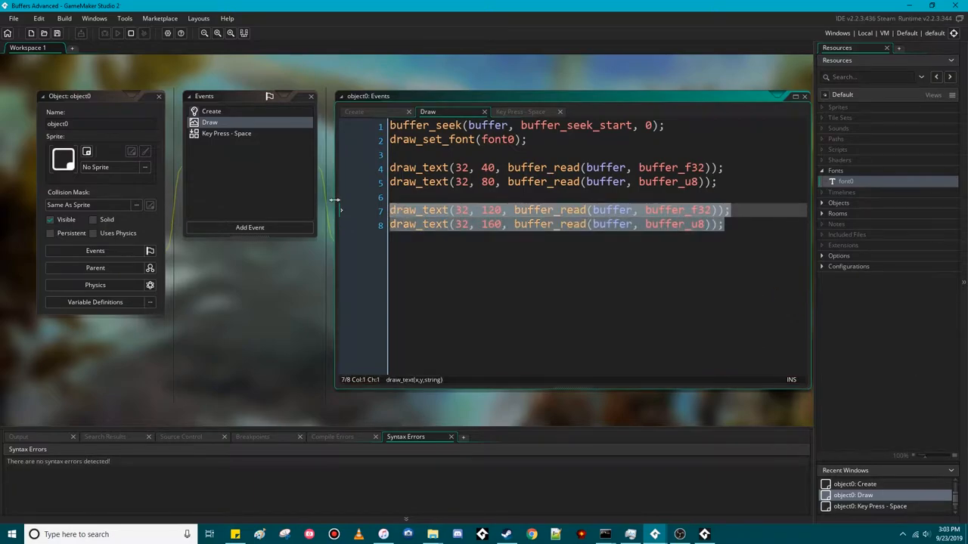
pyautogui.press('Delete')
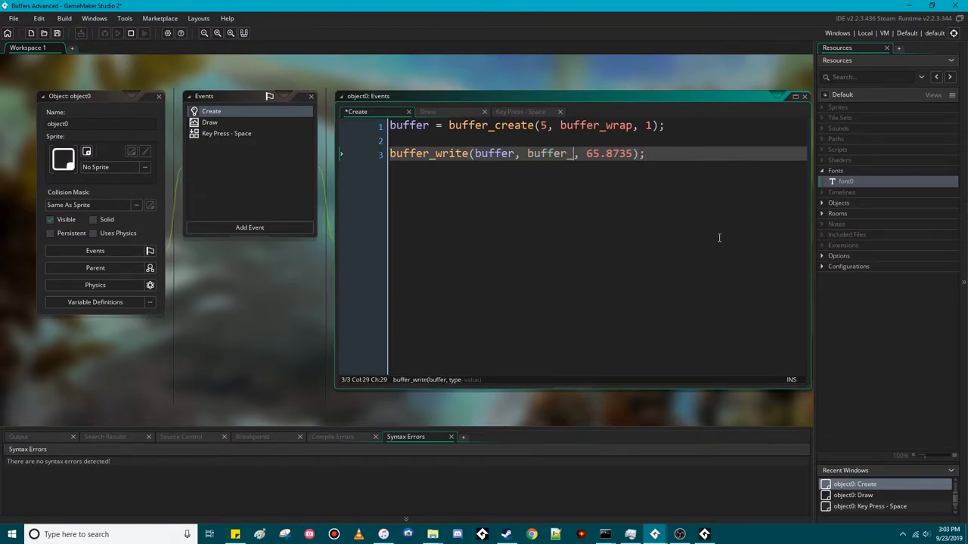
pyautogui.write('string')
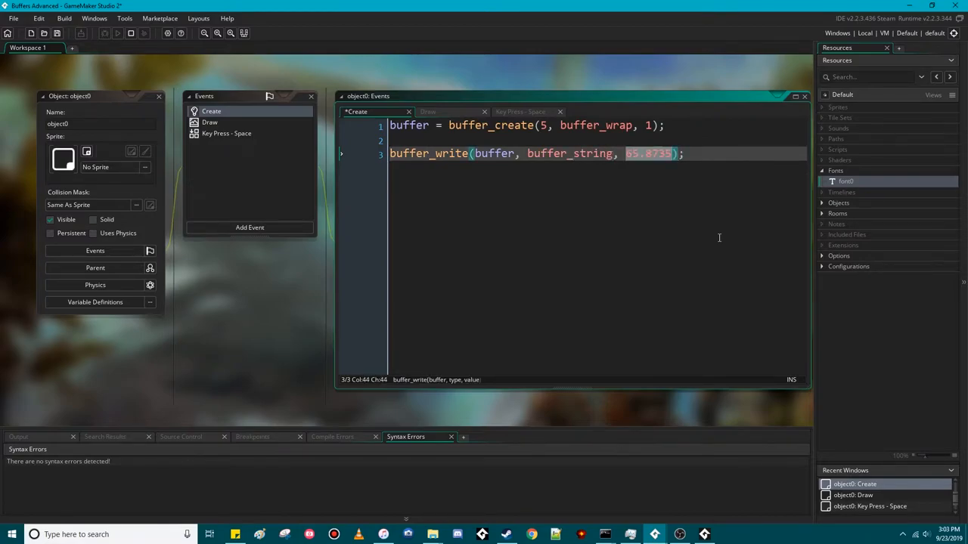
pyautogui.write('""')
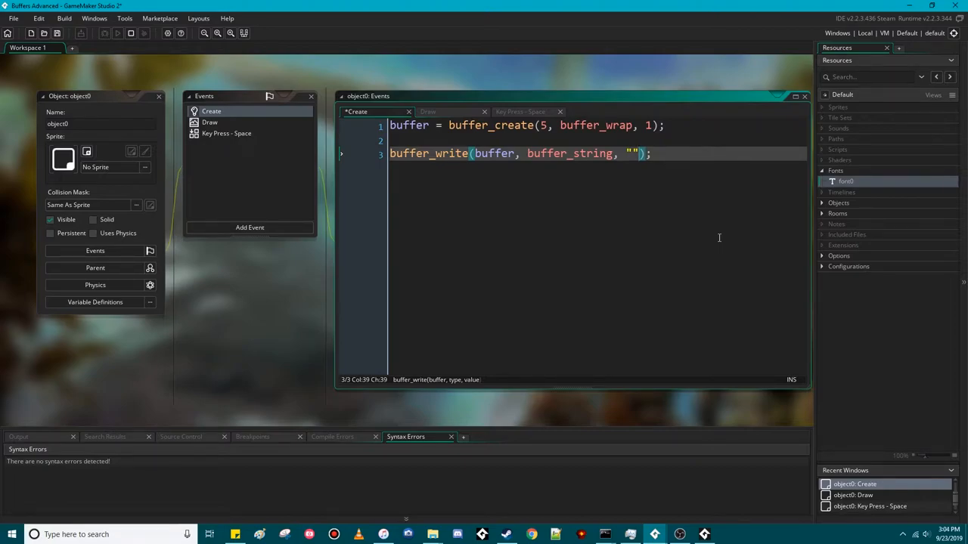
pyautogui.write('Pie')
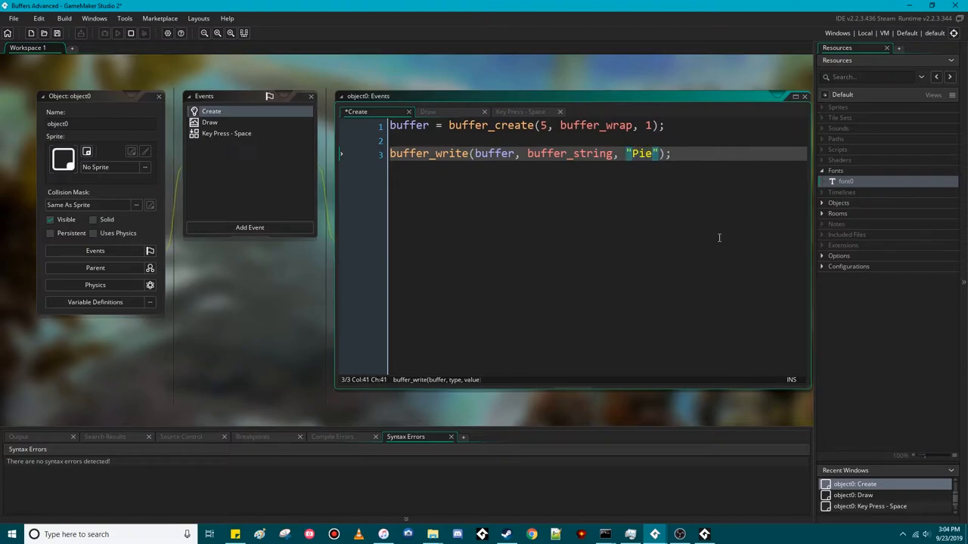
pyautogui.press('Ctrl+S')
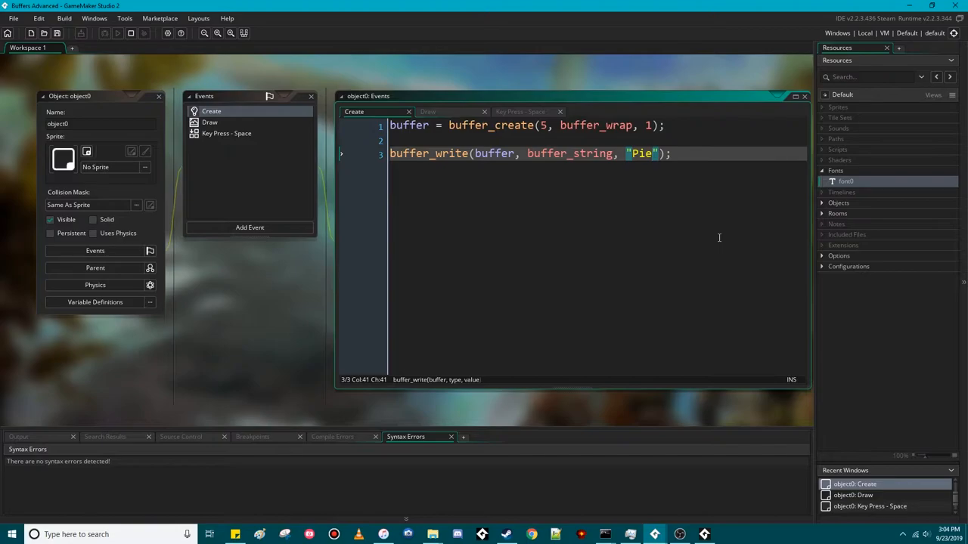
# Step: Run the game to display "Pie" and view the buffer bytes "Pie.." in the debugger
pyautogui.click(117, 33)
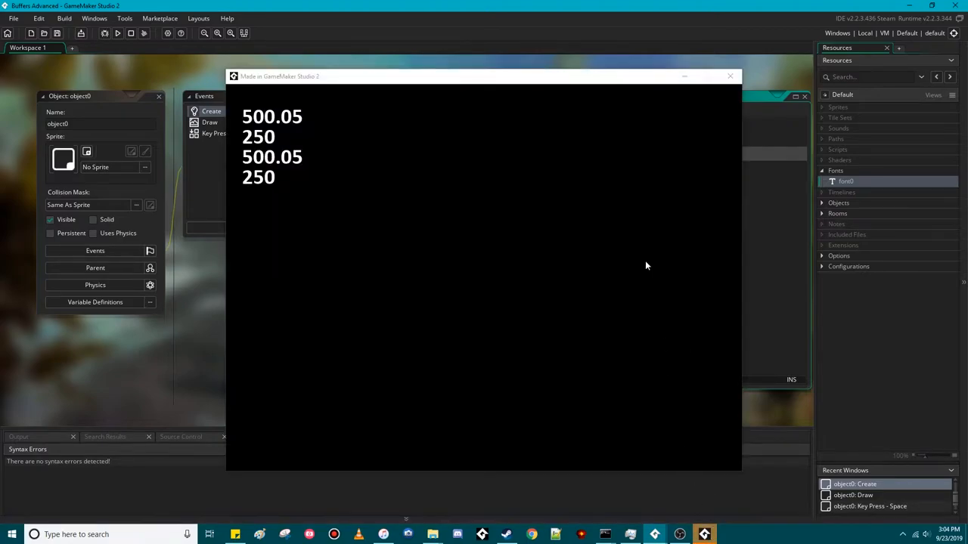
pyautogui.click(730, 75)
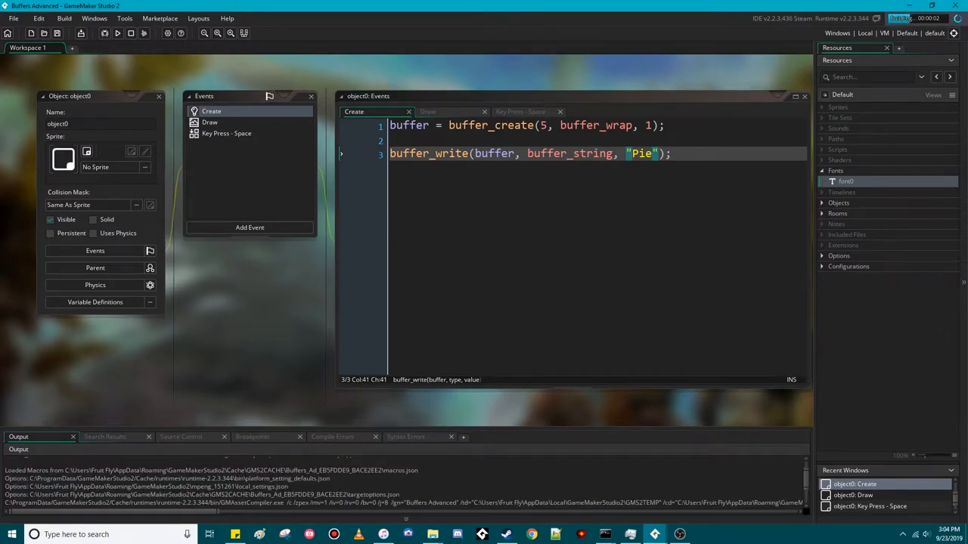
pyautogui.click(118, 33)
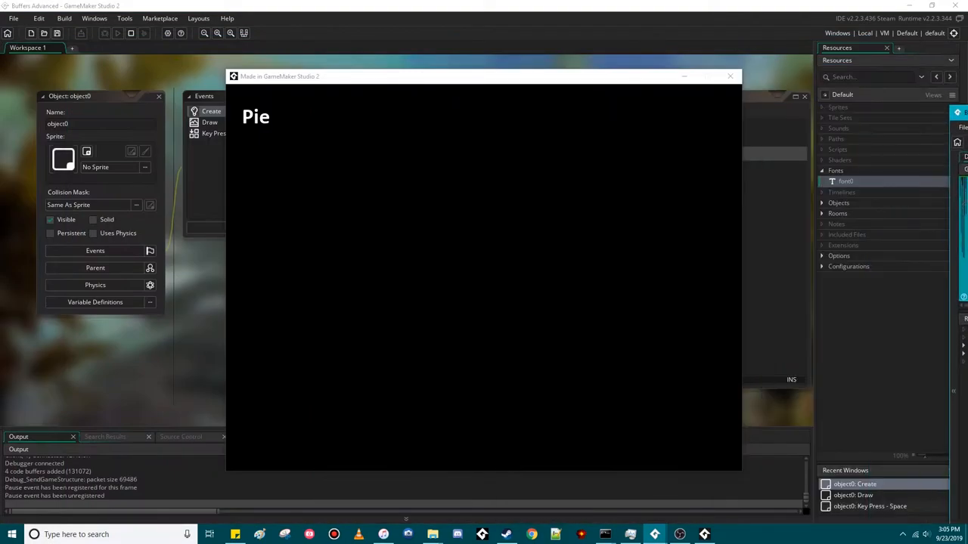
pyautogui.click(730, 75)
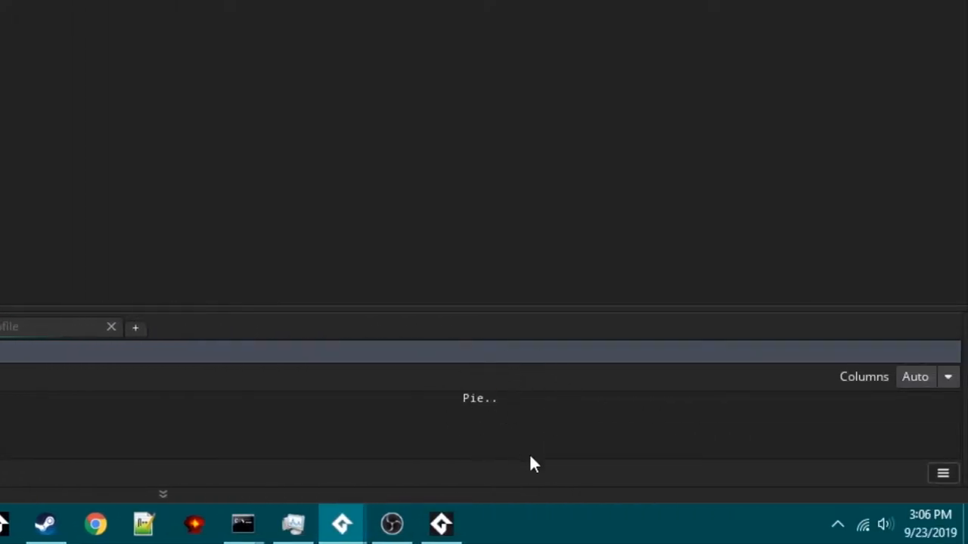
pyautogui.moveTo(479, 102)
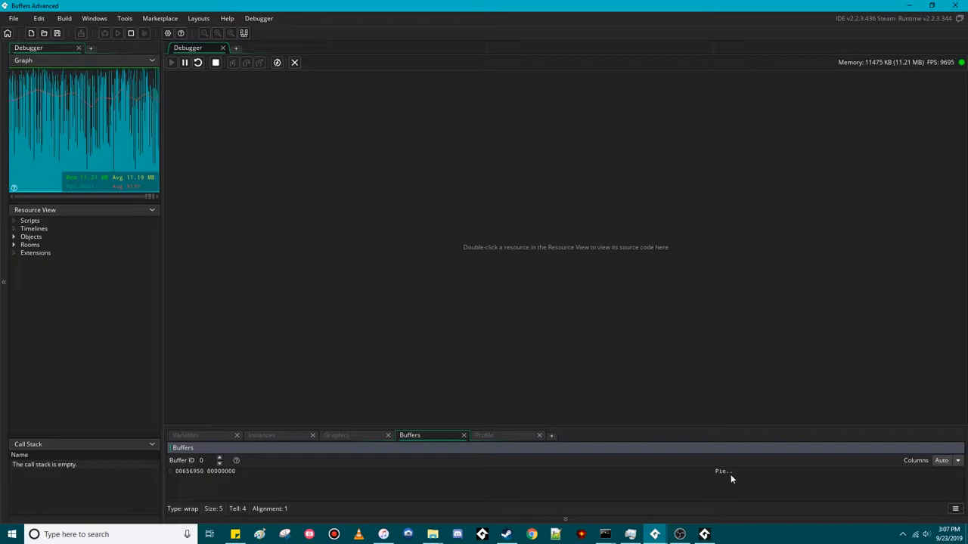
pyautogui.moveTo(680, 486)
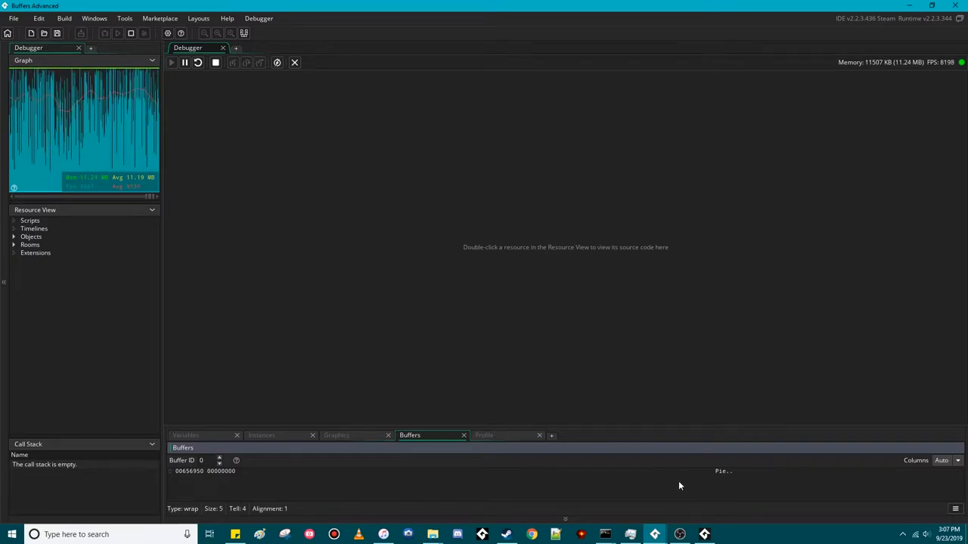
pyautogui.moveTo(713, 483)
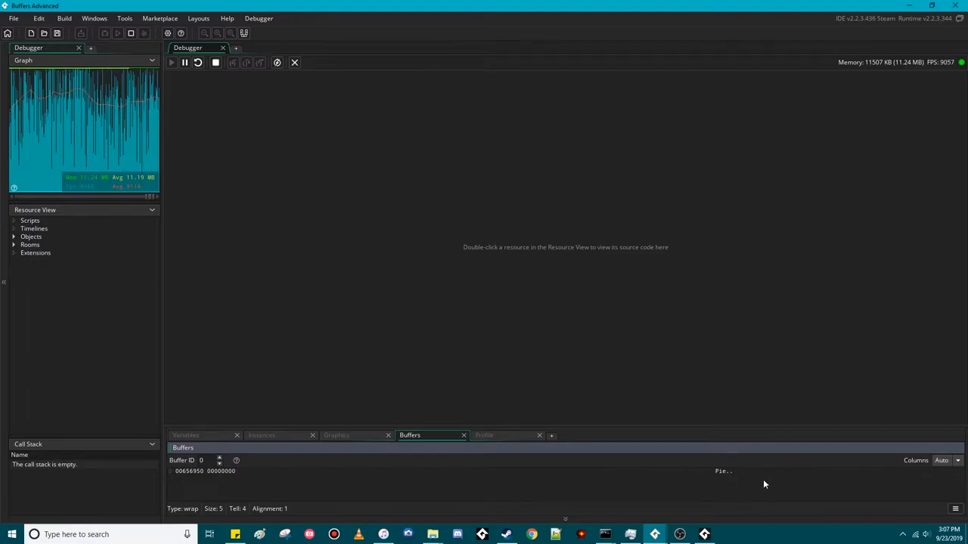
pyautogui.moveTo(545, 341)
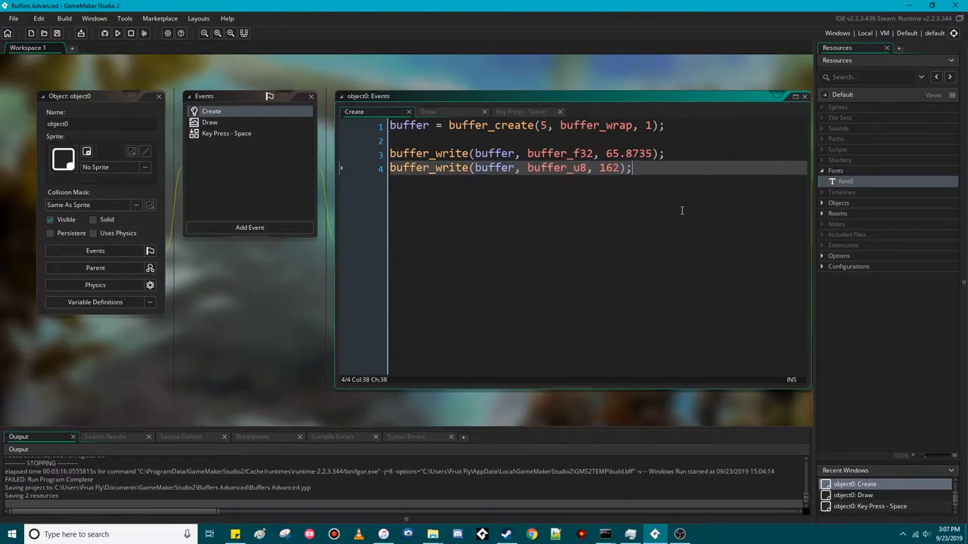
# Step: Switch Create to buffer_grow and add buffer_u32 writes of 1000 after the float and byte
pyautogui.click(209, 121)
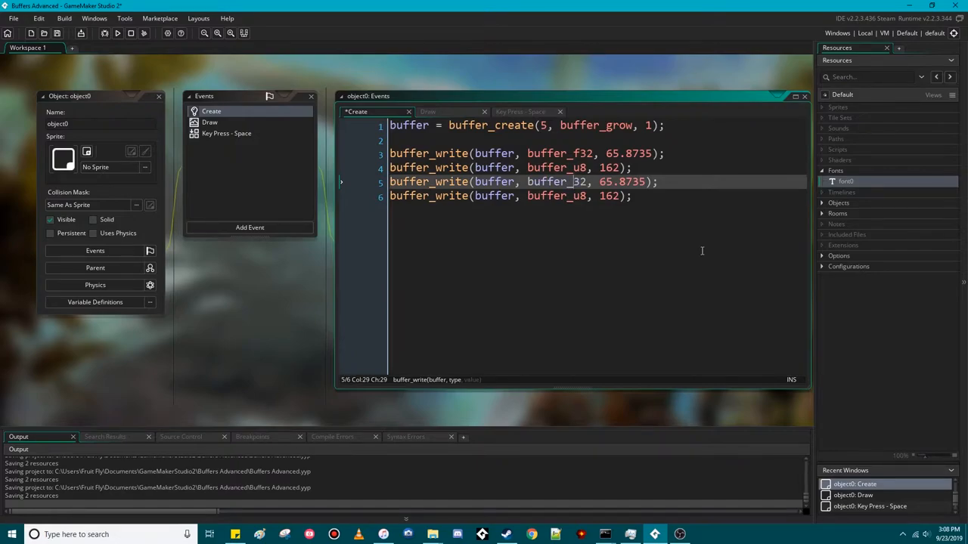
pyautogui.write('u')
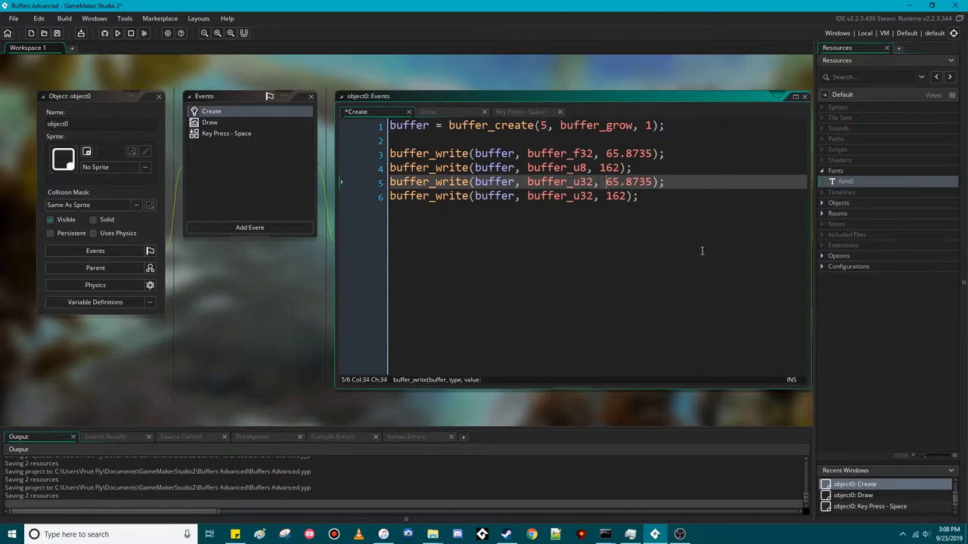
pyautogui.doubleClick(626, 182)
pyautogui.write('000')
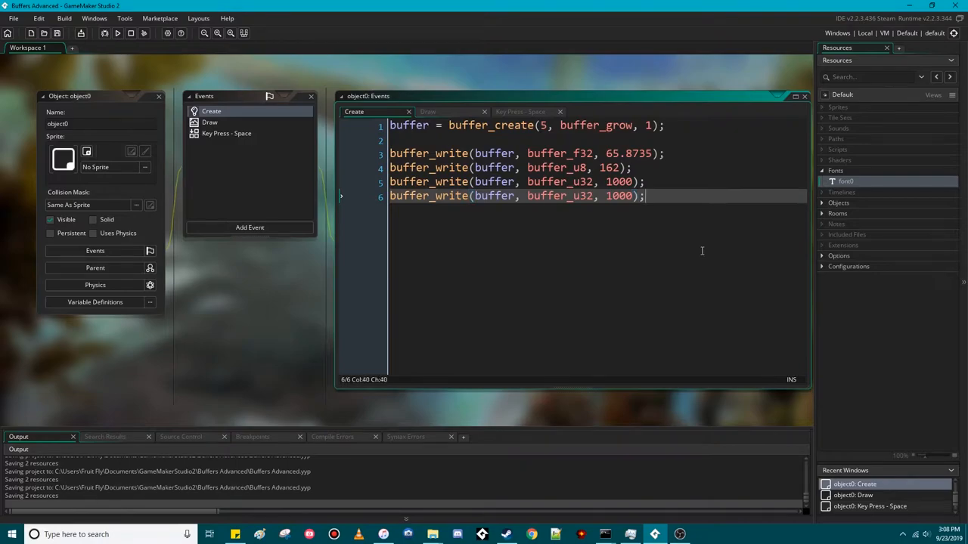
pyautogui.write('buffer_write(buffer, buffer_u32, 1000);')
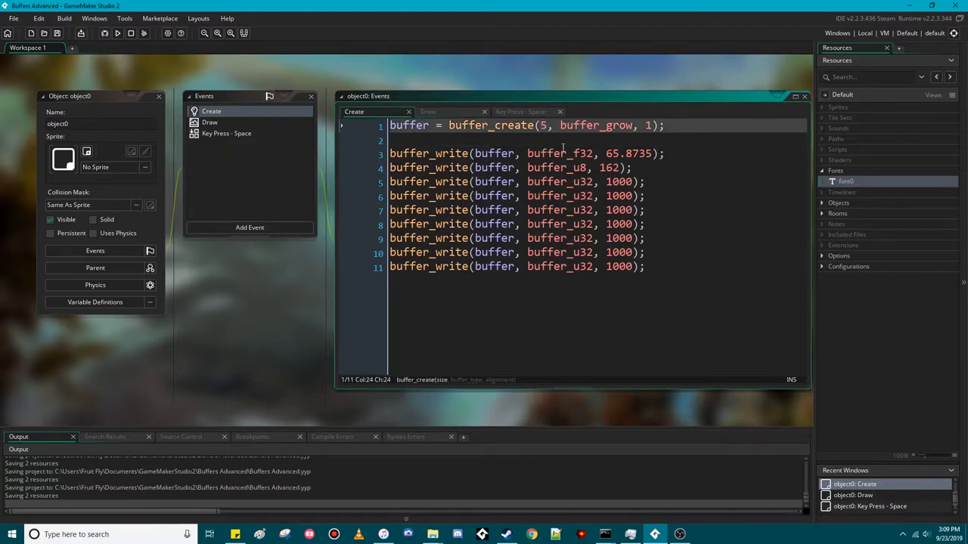
pyautogui.click(209, 122)
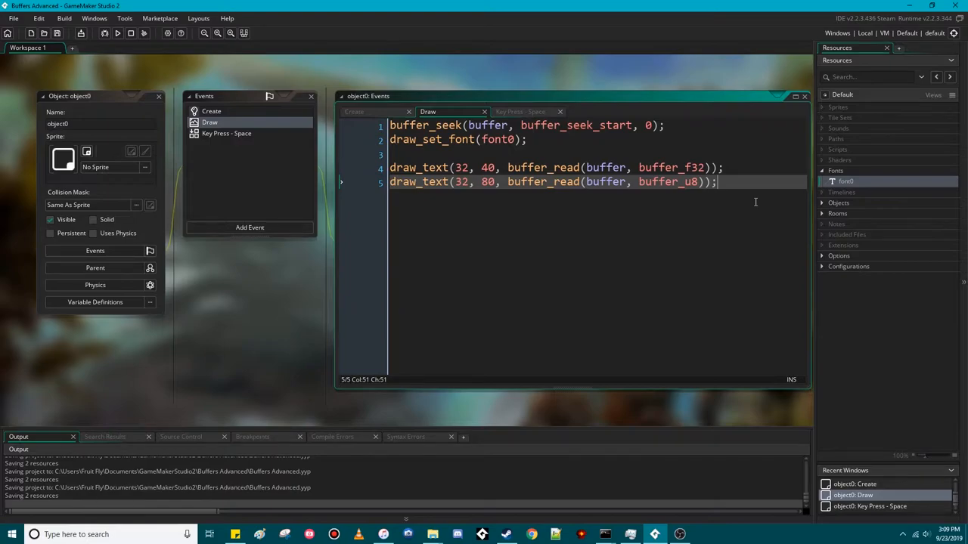
# Step: Add draw_text(32, 160, "Size: " + string(buffer_get_size(buffer))); to the Draw event
pyautogui.write('dr')
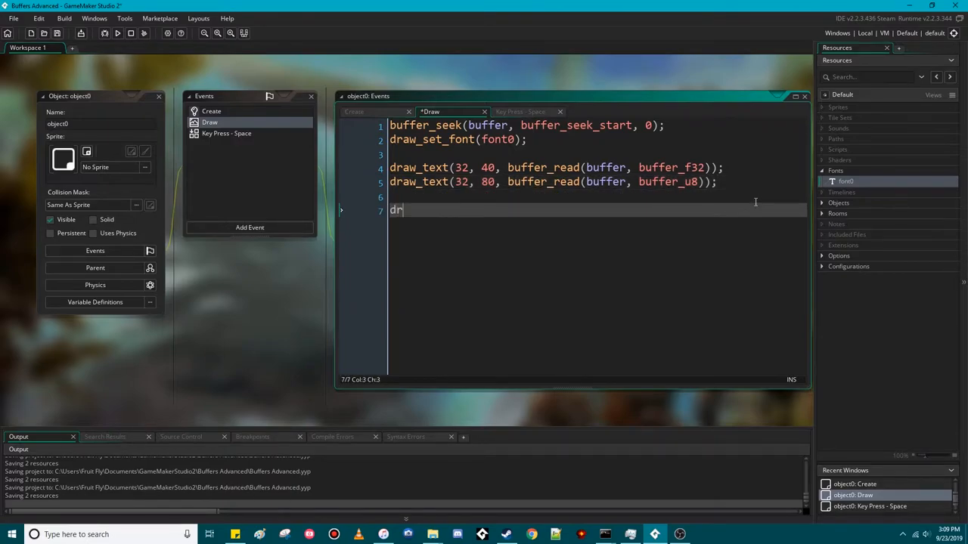
pyautogui.write('aw_text(32')
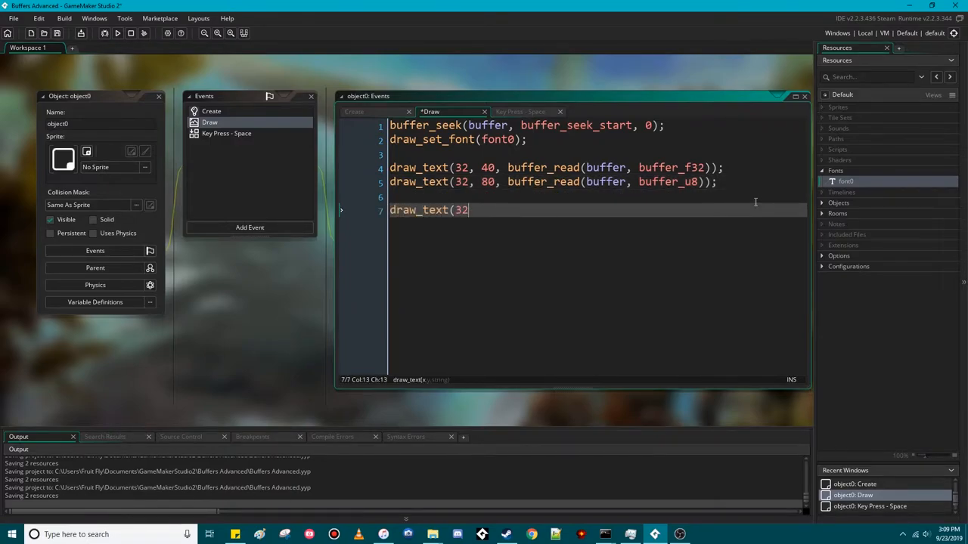
pyautogui.write(', 160,')
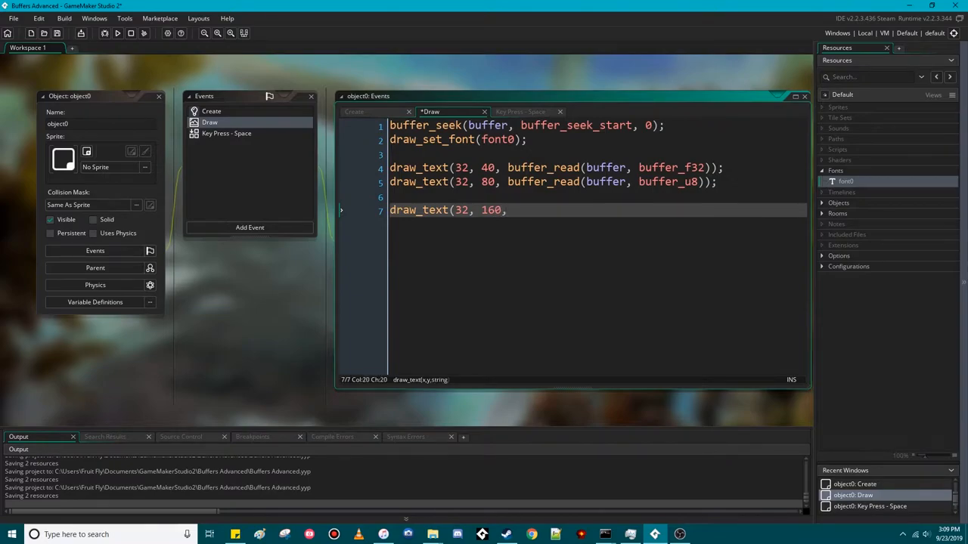
pyautogui.write('"Size:"')
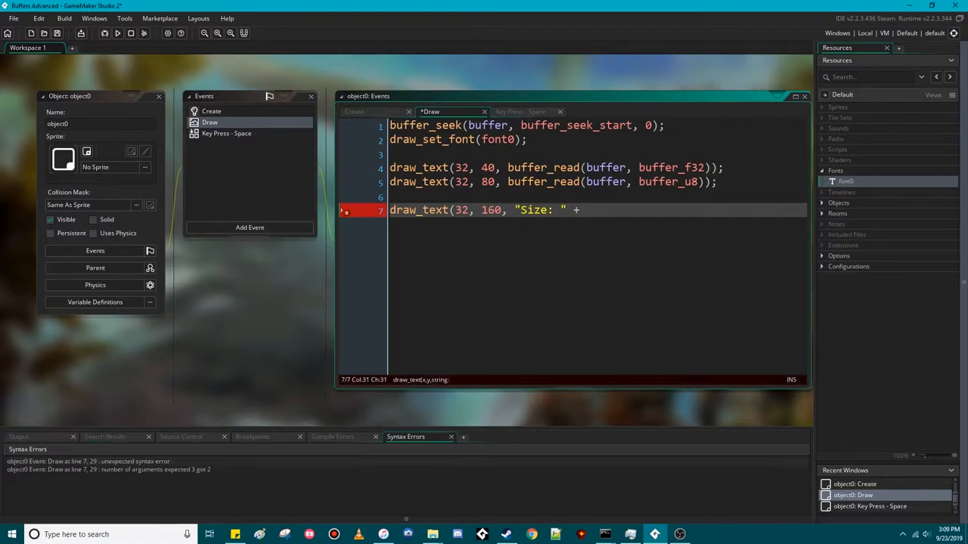
pyautogui.write('string(buffer_get_size(')
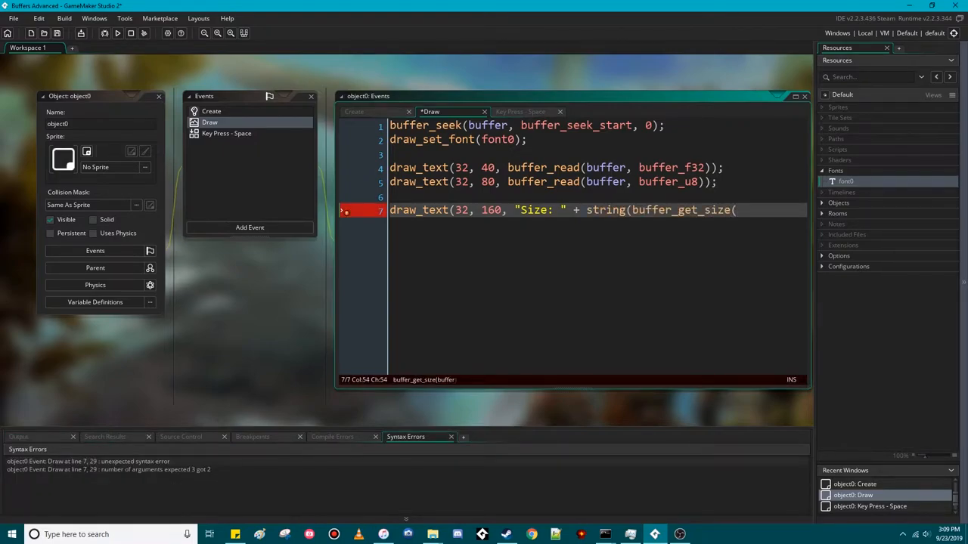
pyautogui.write('buffer)));')
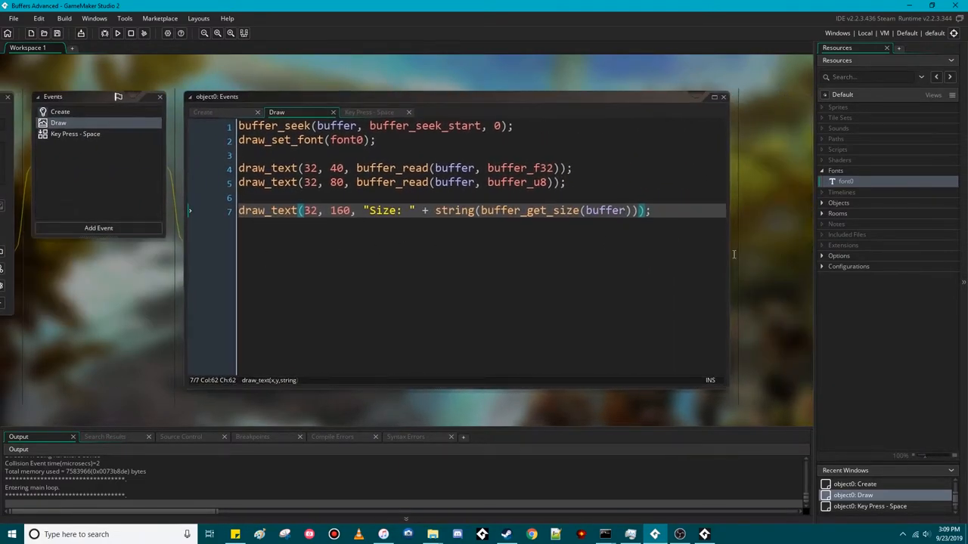
pyautogui.click(118, 33)
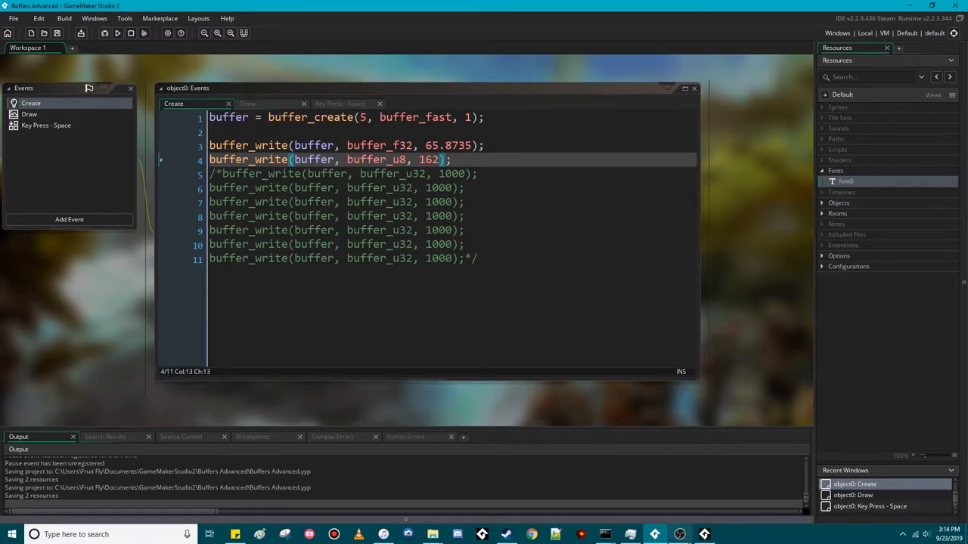
pyautogui.moveTo(635, 491)
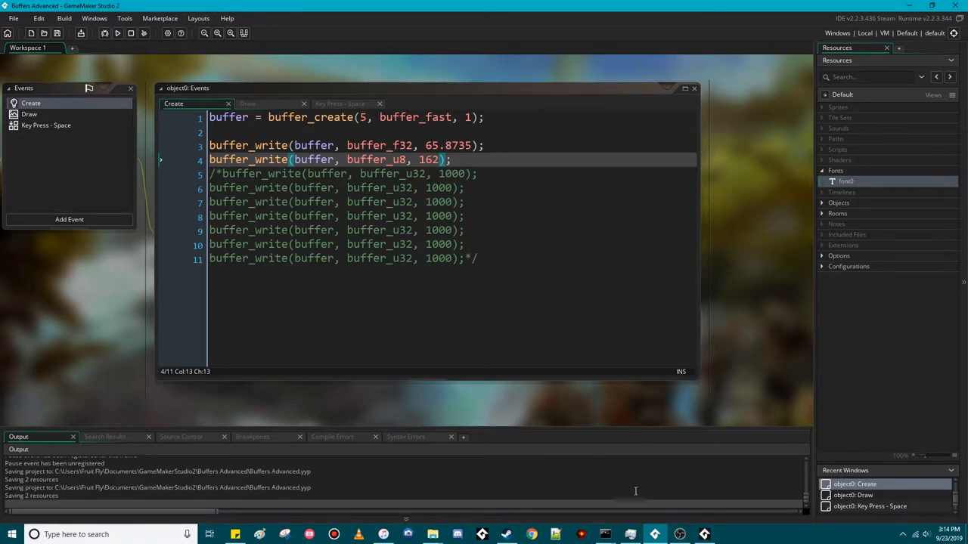
pyautogui.click(120, 34)
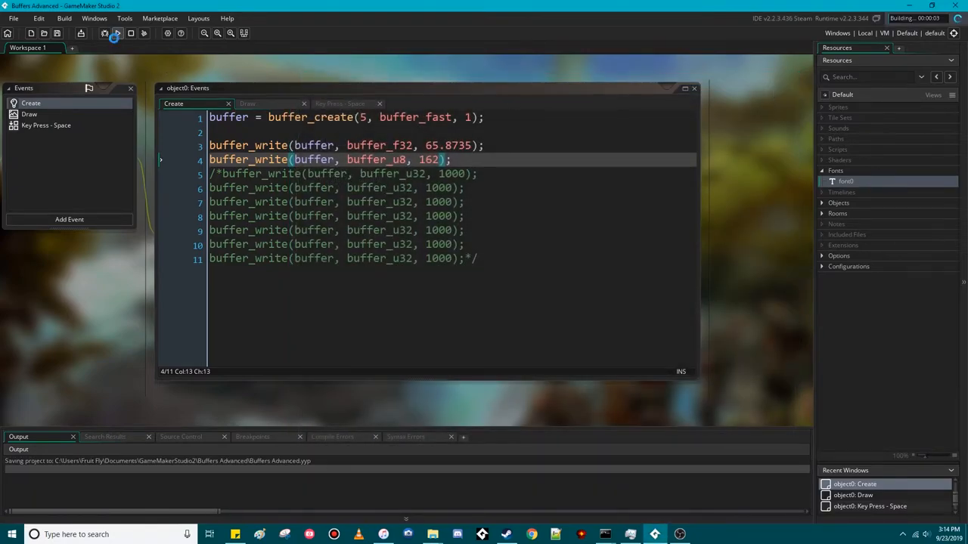
pyautogui.click(117, 35)
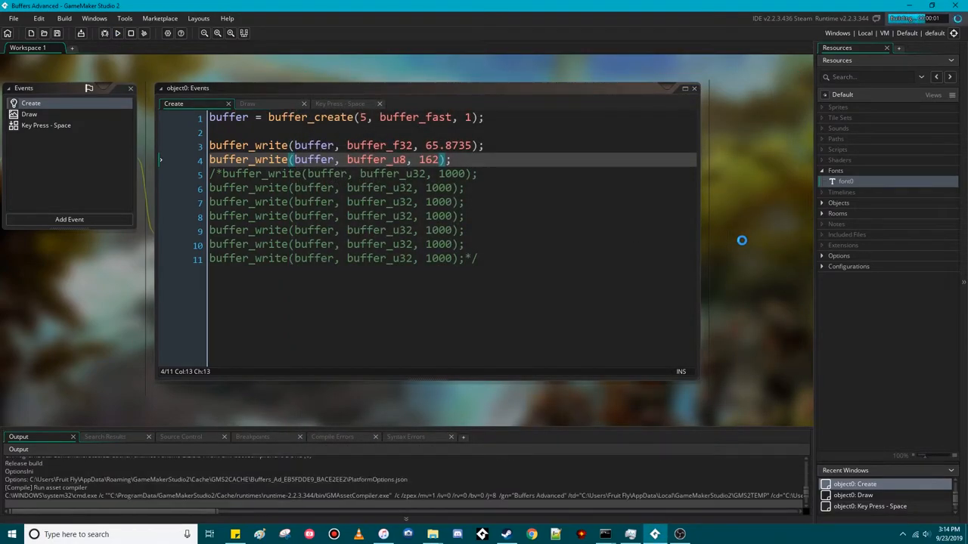
pyautogui.click(119, 35)
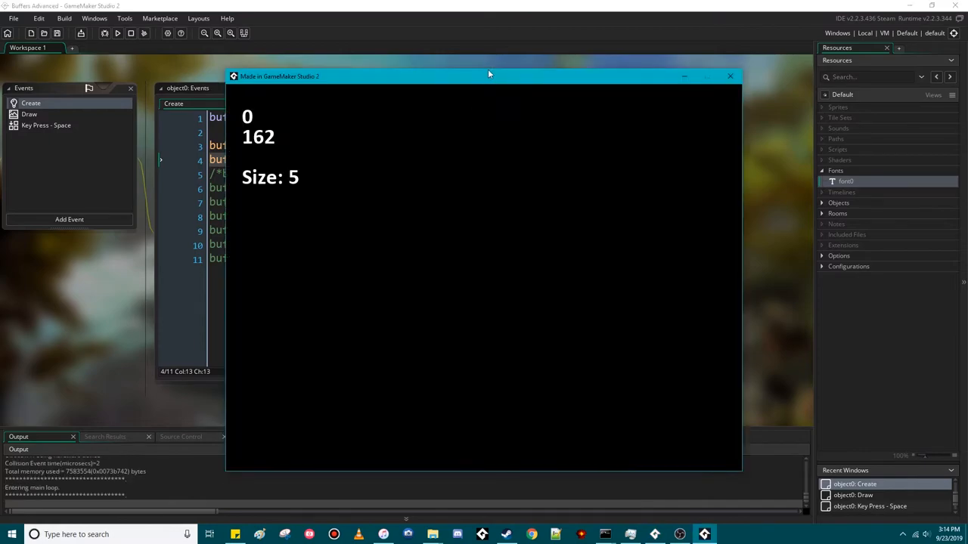
pyautogui.moveTo(488, 76); pyautogui.dragTo(548, 273)
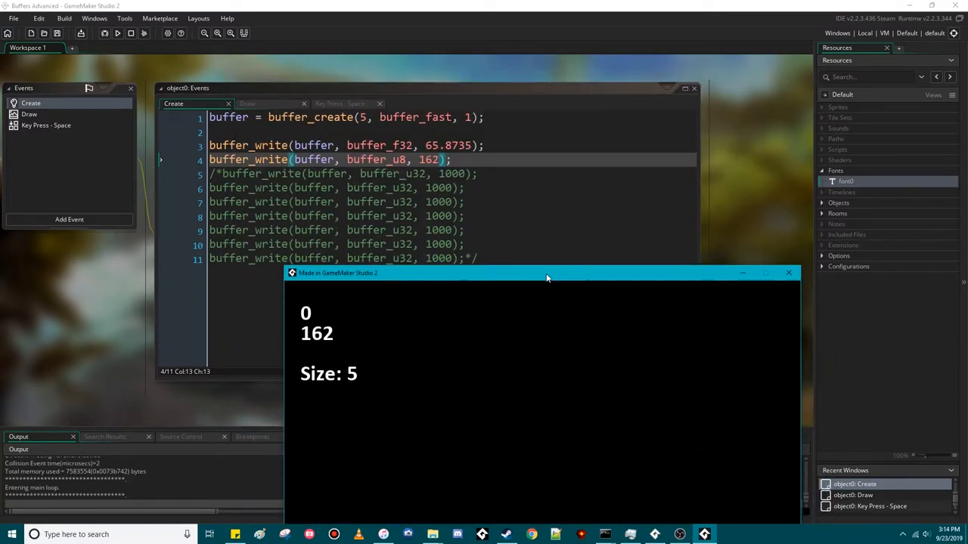
pyautogui.click(788, 272)
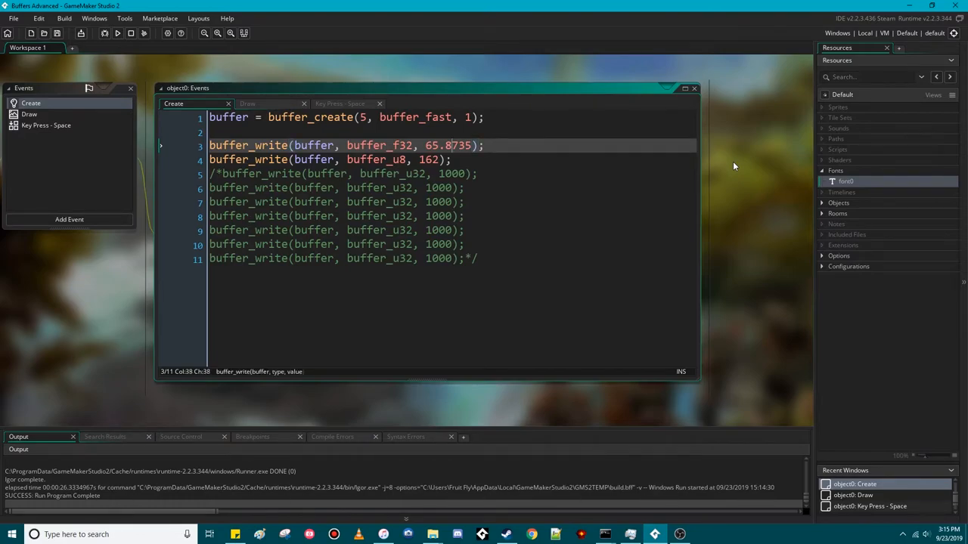
# Step: Change line 3's buffer type, test-run the game to check the byte values, then close it
pyautogui.write('buffer_u')
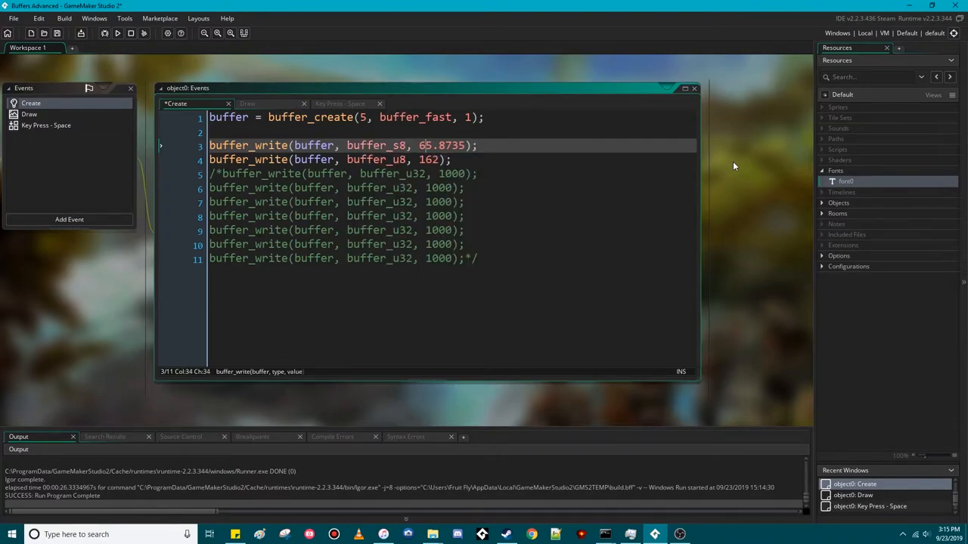
pyautogui.write('-')
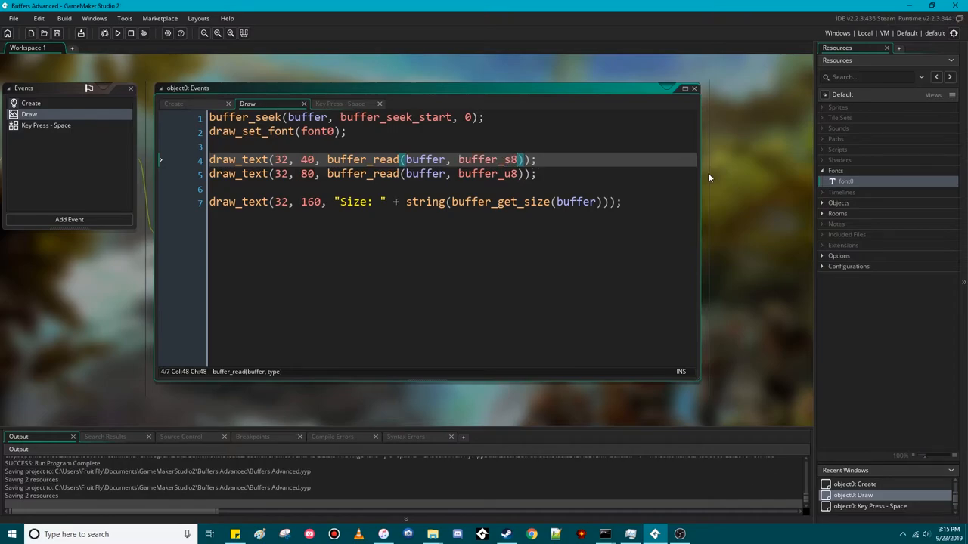
pyautogui.click(118, 33)
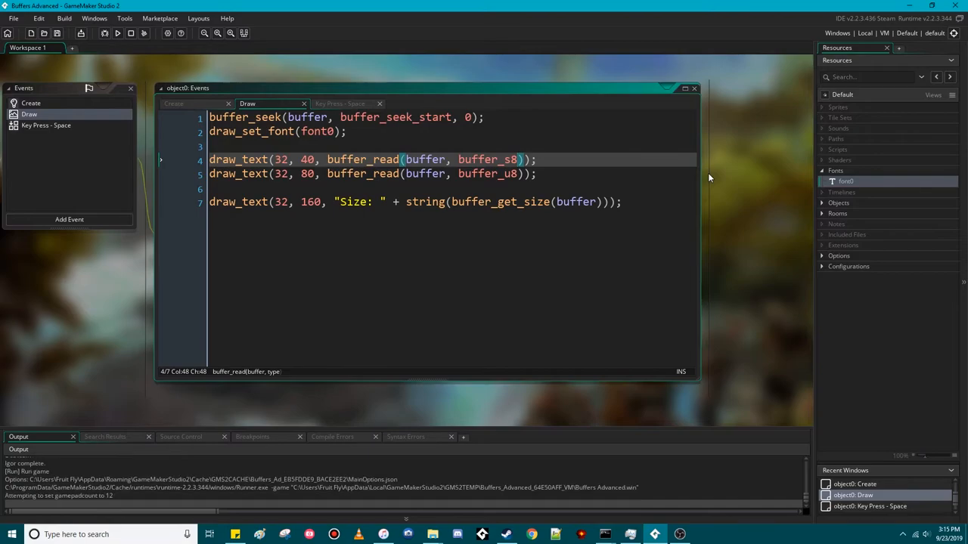
pyautogui.click(117, 33)
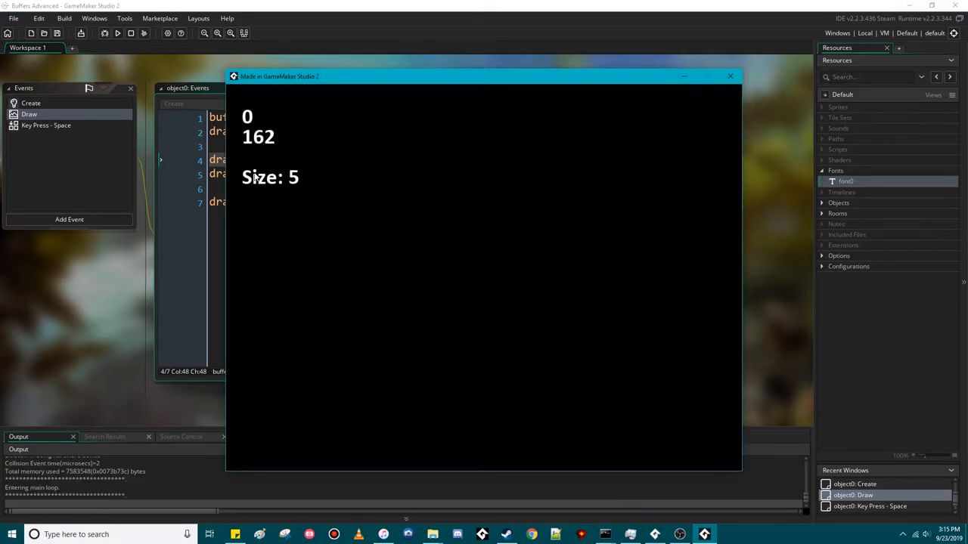
pyautogui.click(730, 80)
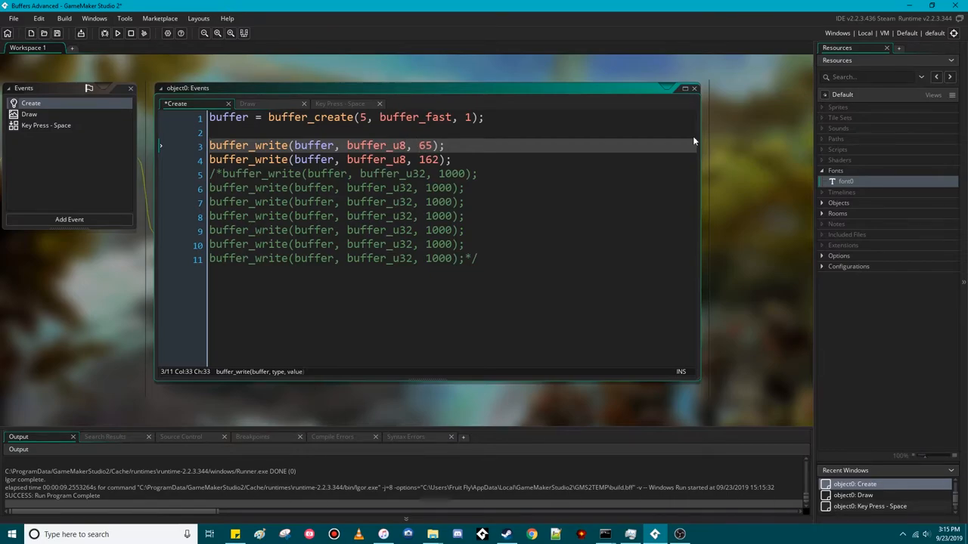
# Step: Undo the line 3 edit in Create and run the game, reading 162, 0, Size: 5
pyautogui.click(29, 115)
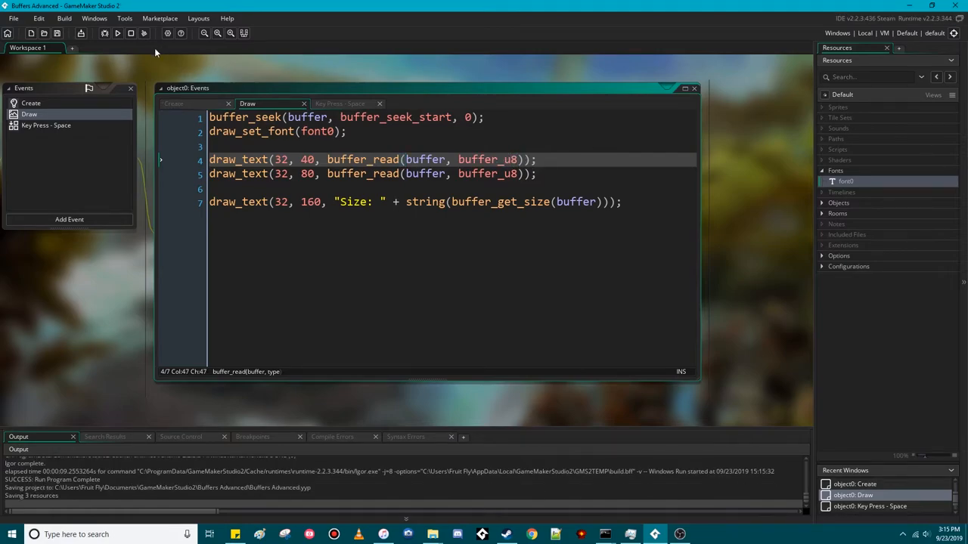
pyautogui.click(173, 104)
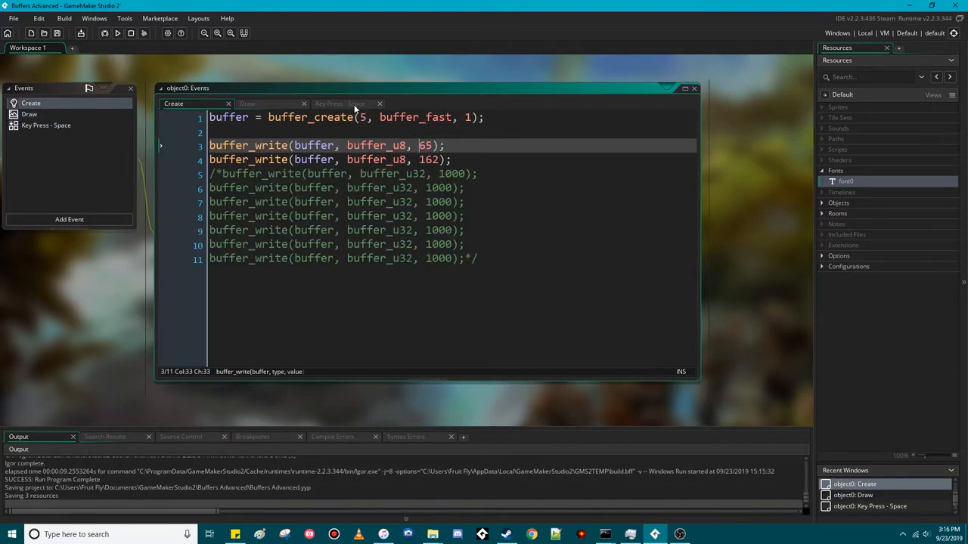
pyautogui.write('-')
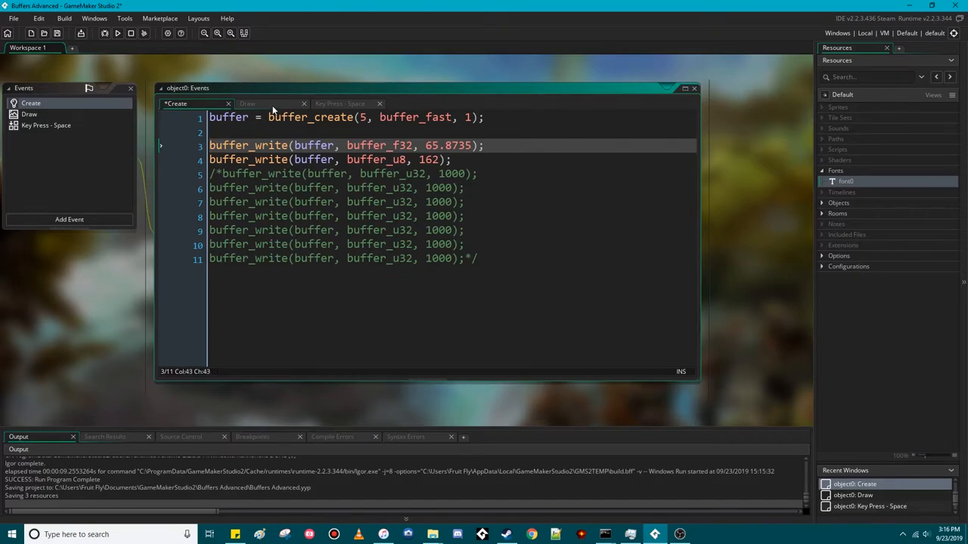
pyautogui.click(248, 103)
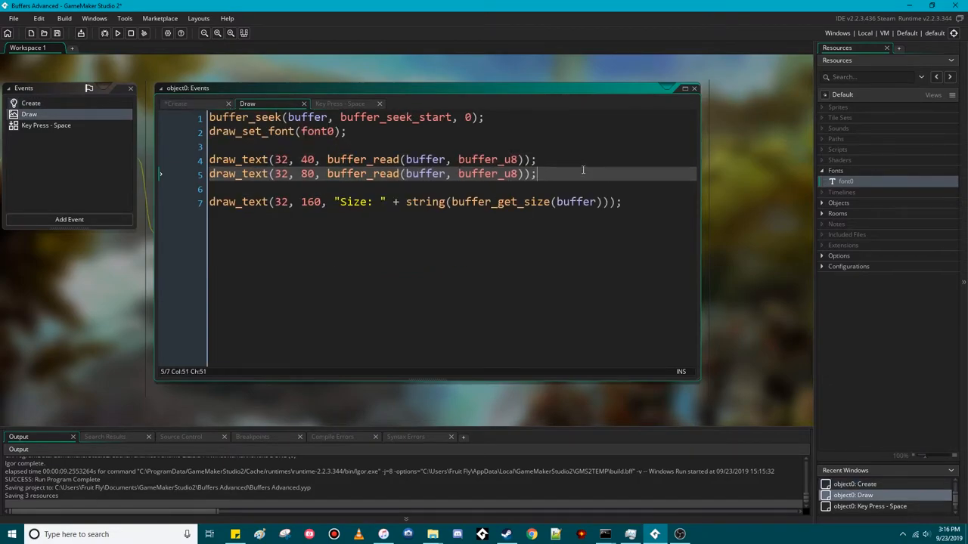
pyautogui.click(118, 34)
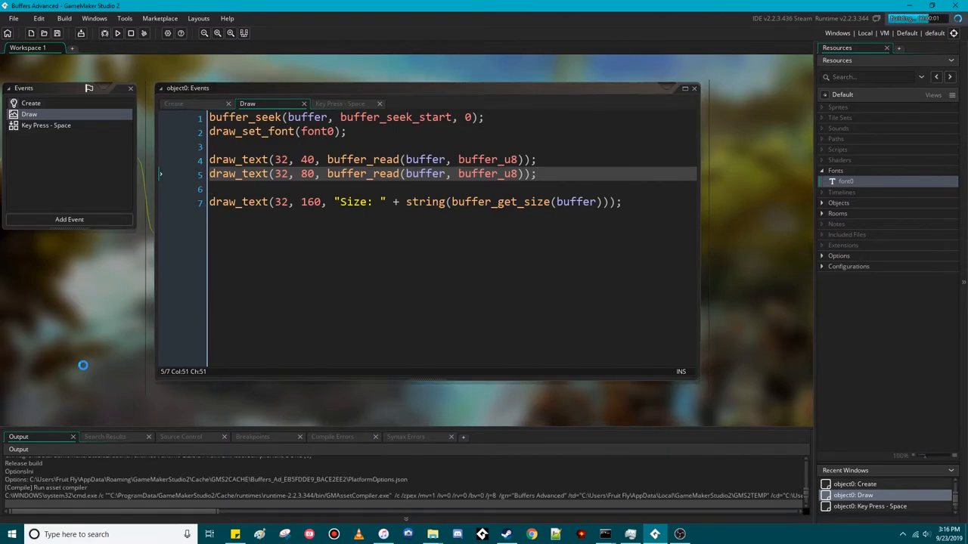
pyautogui.click(118, 32)
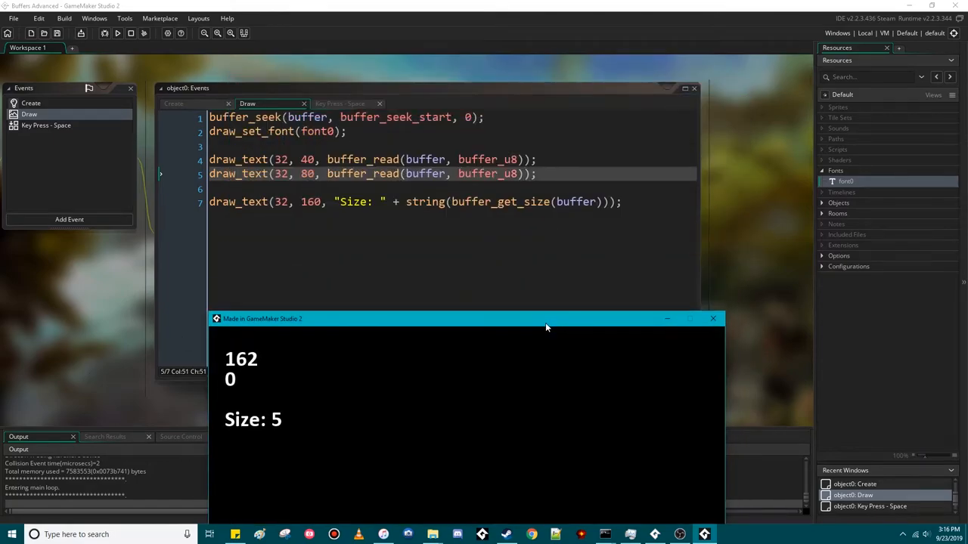
pyautogui.click(712, 318)
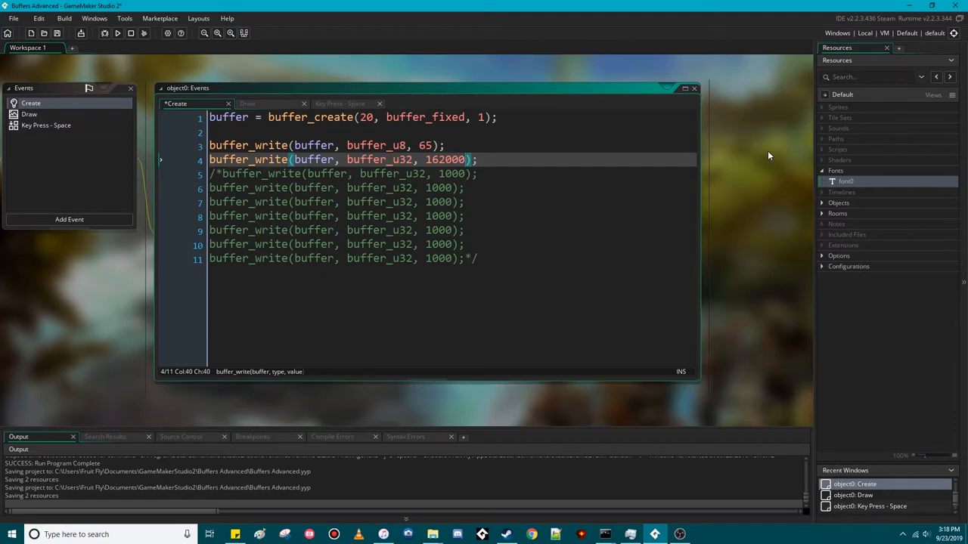
pyautogui.write('0000')
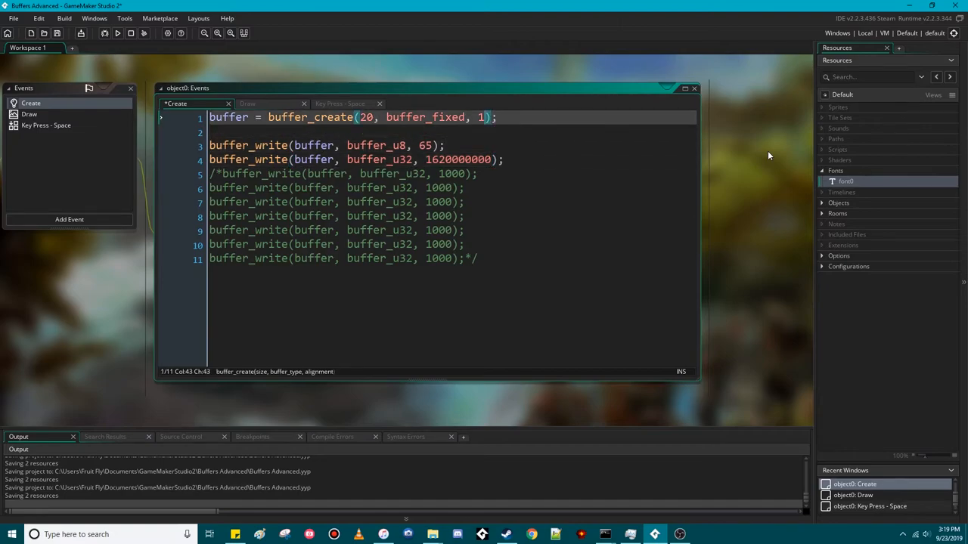
pyautogui.write('4')
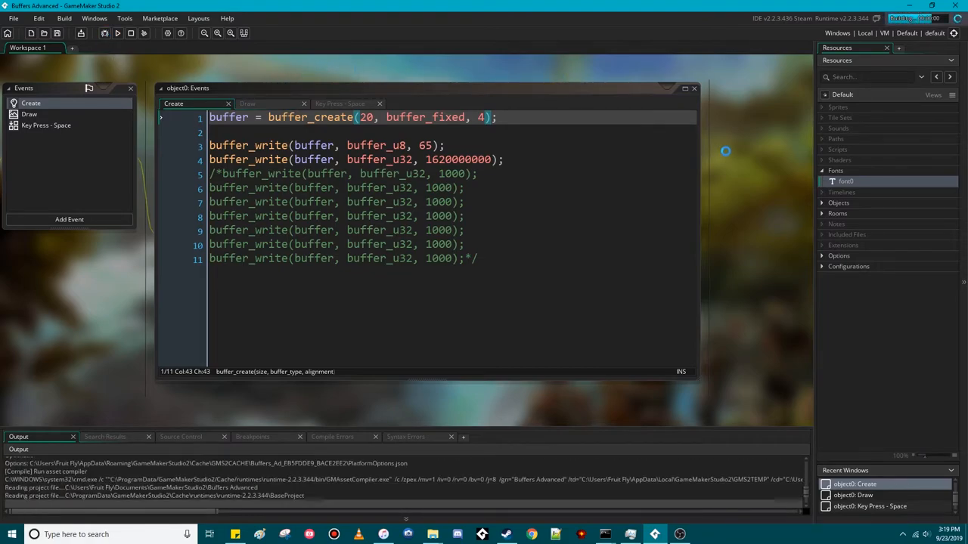
pyautogui.click(118, 33)
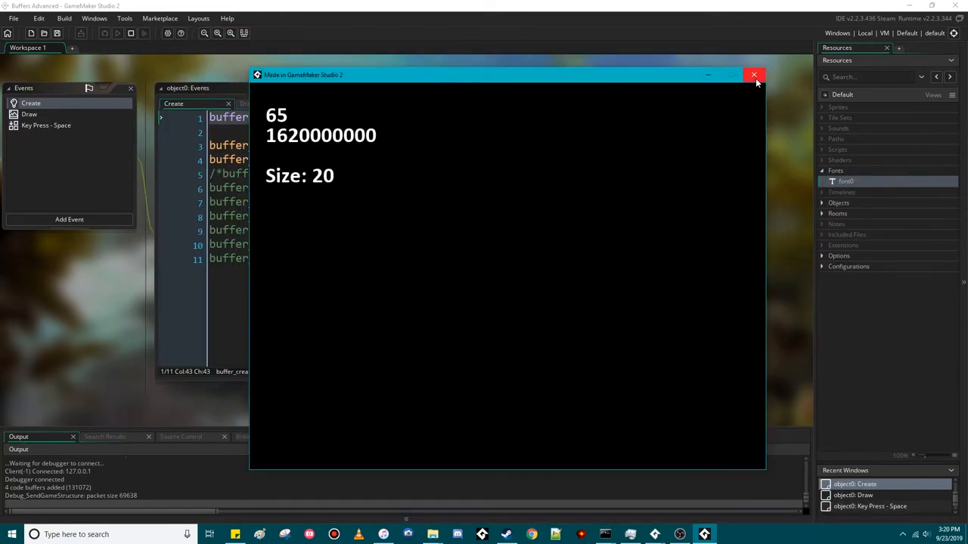
pyautogui.click(752, 75)
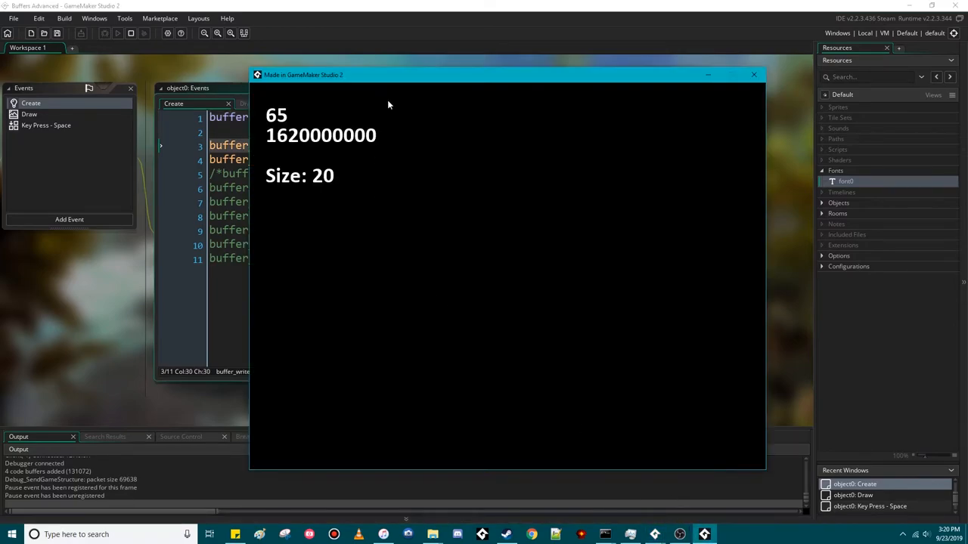
pyautogui.moveTo(655, 532)
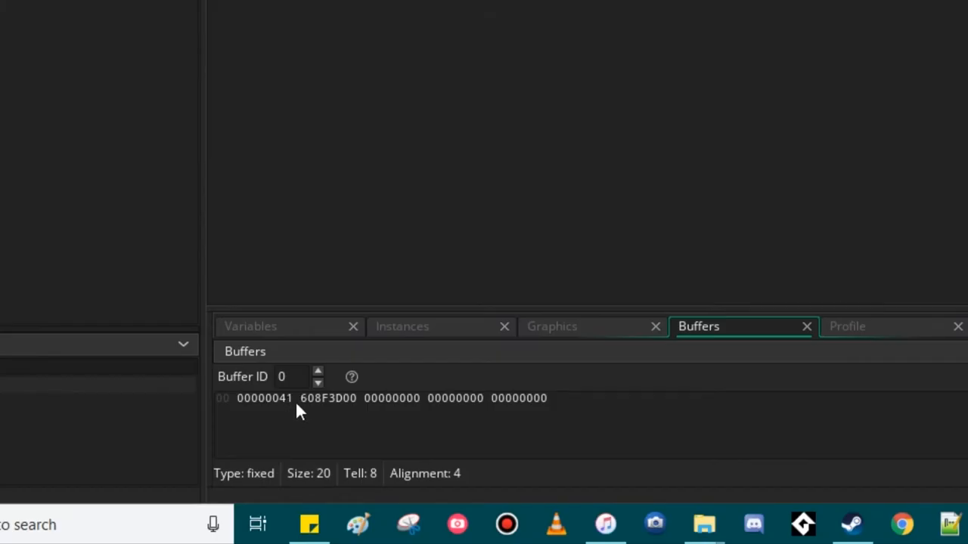
pyautogui.moveTo(283, 414)
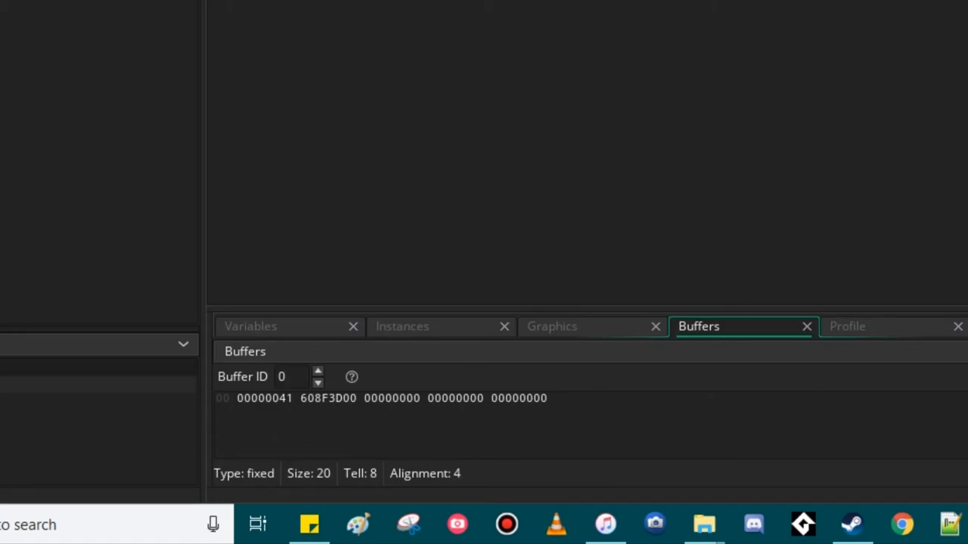
pyautogui.moveTo(709, 454)
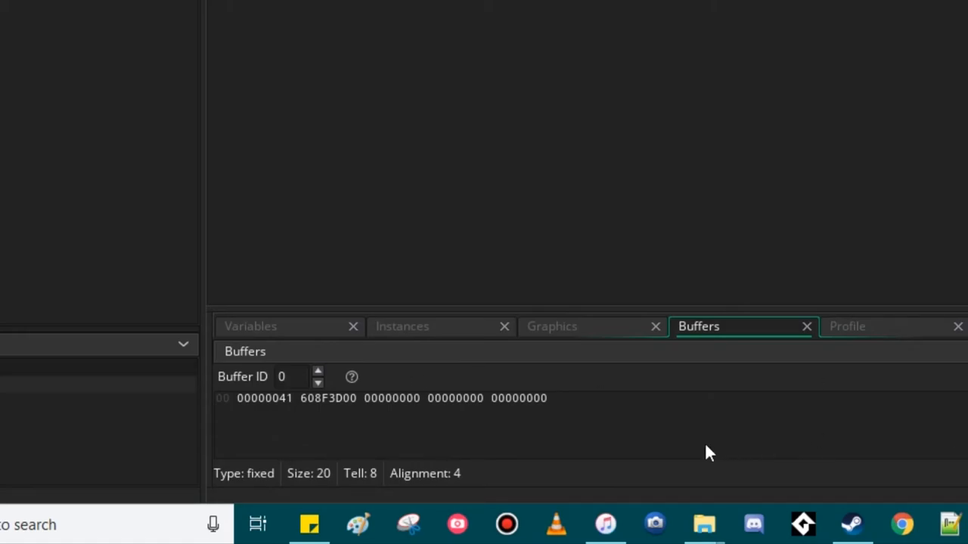
pyautogui.moveTo(271, 415)
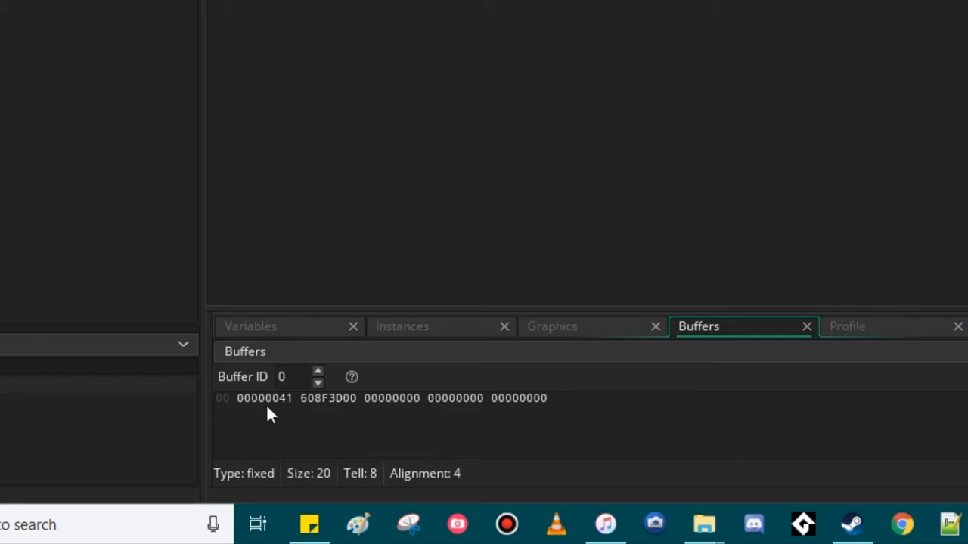
pyautogui.moveTo(780, 183)
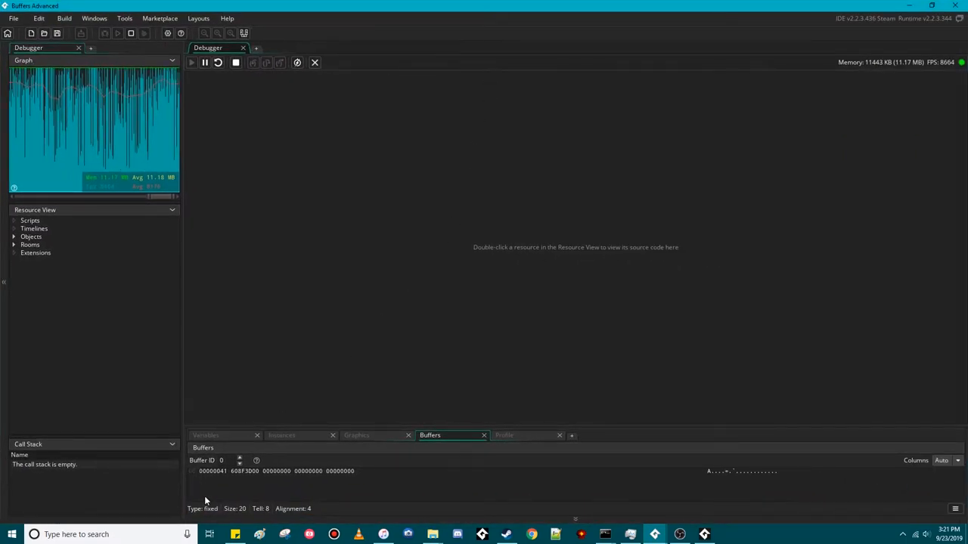
pyautogui.moveTo(258, 478)
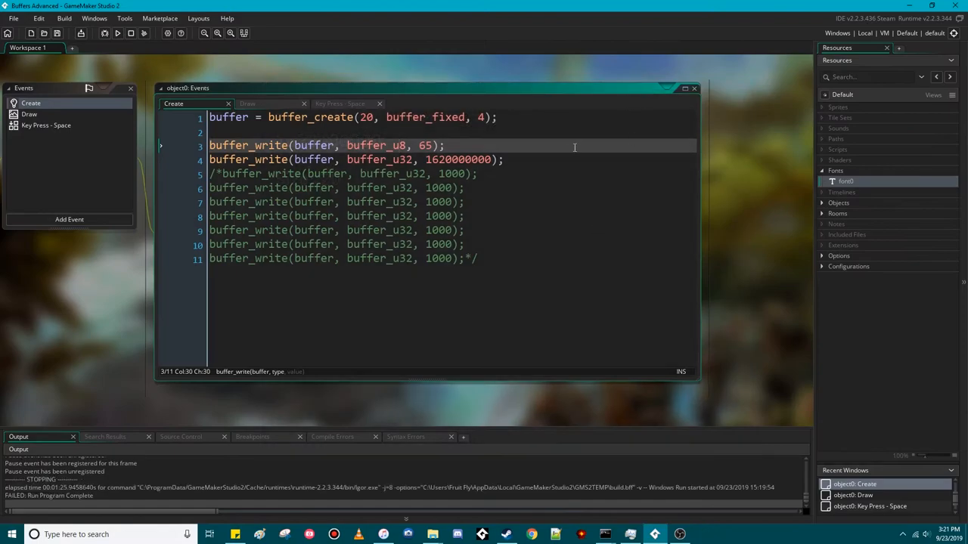
# Step: Add buffer_u8 writes of 66, 67 and 68 below the u32 write and start a build
pyautogui.press('Enter')
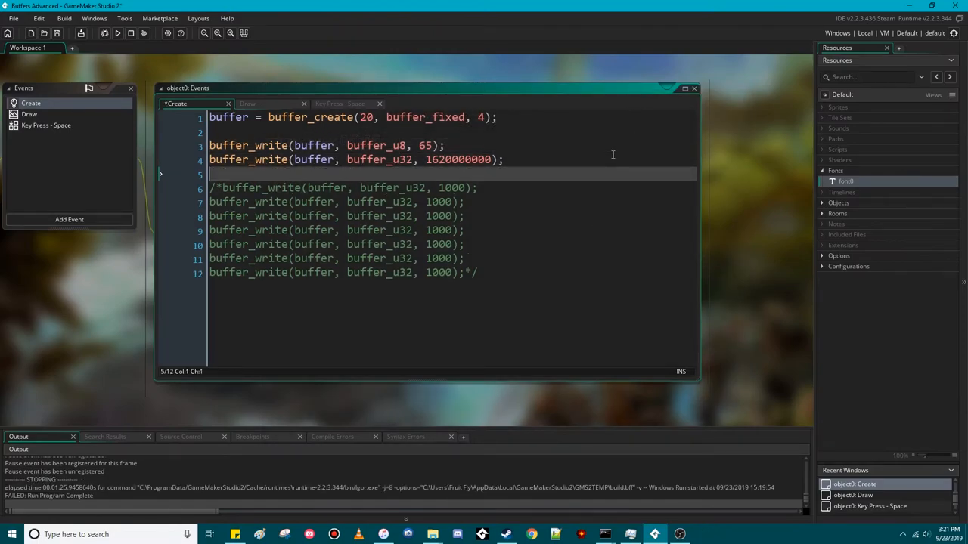
pyautogui.write('buffer_write(buffer, buffer_u8, 65);')
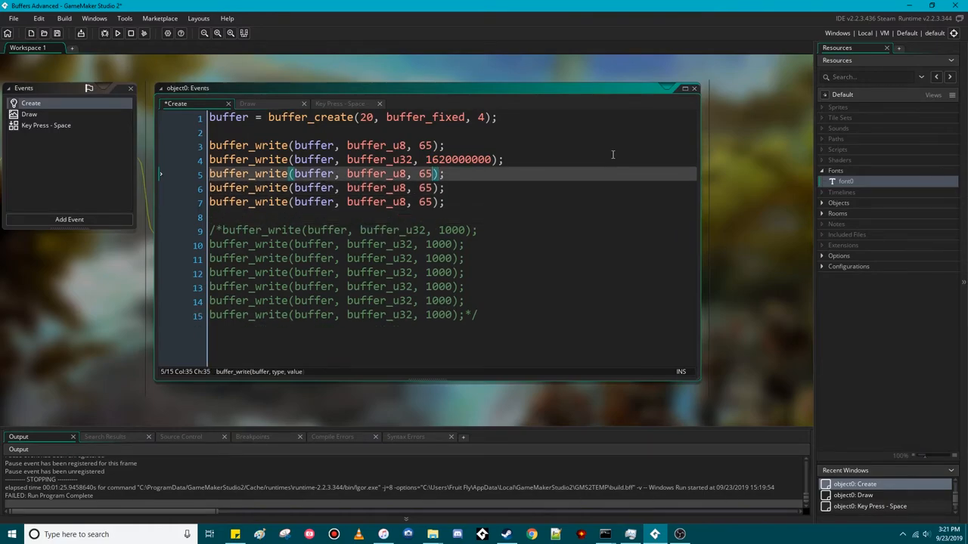
pyautogui.press('BackSpace')
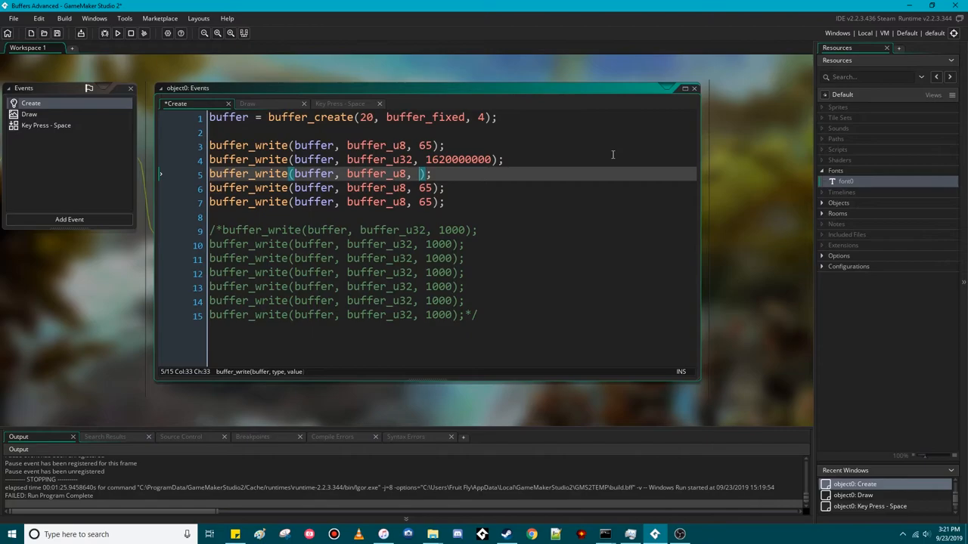
pyautogui.write('66')
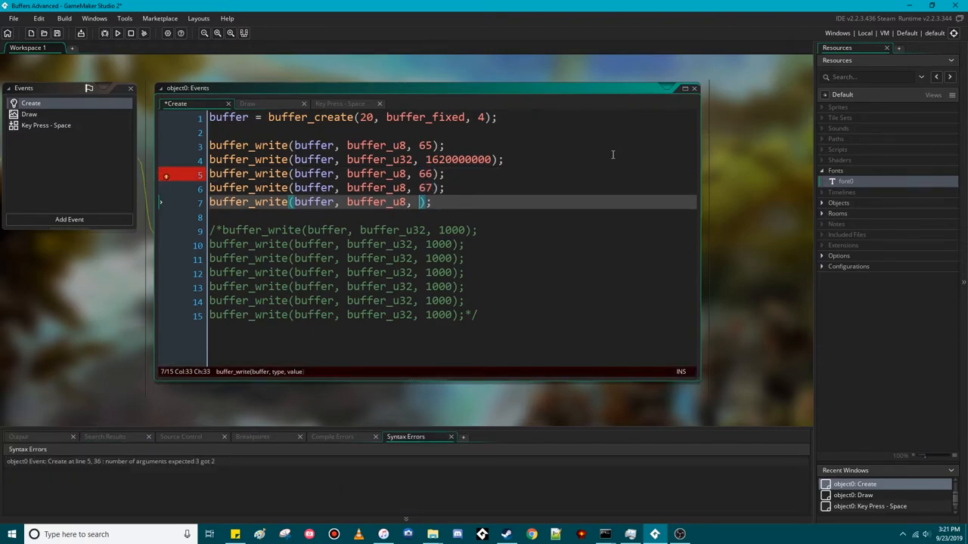
pyautogui.write('68')
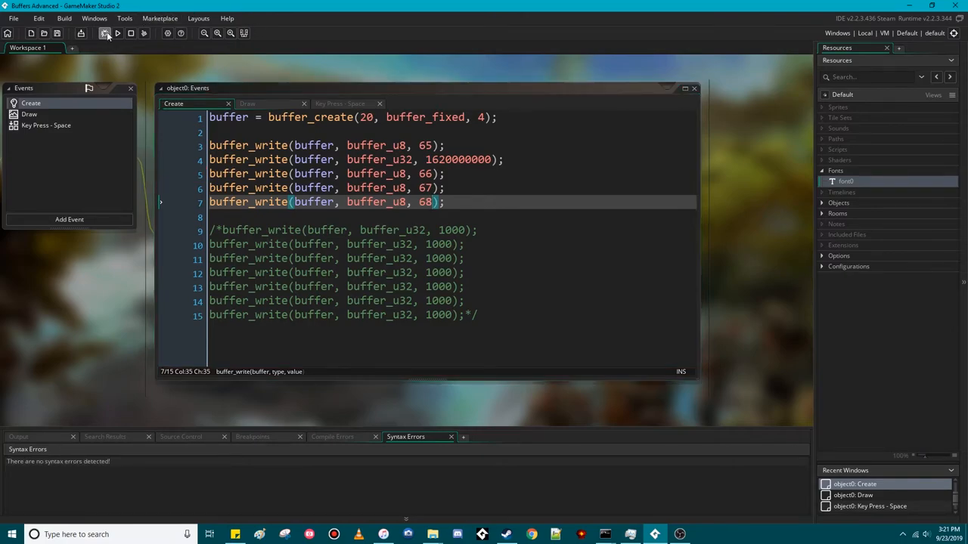
pyautogui.click(98, 34)
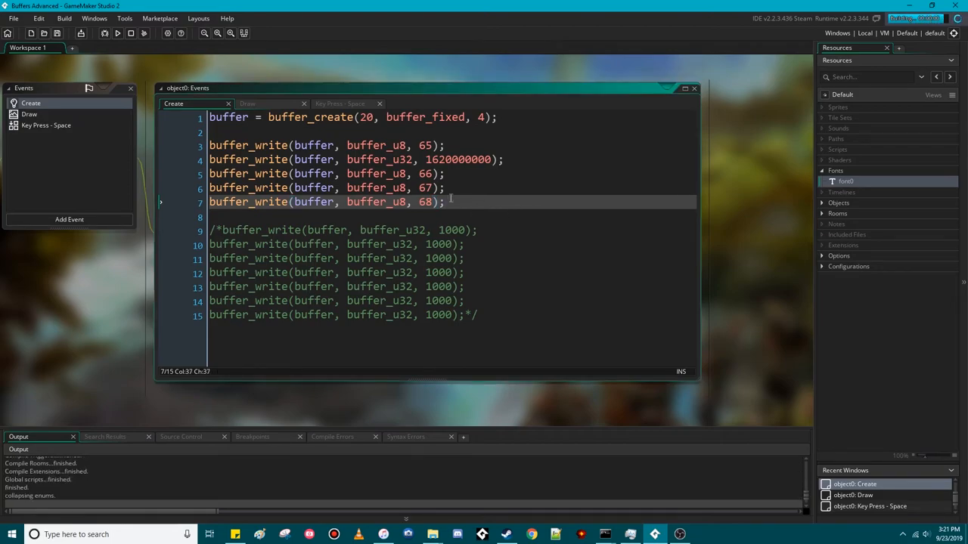
pyautogui.click(139, 33)
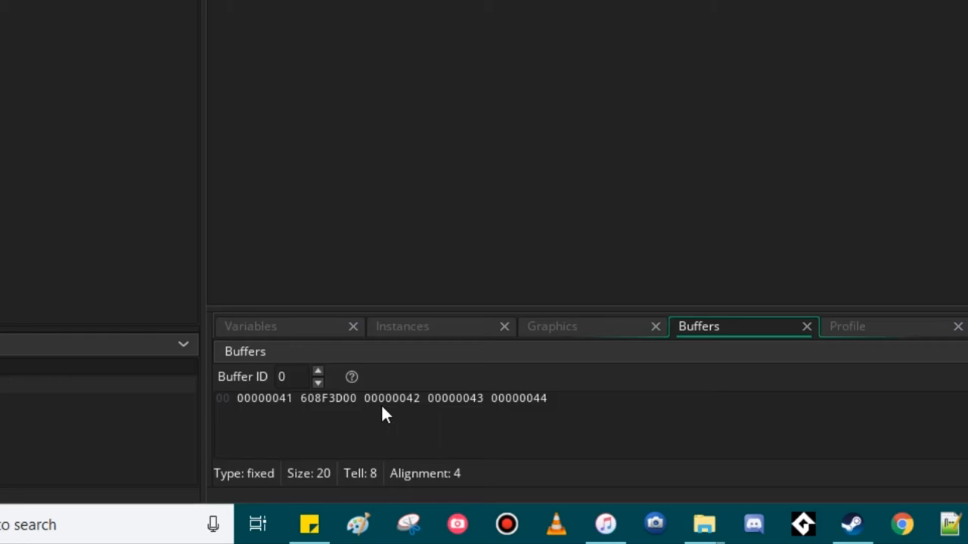
pyautogui.moveTo(419, 422)
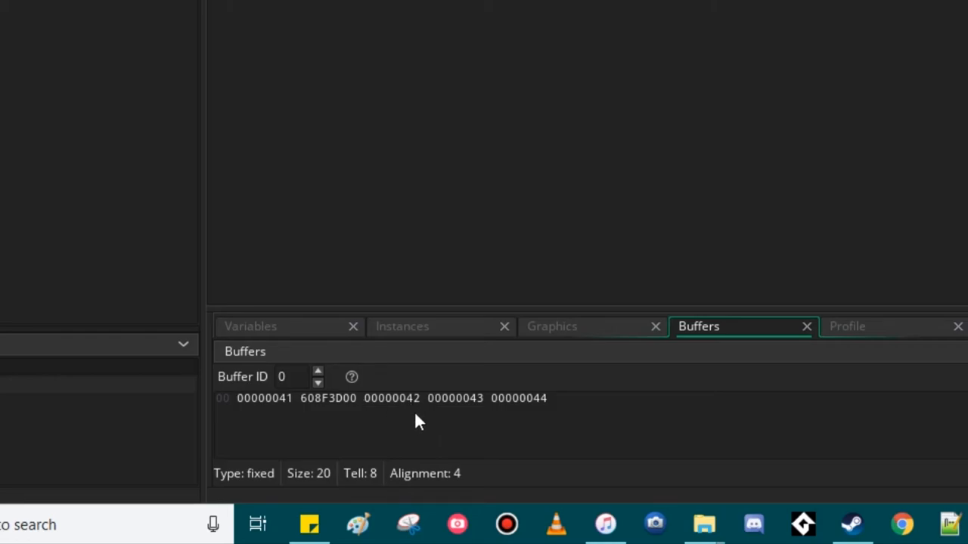
pyautogui.moveTo(355, 441)
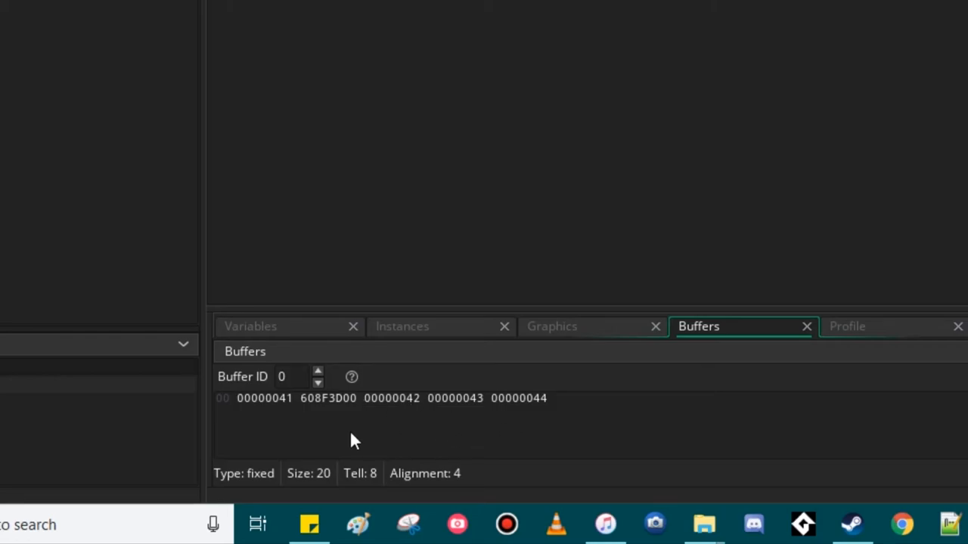
pyautogui.moveTo(424, 423)
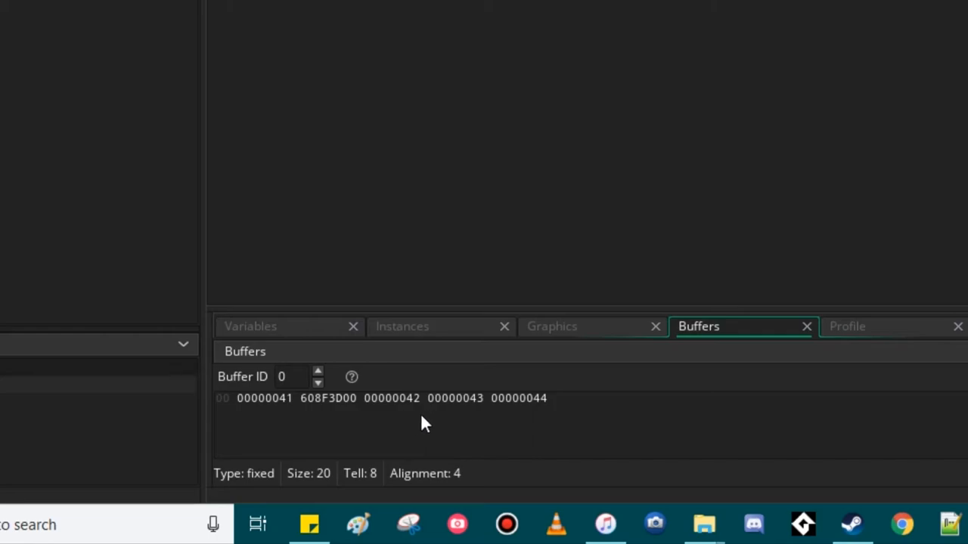
pyautogui.moveTo(429, 428)
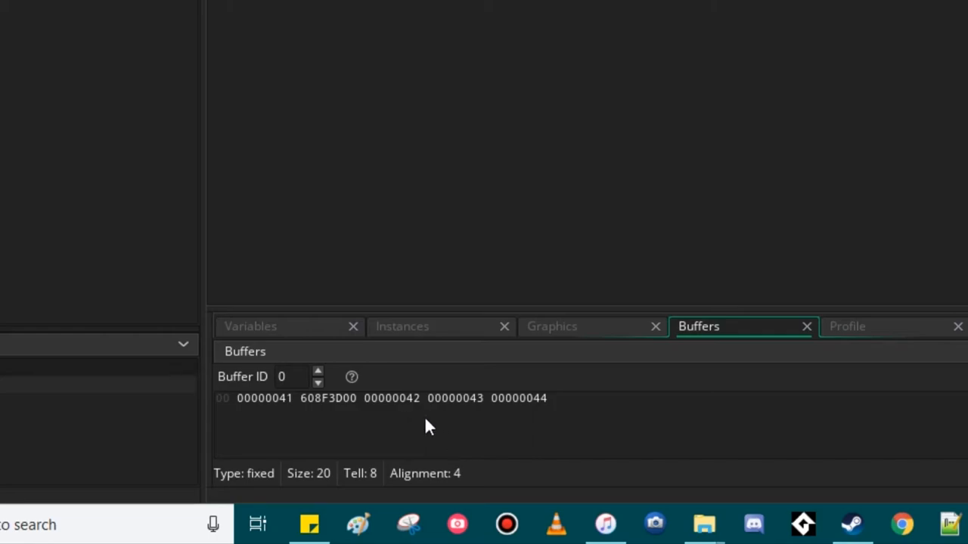
pyautogui.moveTo(454, 438)
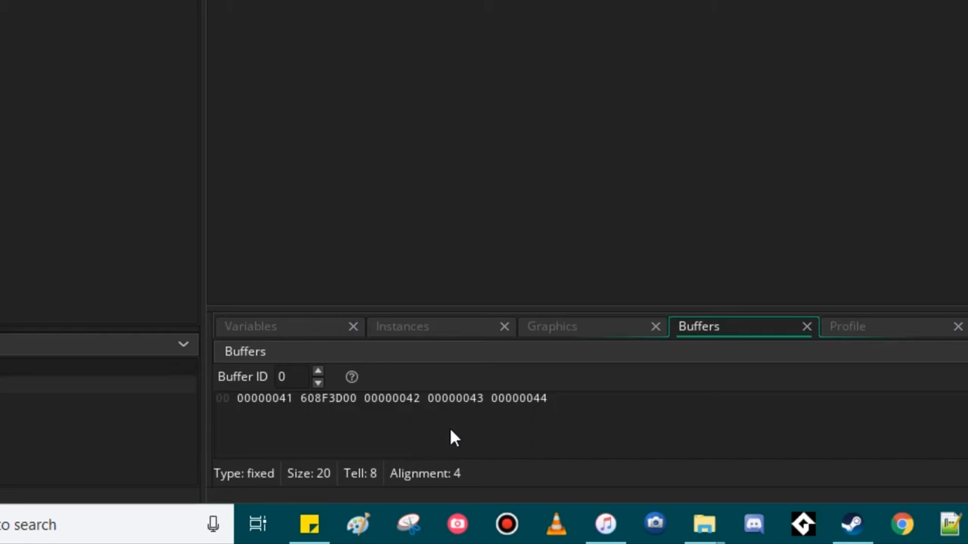
pyautogui.moveTo(656, 450)
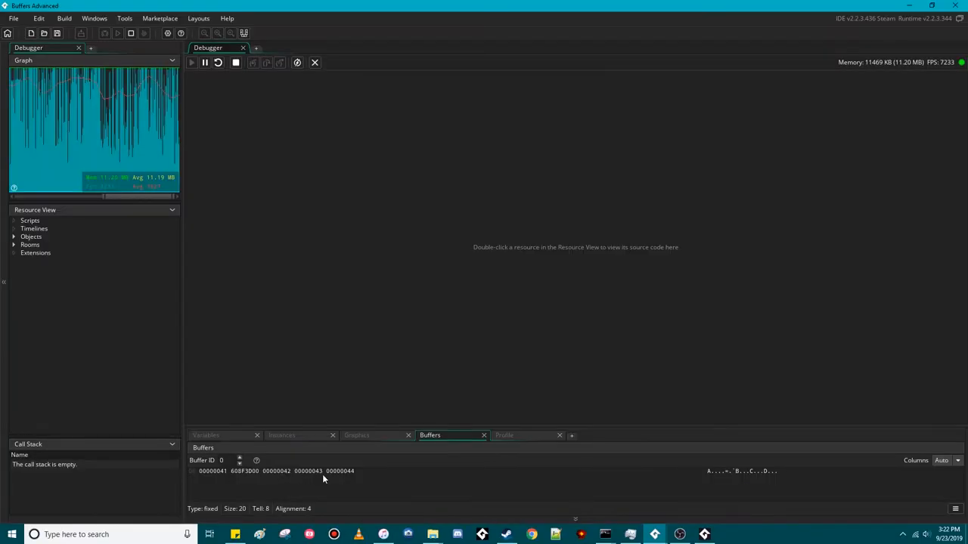
pyautogui.moveTo(382, 489)
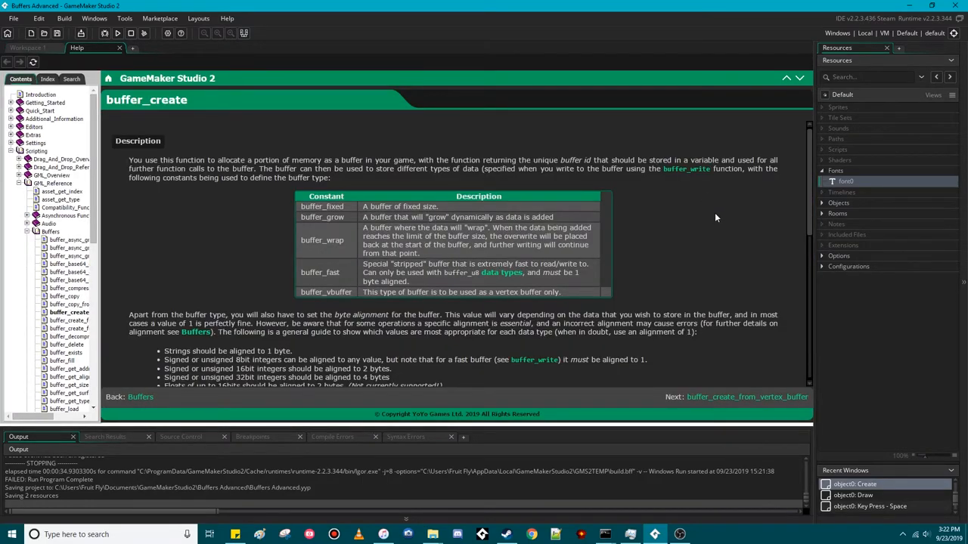
# Step: Scroll the buffer_create help page covering buffer types and byte alignment
pyautogui.scroll(-3)
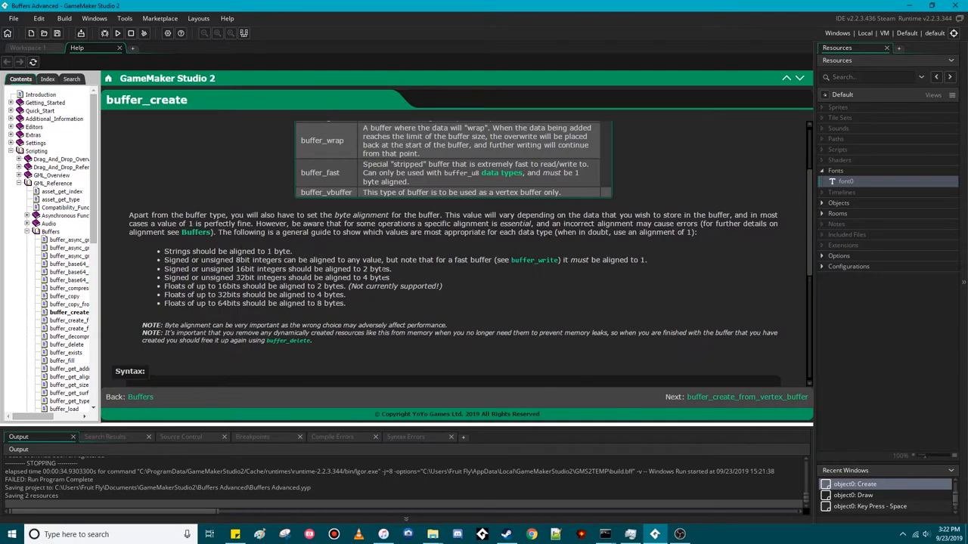
pyautogui.moveTo(489, 311)
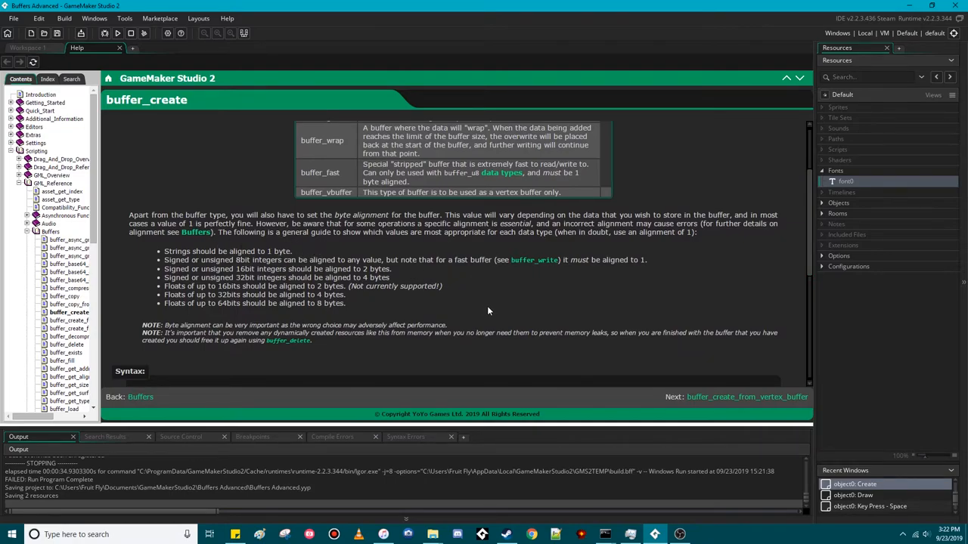
pyautogui.moveTo(521, 304)
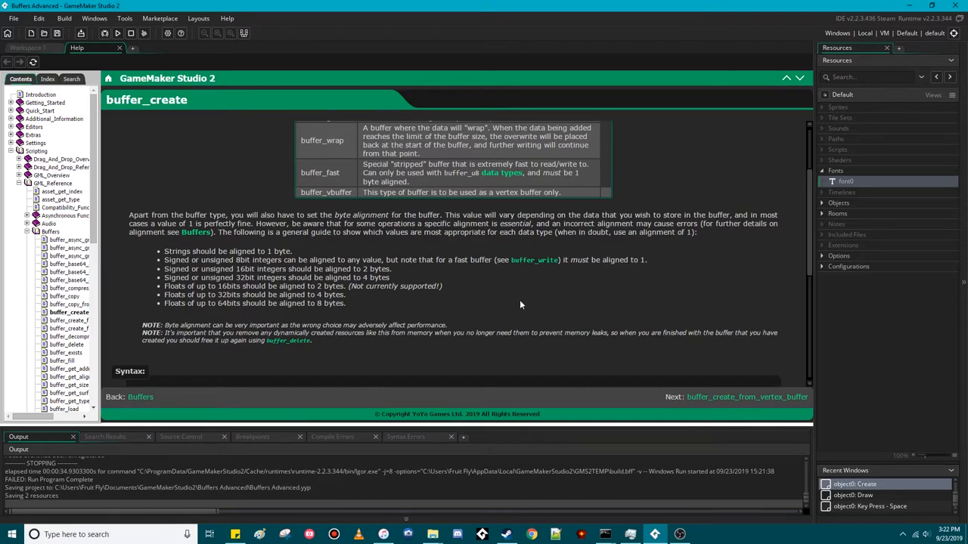
pyautogui.moveTo(525, 310)
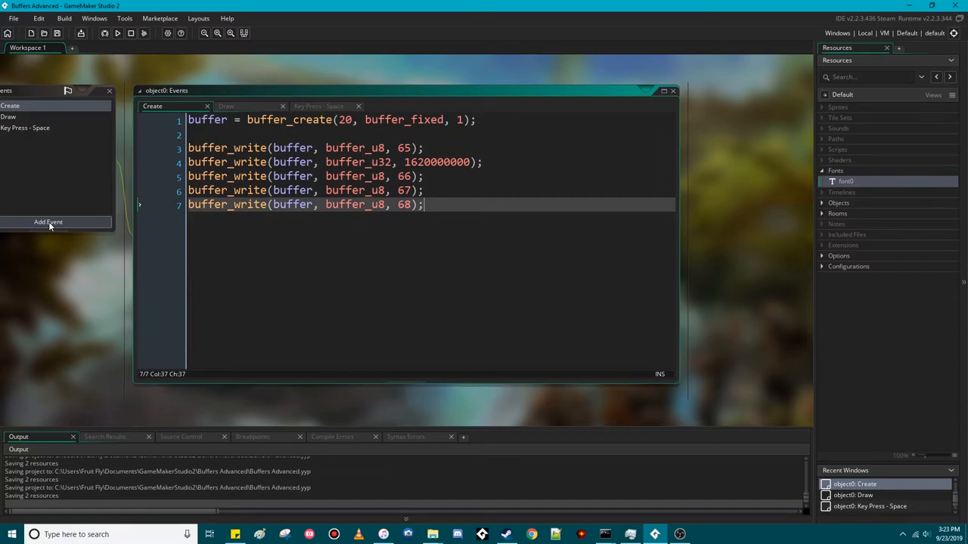
# Step: Type buffer_ calls for the size, SHA1 and MD5 draw_text lines in the Draw event
pyautogui.write('buffer_')
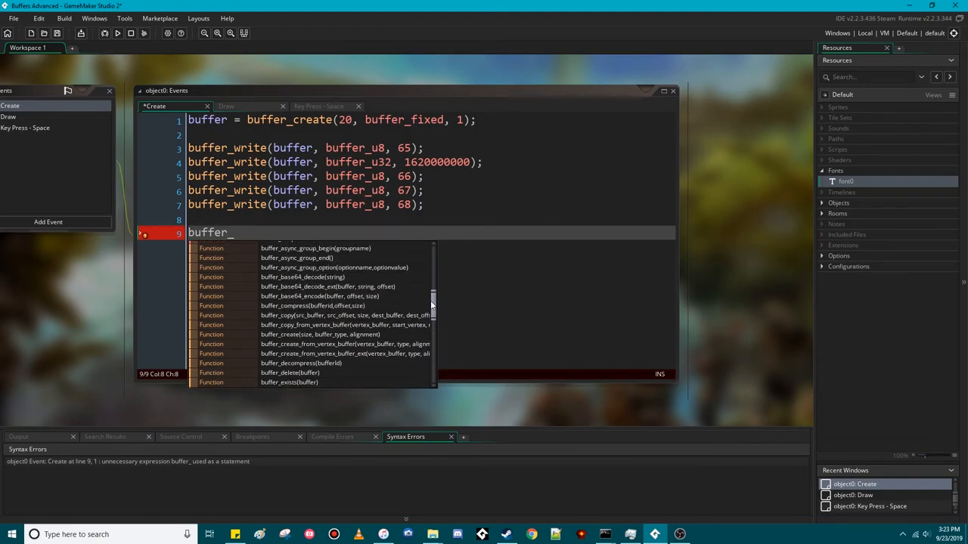
pyautogui.scroll(-3)
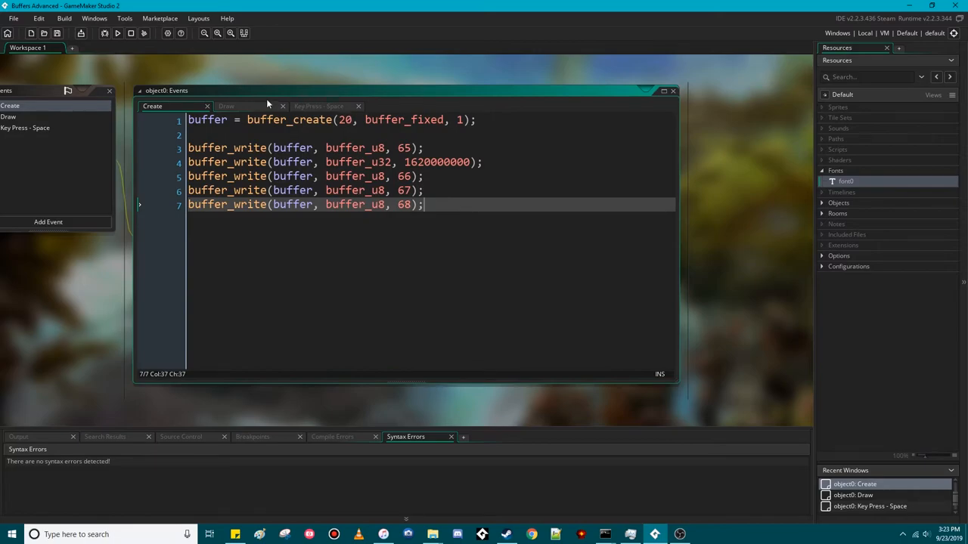
pyautogui.click(226, 105)
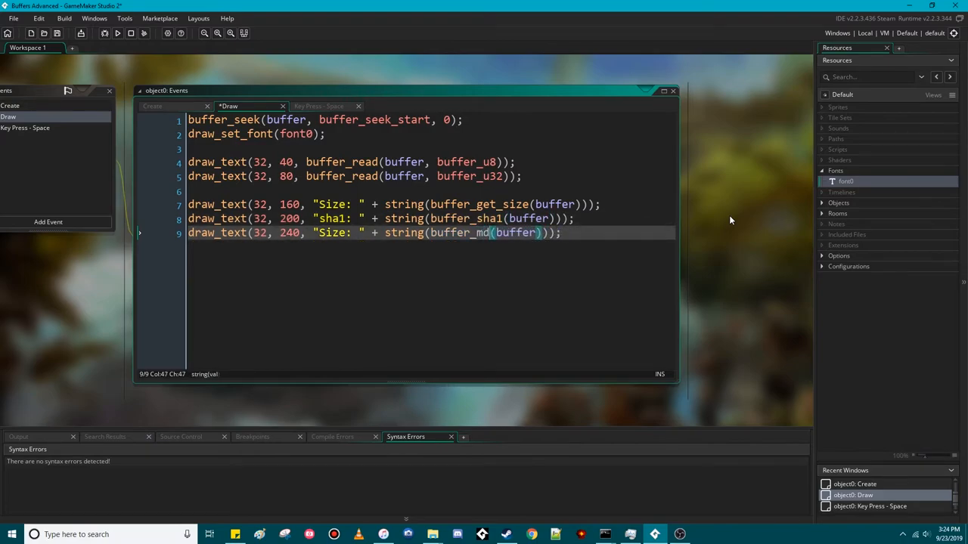
# Step: Pass offset 0 and buffer_get_size(buffer) to buffer_sha1 and buffer_md5, fix the md5 label, and run
pyautogui.write('5')
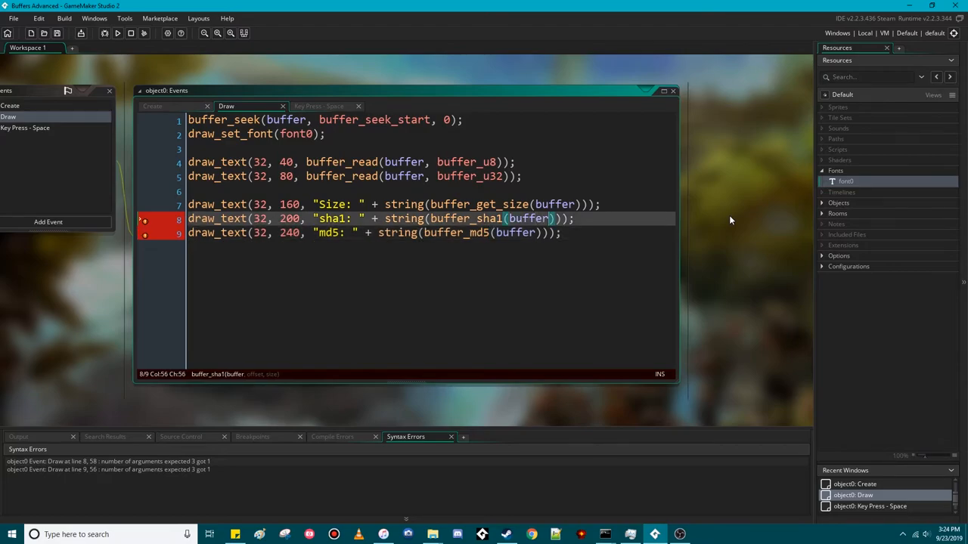
pyautogui.write(', 0,')
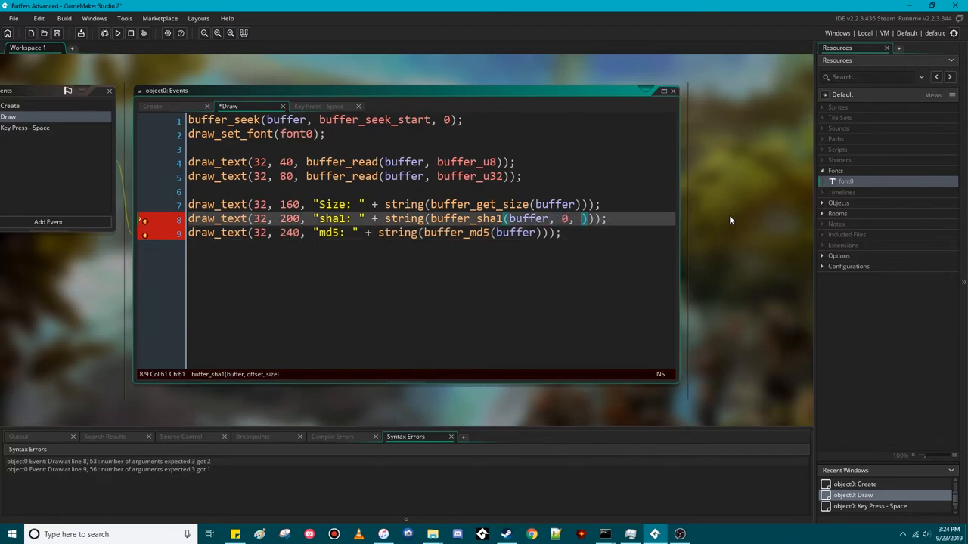
pyautogui.write('b')
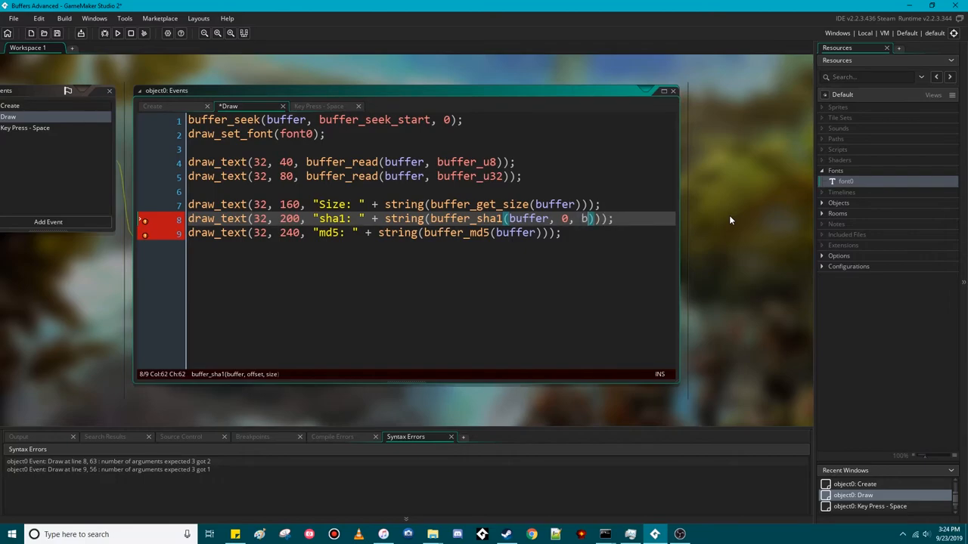
pyautogui.write('uffer_get_size')
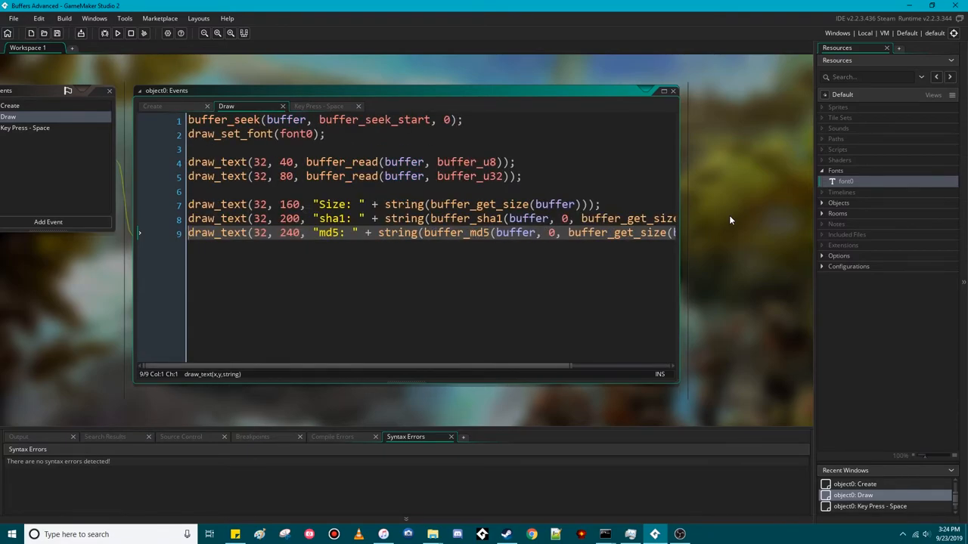
pyautogui.click(118, 32)
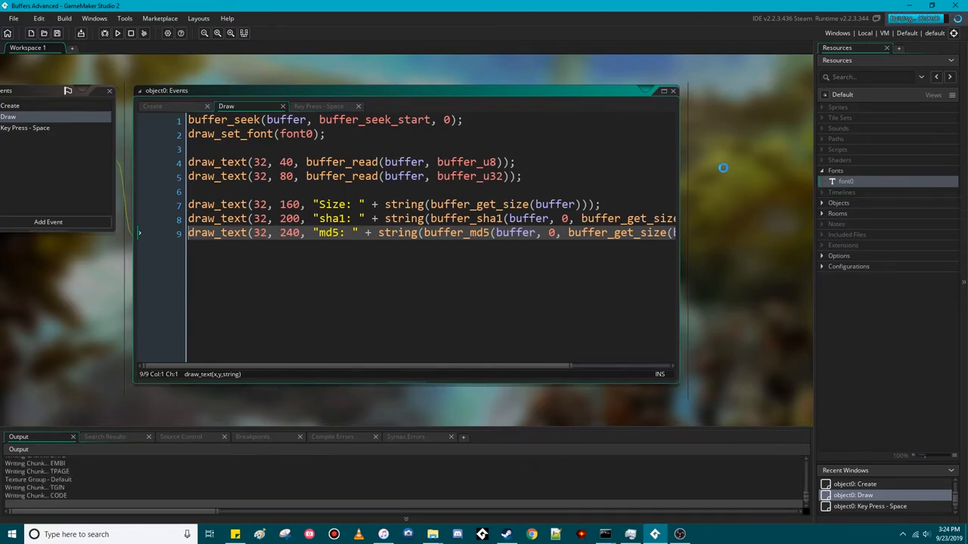
# Step: Check the game's Size: 20, sha1 and md5 output, then close the game window
pyautogui.click(117, 32)
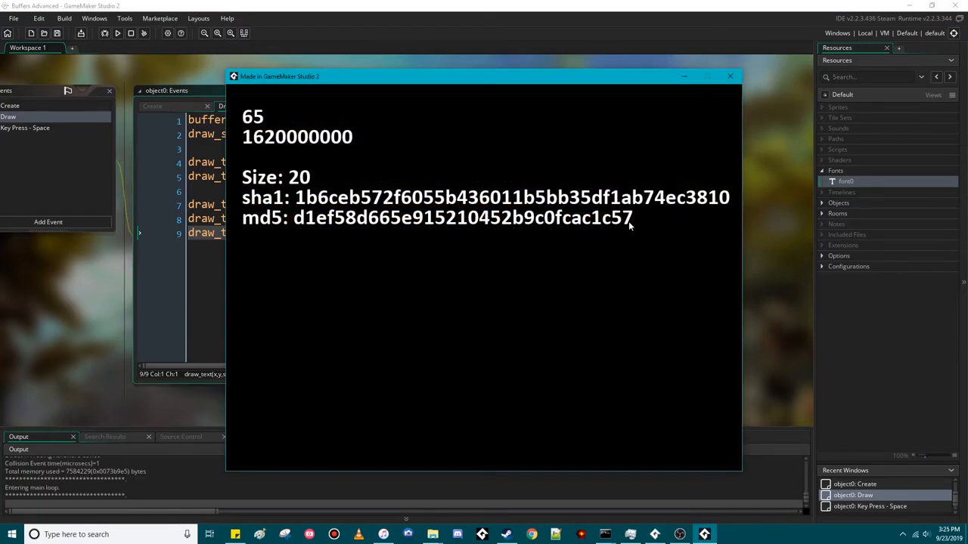
pyautogui.moveTo(297, 193)
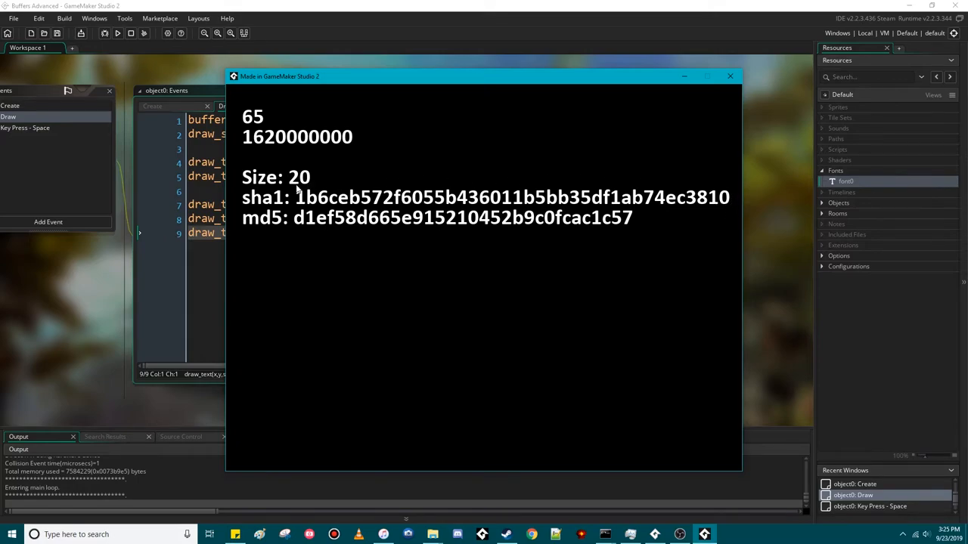
pyautogui.moveTo(244, 152)
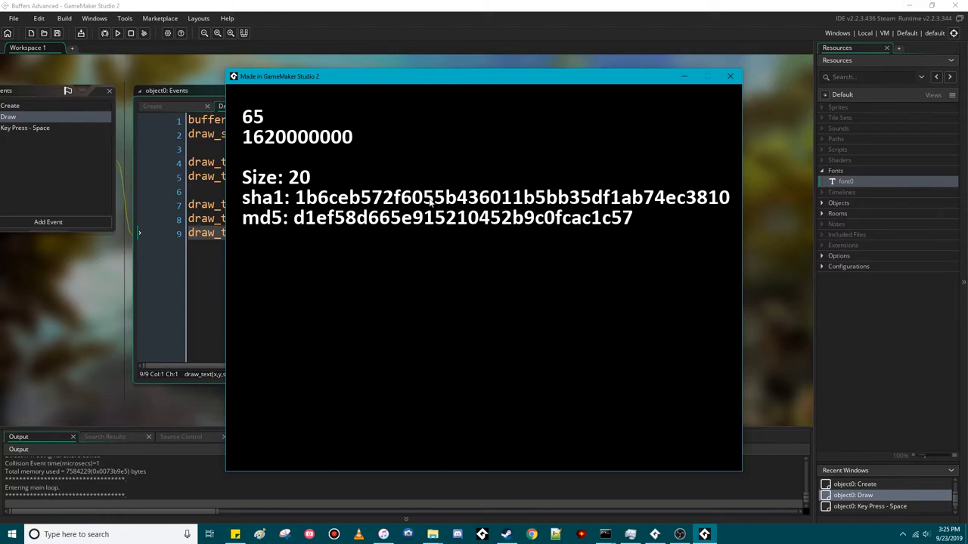
pyautogui.moveTo(676, 240)
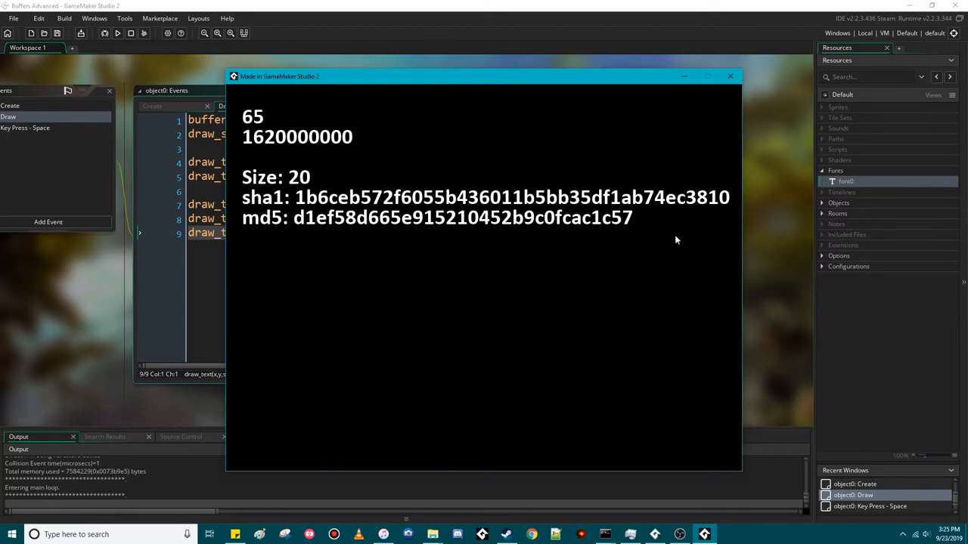
pyautogui.moveTo(658, 264)
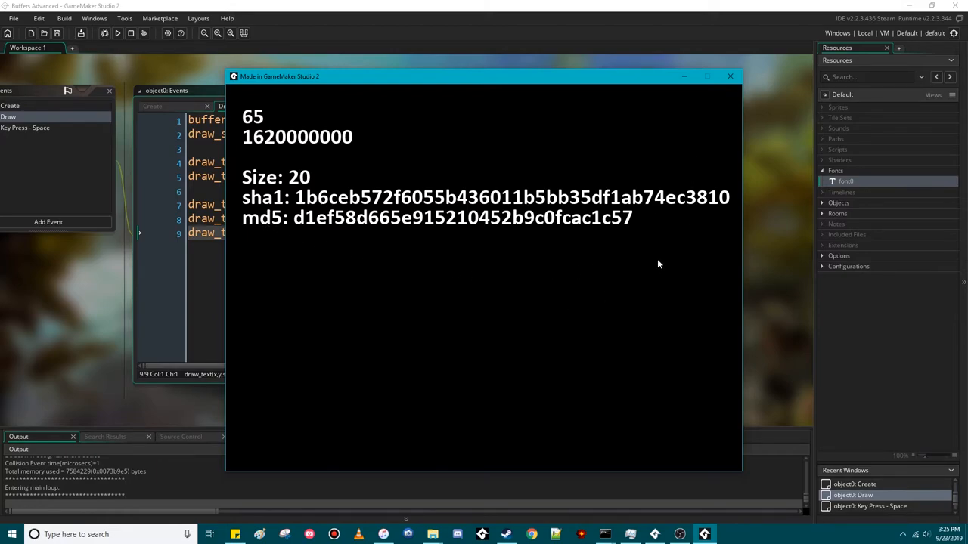
pyautogui.moveTo(286, 218)
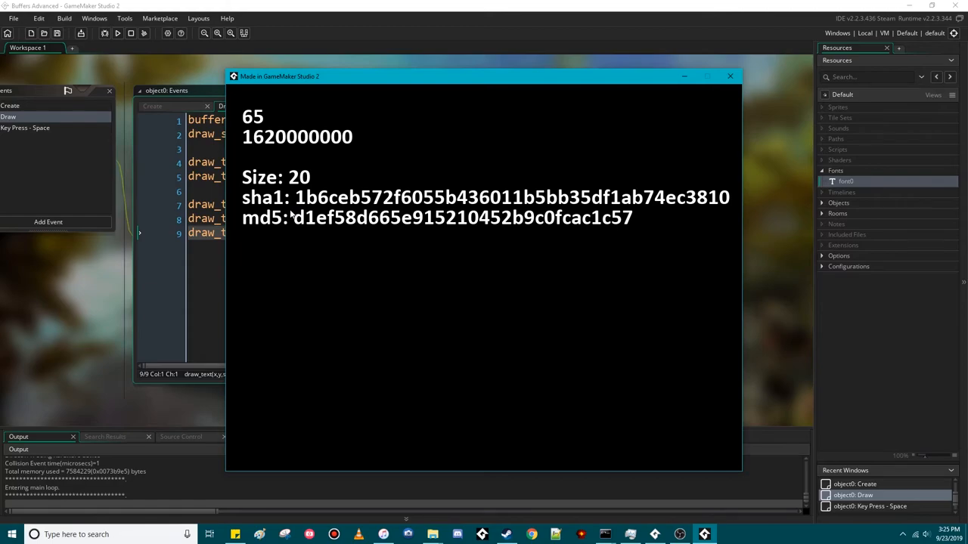
pyautogui.moveTo(456, 346)
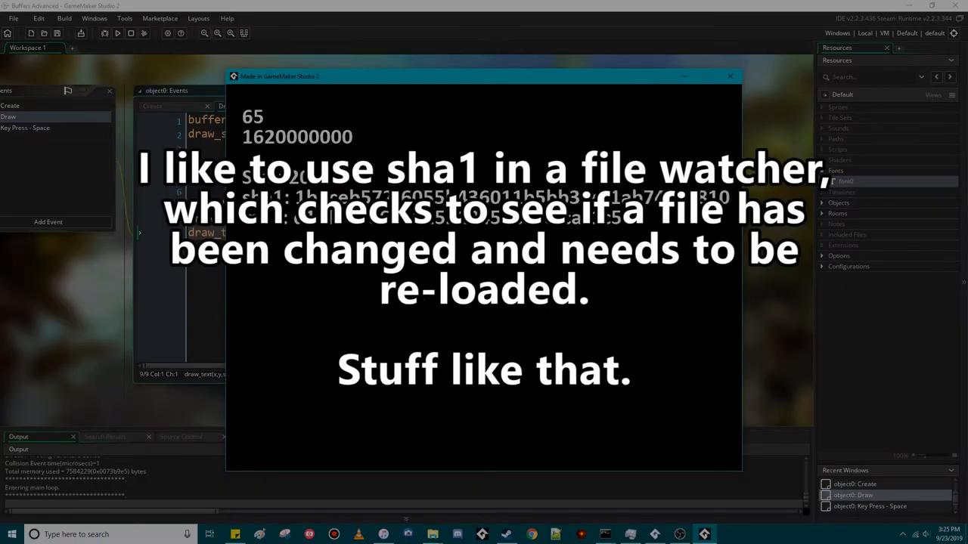
pyautogui.click(729, 77)
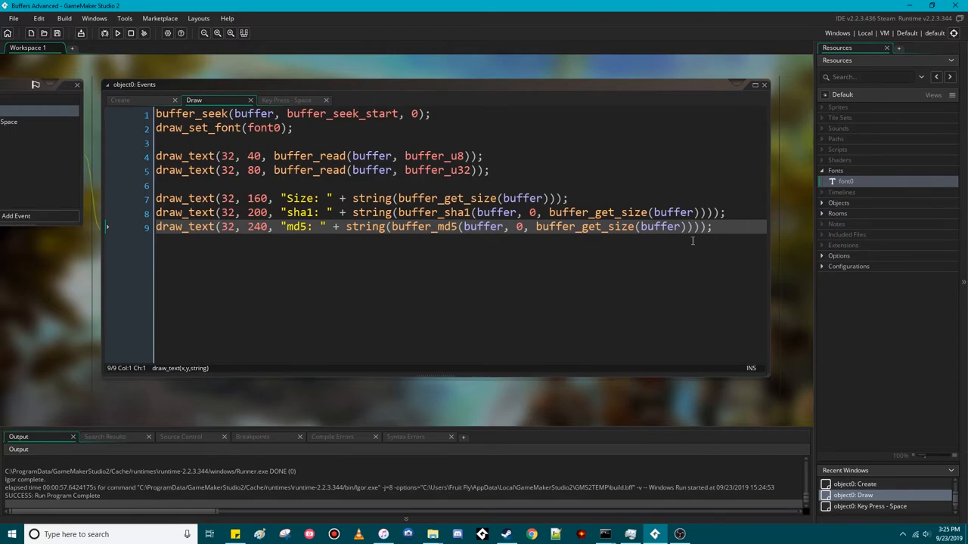
# Step: Start the buffer_compress() call in the Create event, glancing at the Draw event code
pyautogui.click(119, 100)
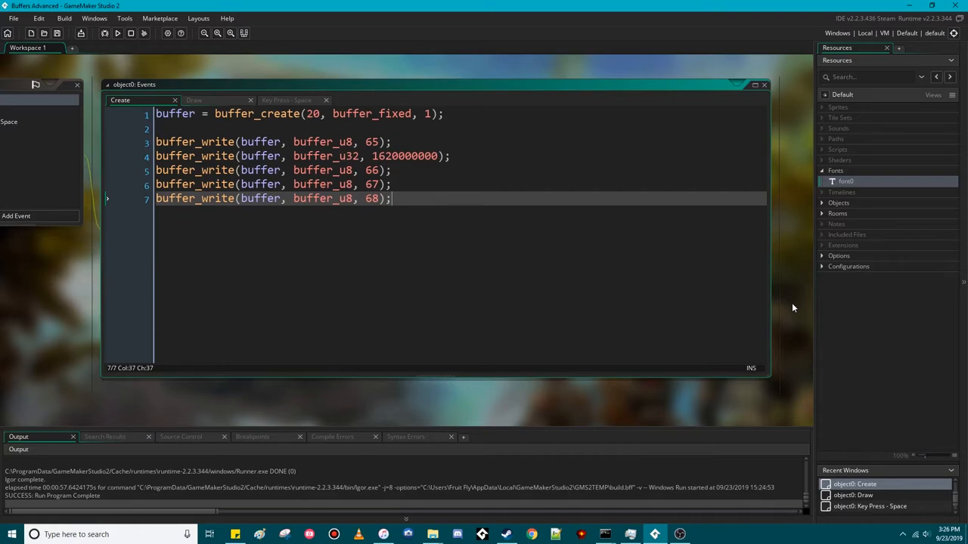
pyautogui.write('buff')
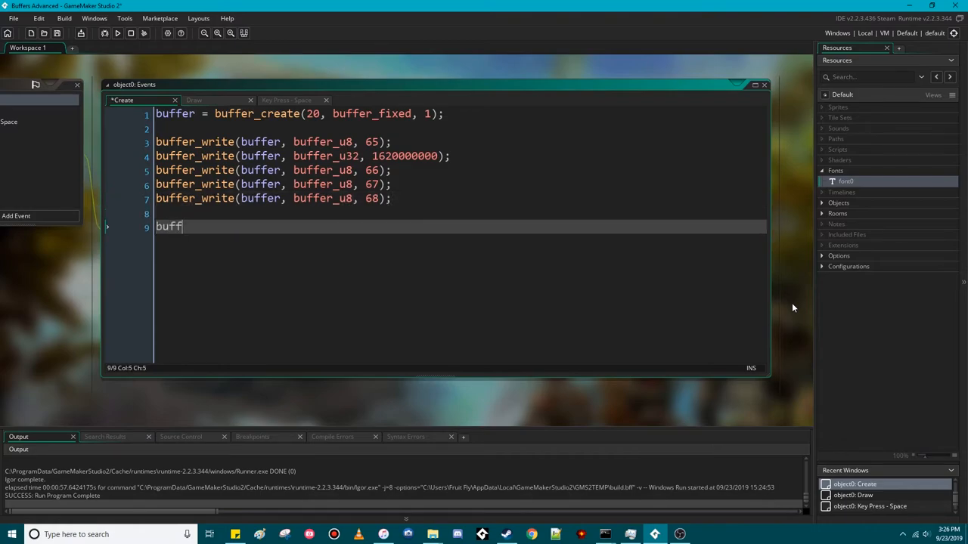
pyautogui.write('er_compress(')
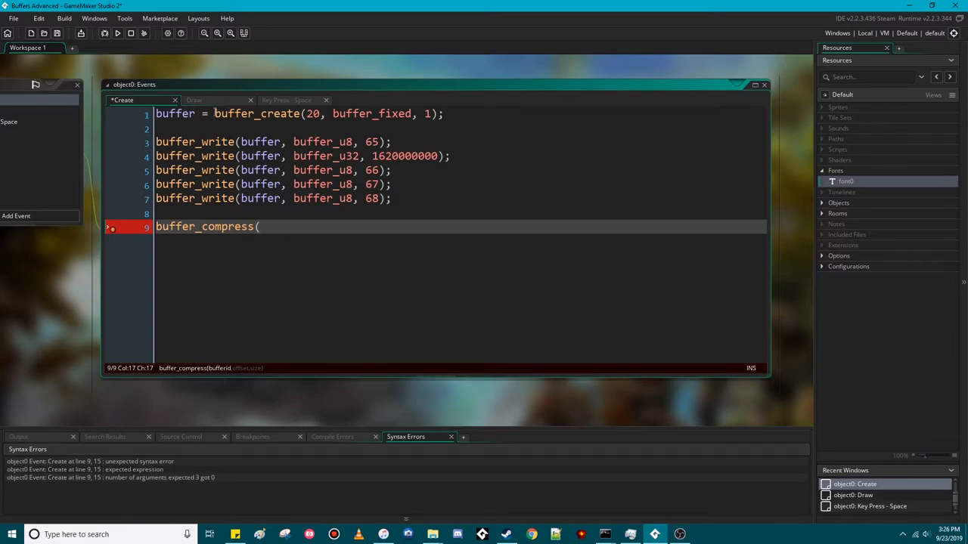
pyautogui.click(212, 100)
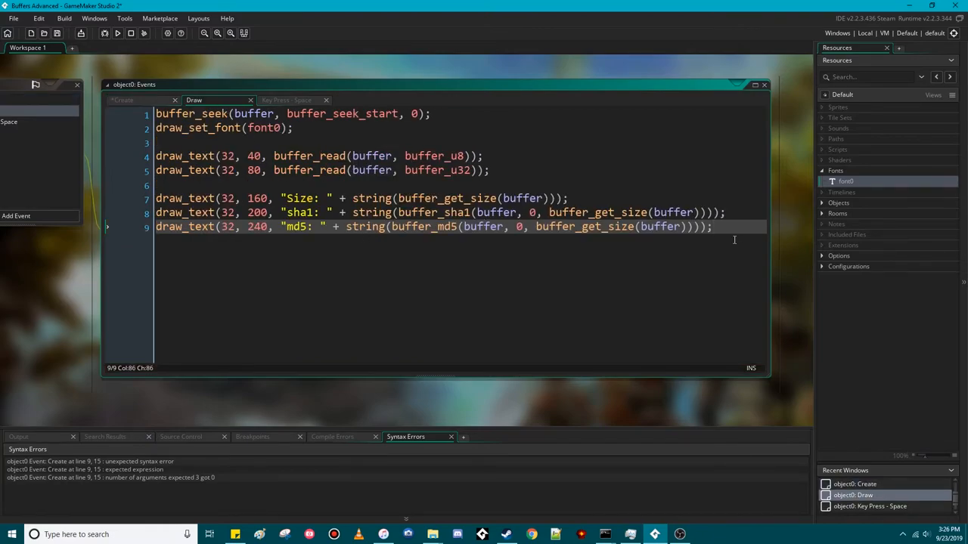
pyautogui.click(136, 100)
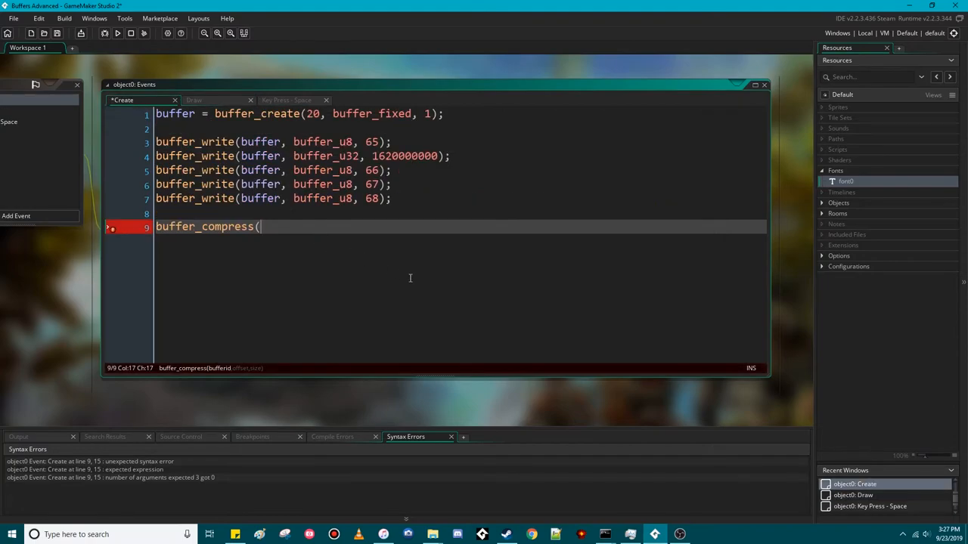
pyautogui.moveTo(796, 204)
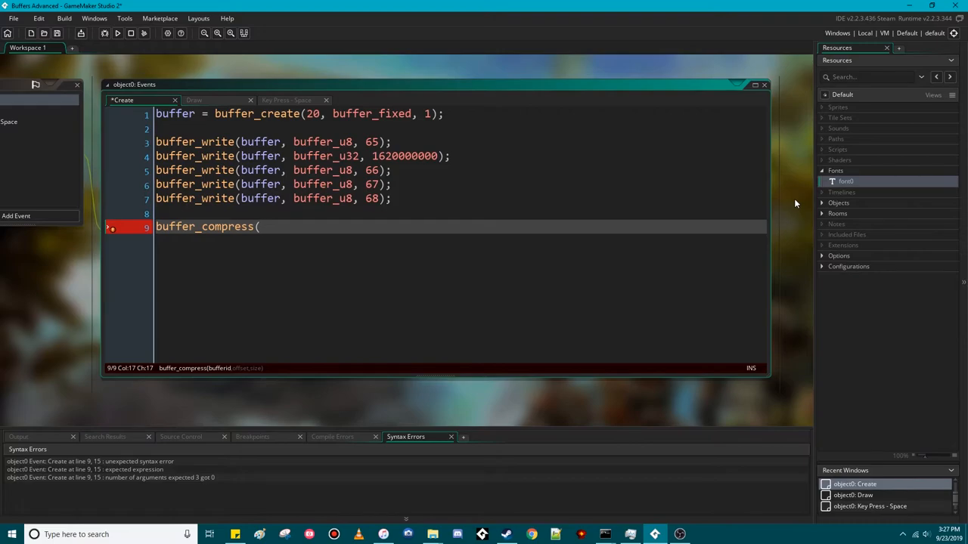
# Step: Complete buffer_compressed = buffer_compress(buffer, 0, buffer_get_size(buffer)); and launch a debug run
pyautogui.write('buf')
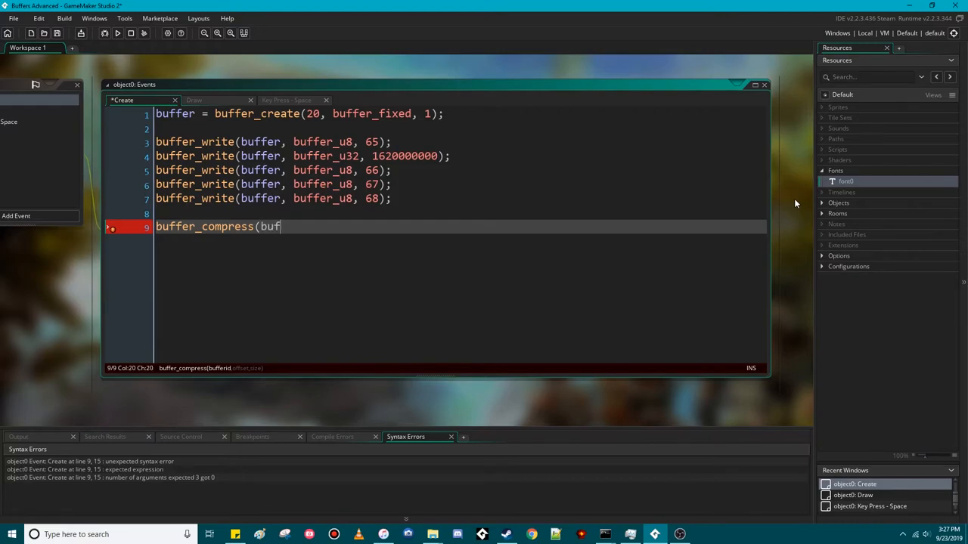
pyautogui.write('fer,')
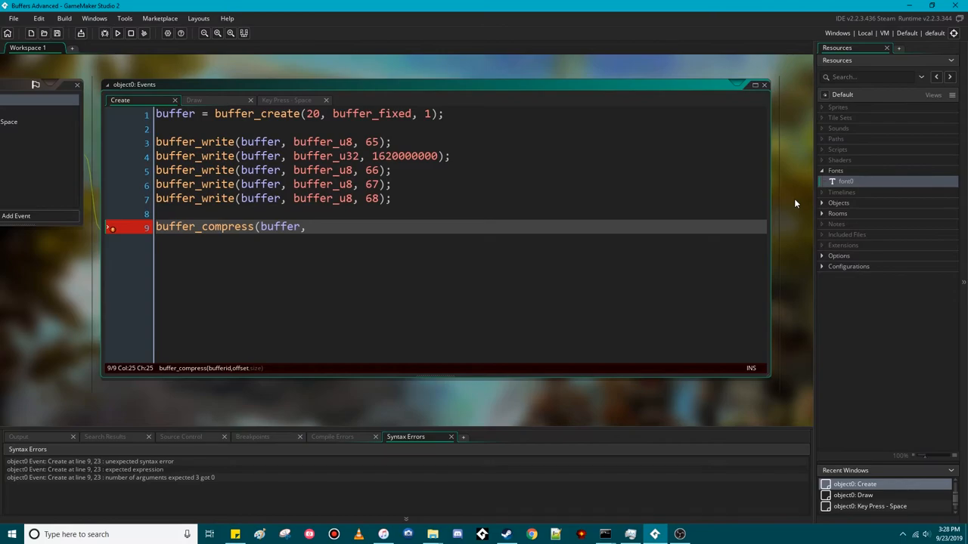
pyautogui.write('0,')
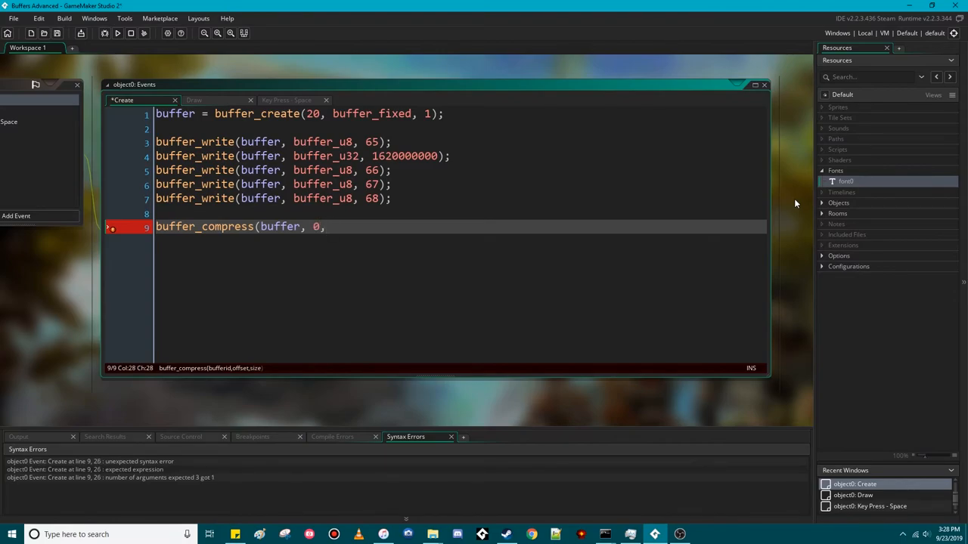
pyautogui.write('buffer_get_size(buffer));')
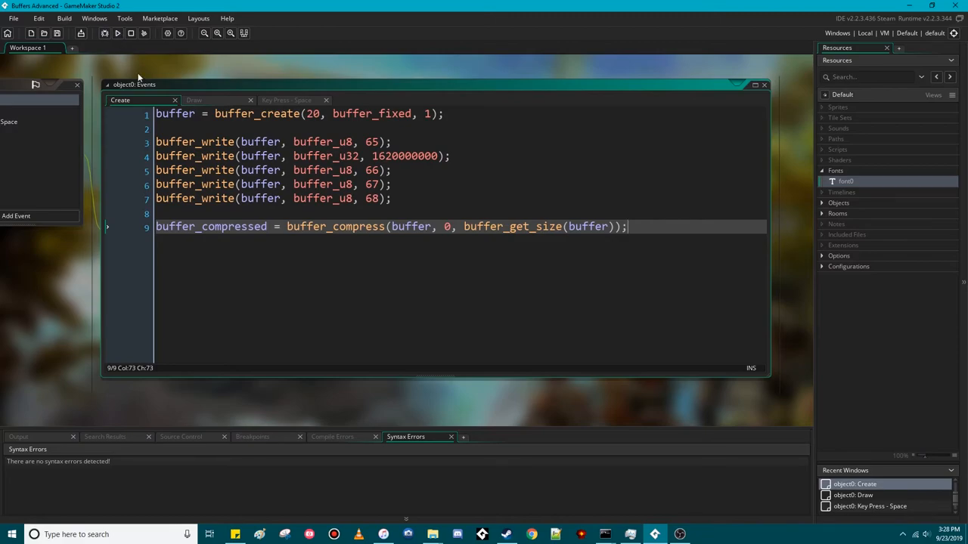
pyautogui.click(105, 34)
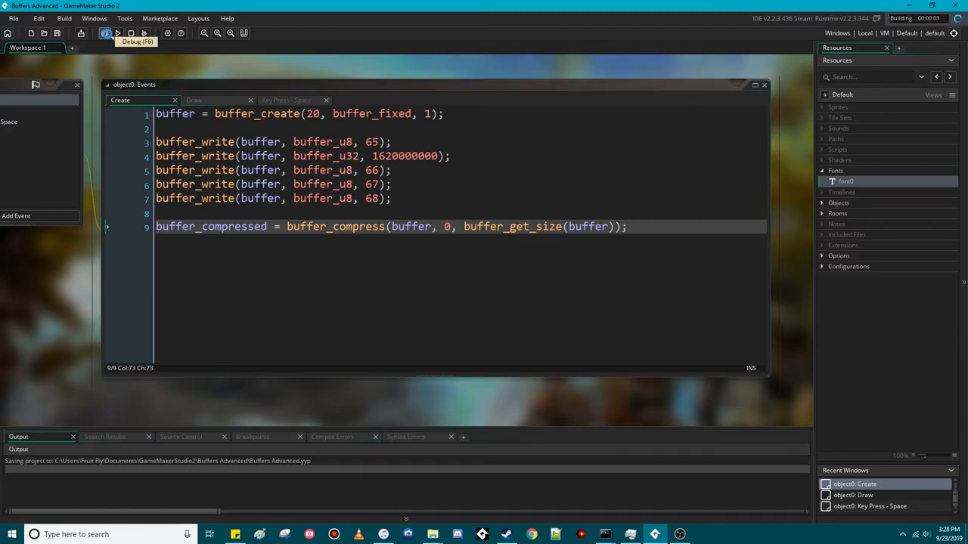
# Step: In the debugger's Buffers view, compare buffer ID 1 (size 18) with buffer ID 0 (size 20)
pyautogui.click(118, 34)
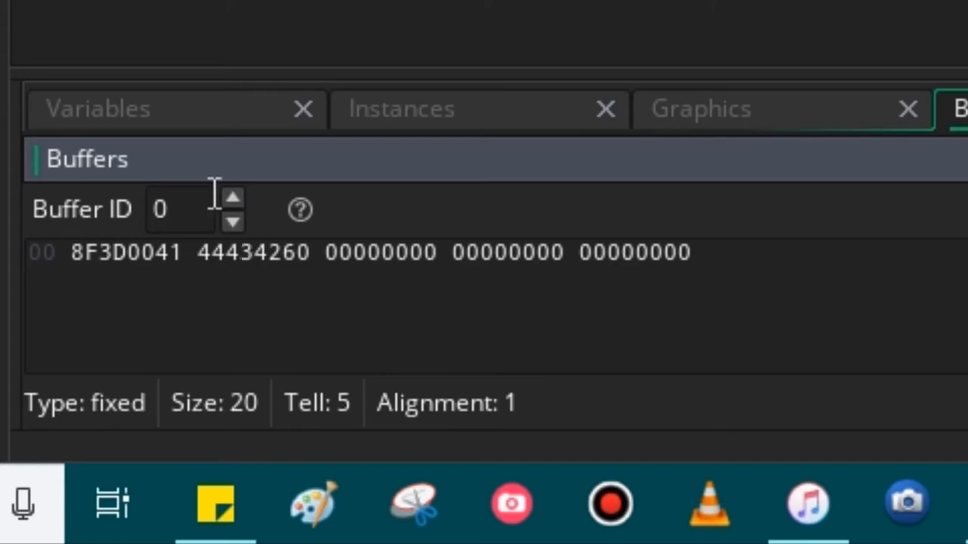
pyautogui.click(234, 198)
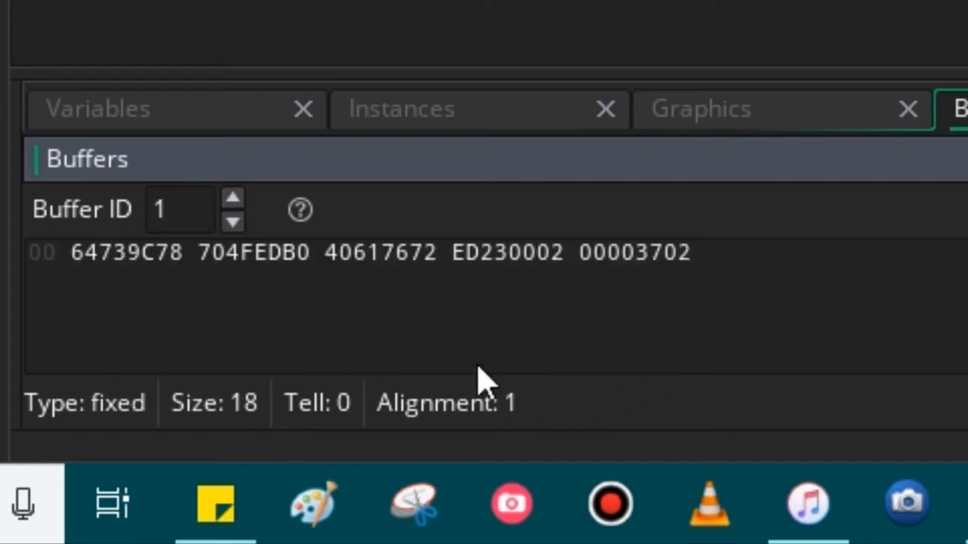
pyautogui.moveTo(627, 412)
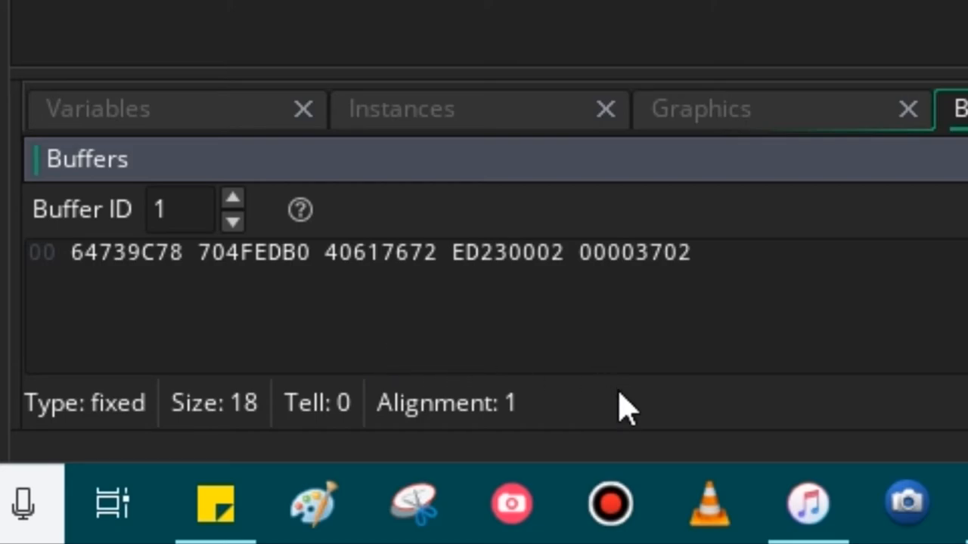
pyautogui.moveTo(680, 408)
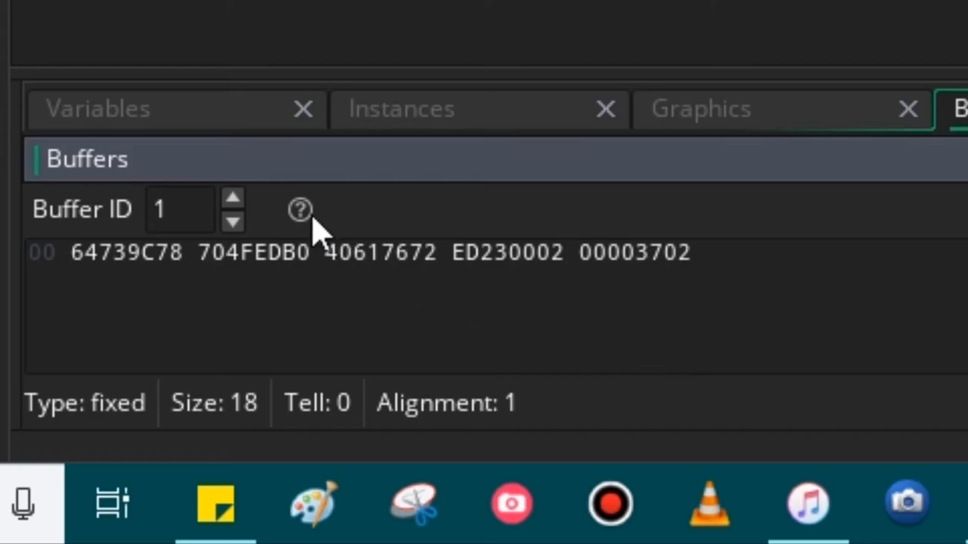
pyautogui.moveTo(271, 312)
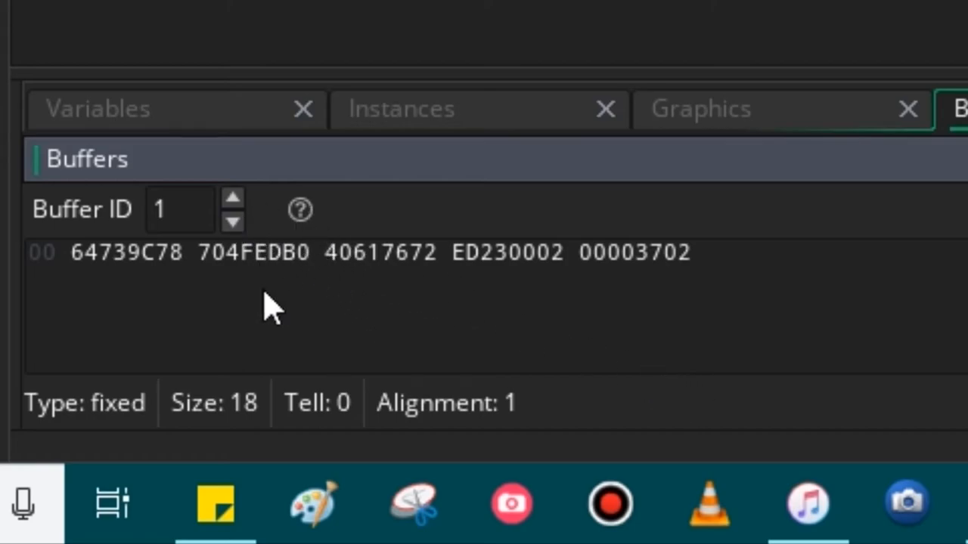
pyautogui.click(233, 223)
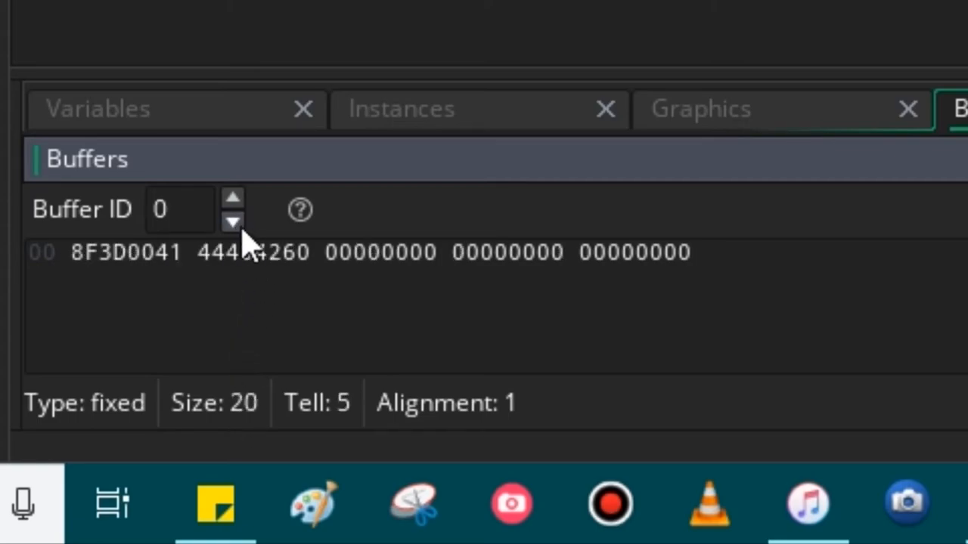
pyautogui.click(234, 198)
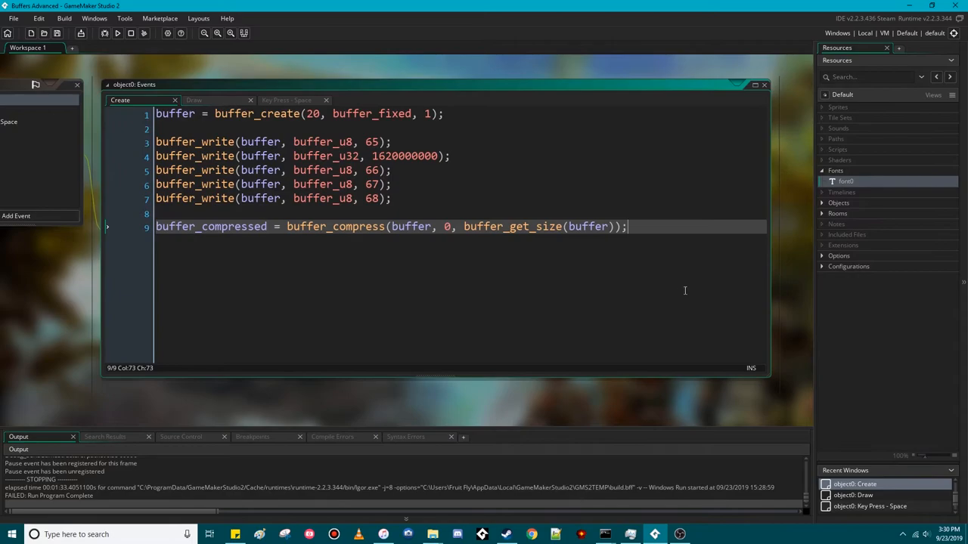
# Step: Open Draw with var decompressed_buffer = buffer_decompress(buffer_compressed); and end with buffer_delete(decompressed_buffer);
pyautogui.click(194, 100)
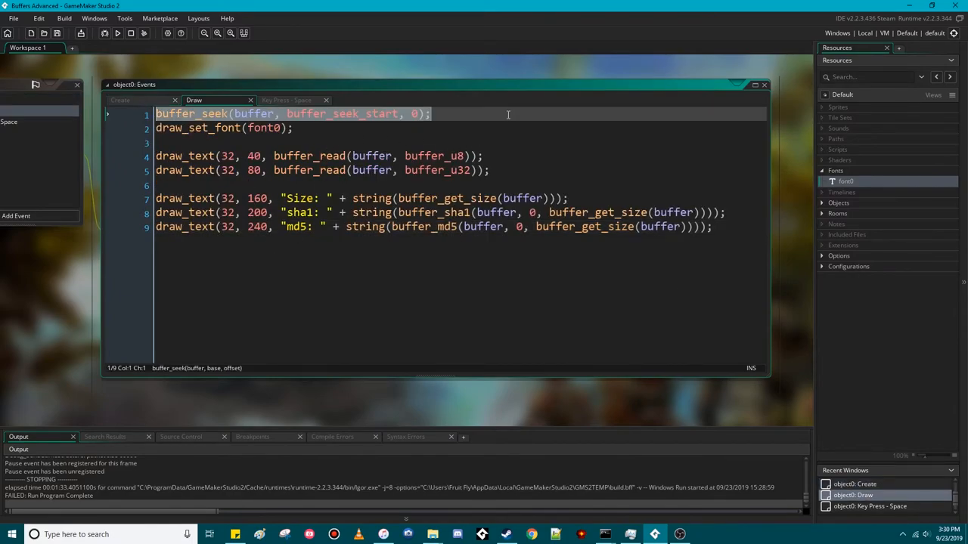
pyautogui.write('var d')
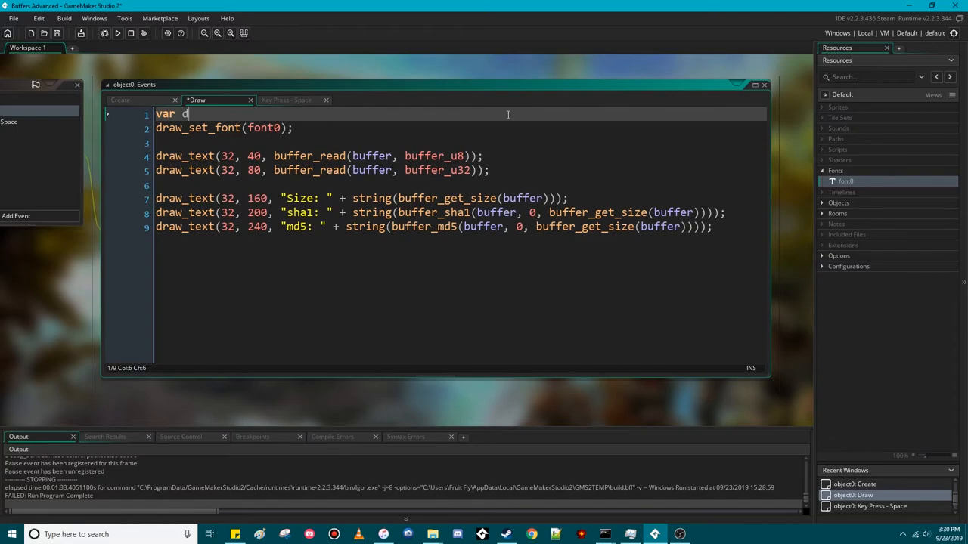
pyautogui.write('ecompressed_buffer = buffer_d')
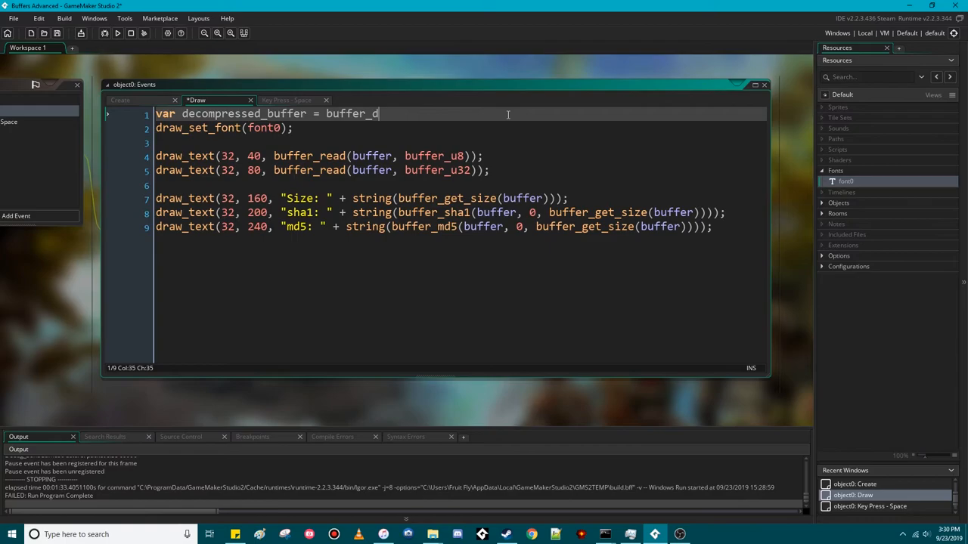
pyautogui.write('ecompress(bu')
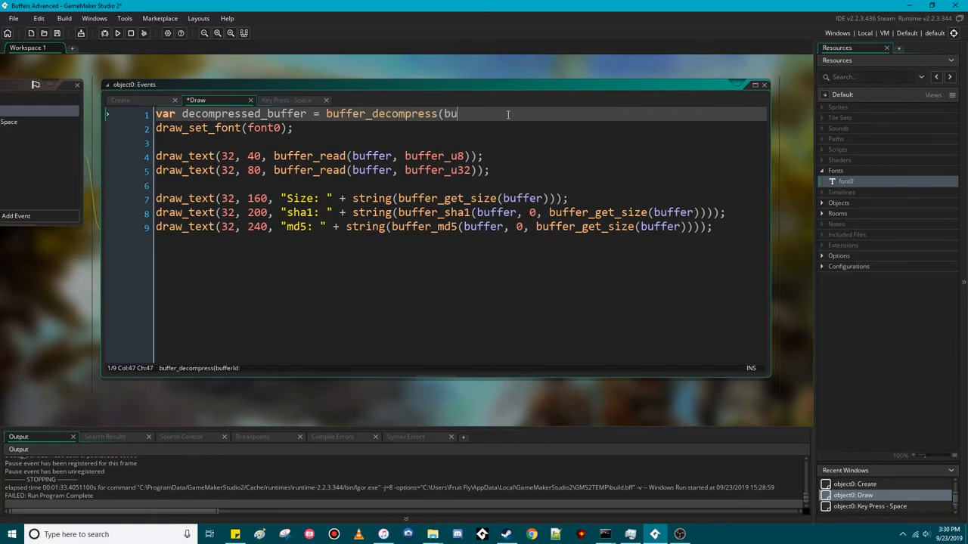
pyautogui.write('ffer_compressed);')
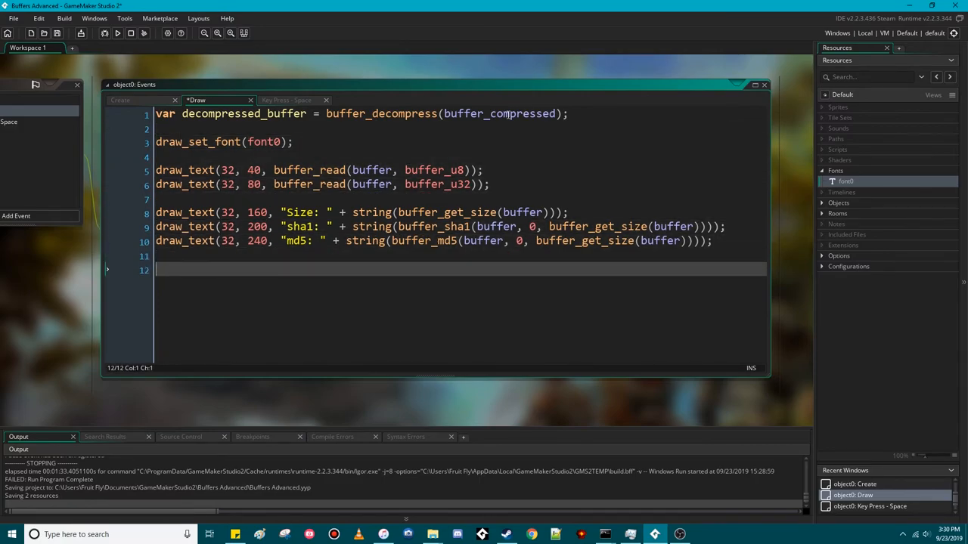
pyautogui.write('buffer_delete(decompressed_buffer);')
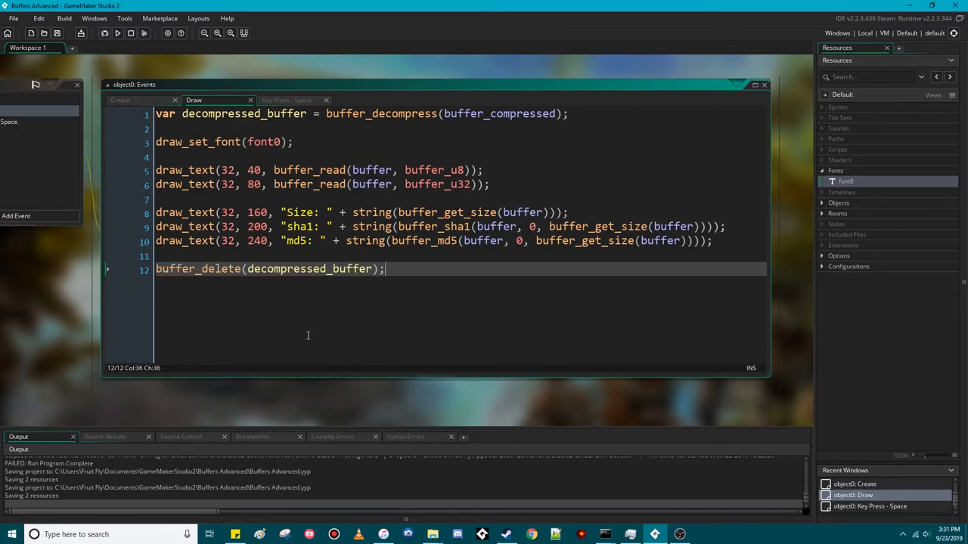
pyautogui.moveTo(393, 309)
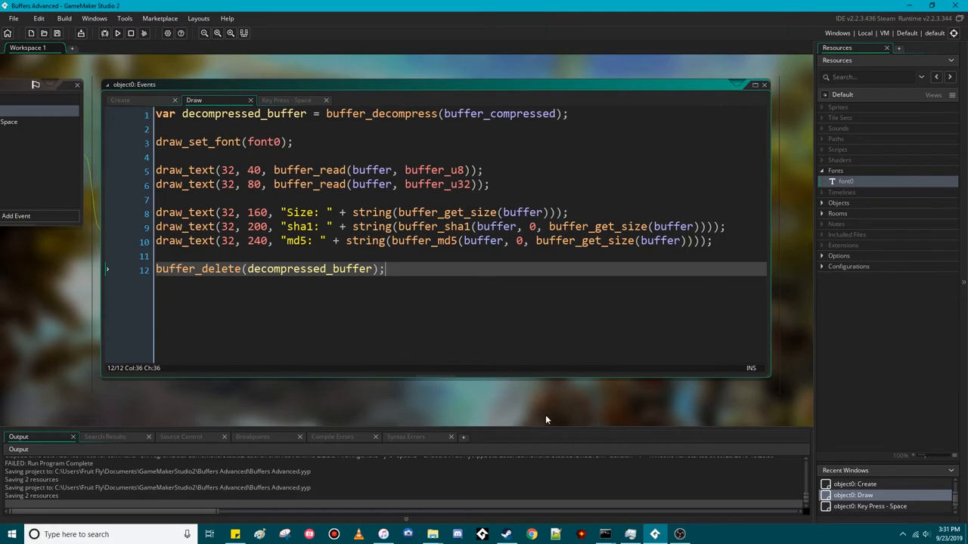
pyautogui.moveTo(784, 367)
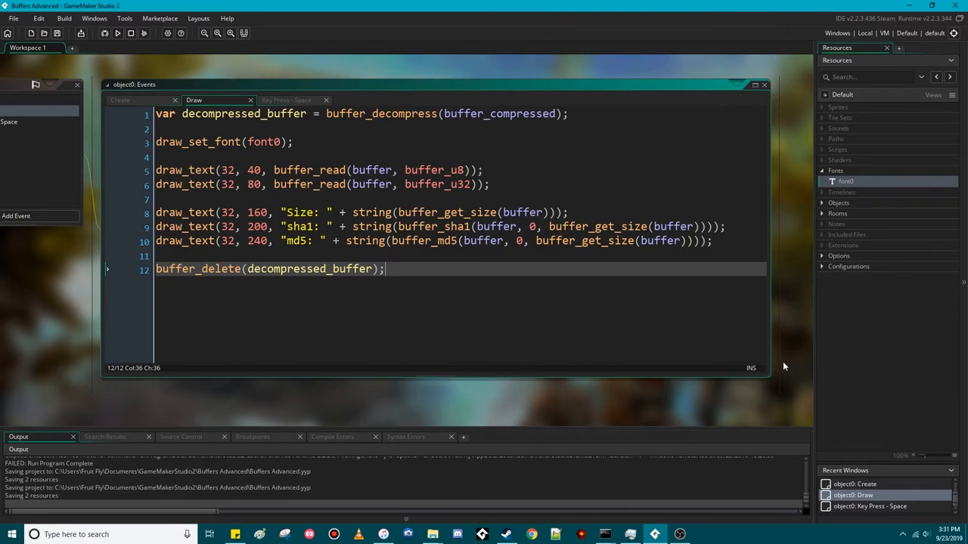
pyautogui.moveTo(798, 369)
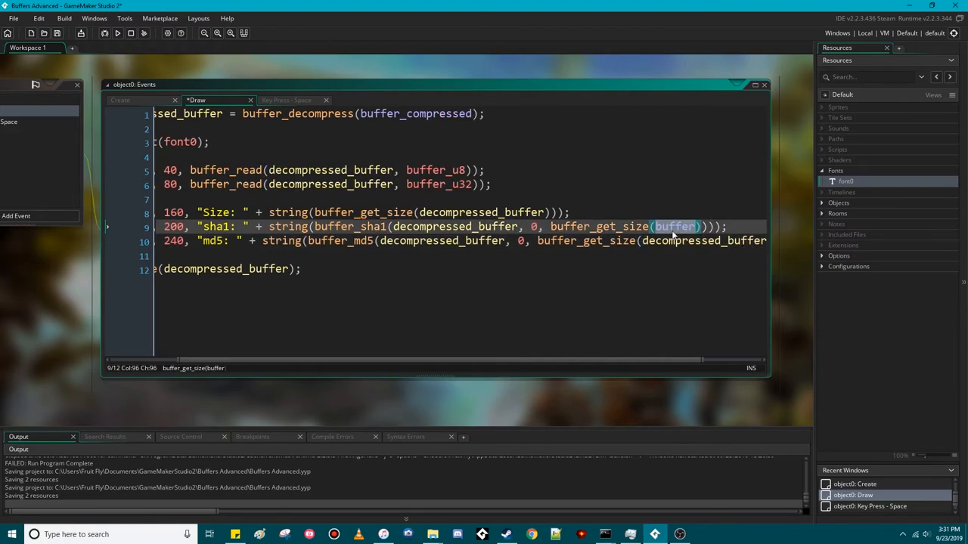
# Step: Check the Create event code, then return to the Draw event code
pyautogui.click(121, 100)
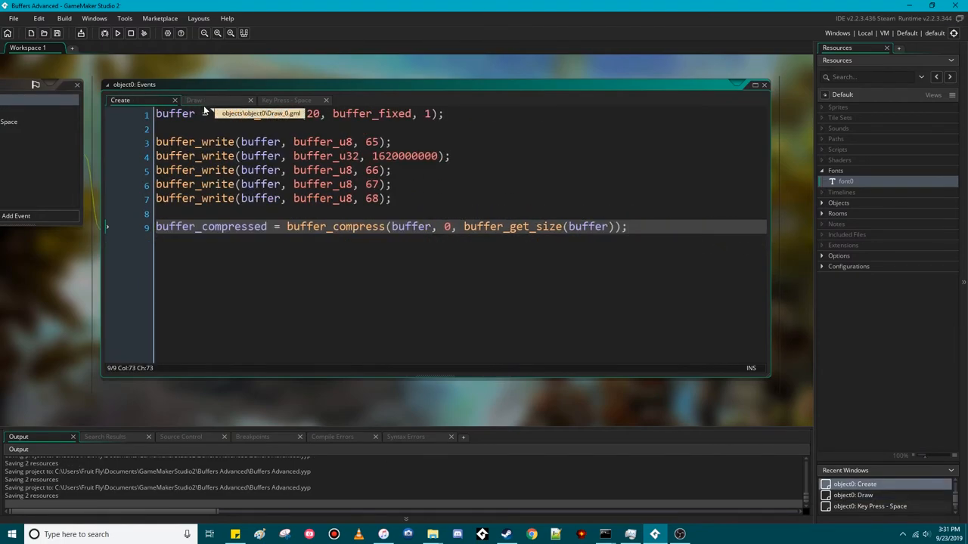
pyautogui.click(193, 100)
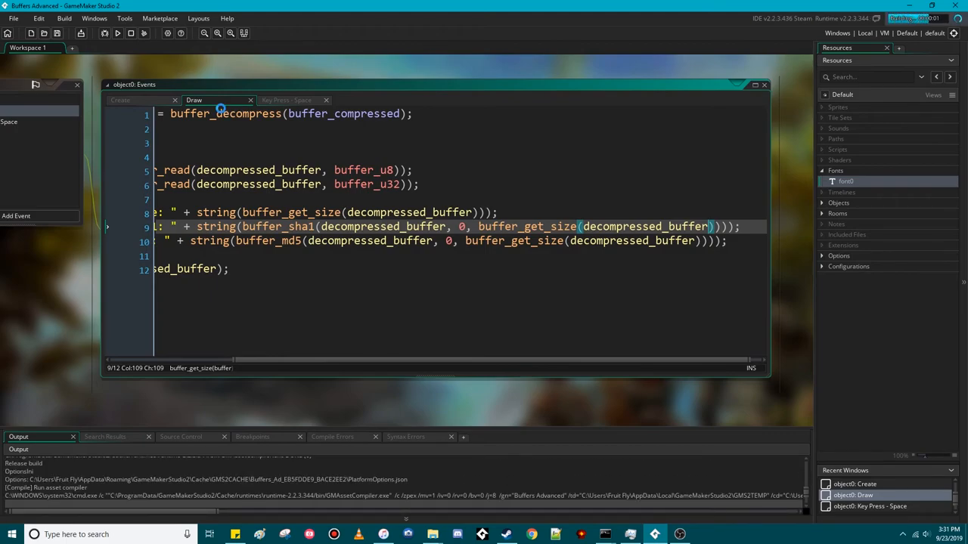
pyautogui.click(117, 34)
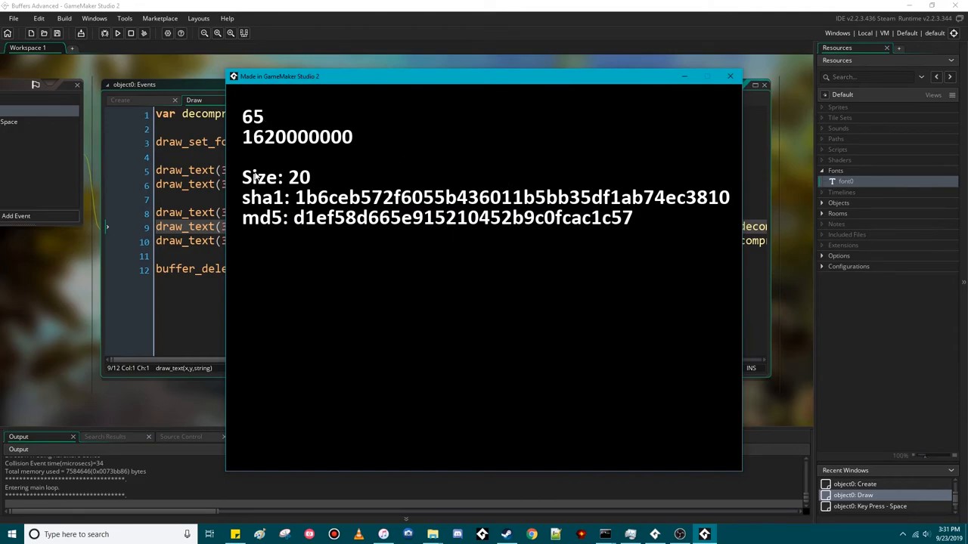
pyautogui.moveTo(242, 262)
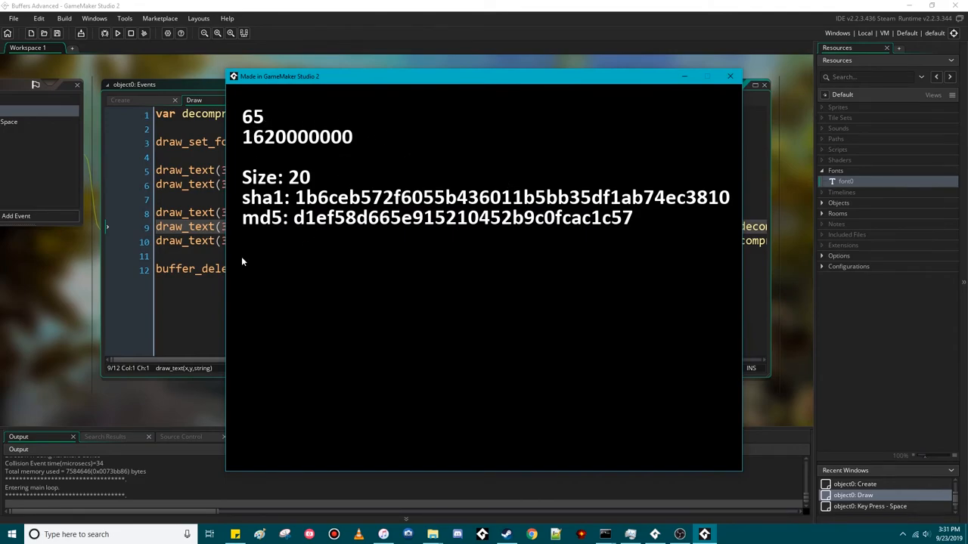
pyautogui.moveTo(299, 218)
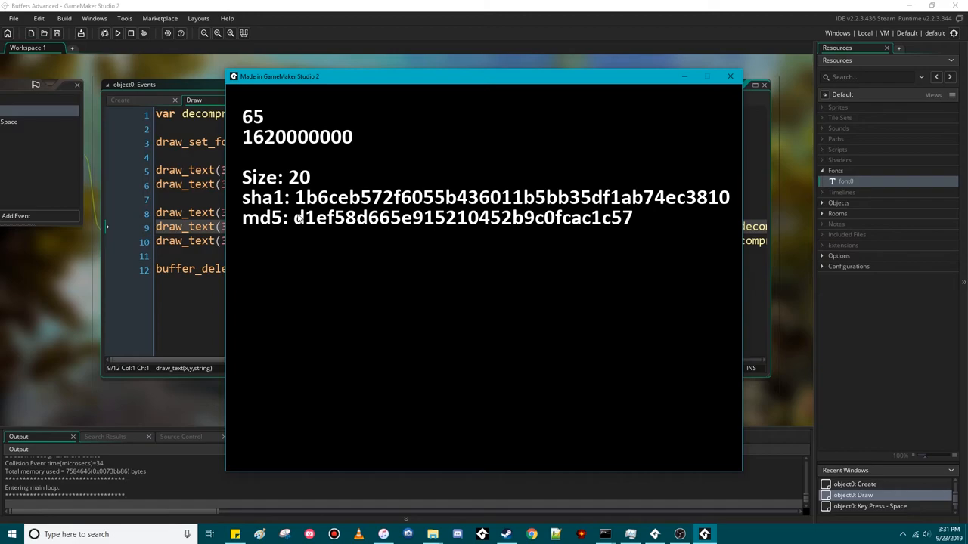
pyautogui.moveTo(324, 225)
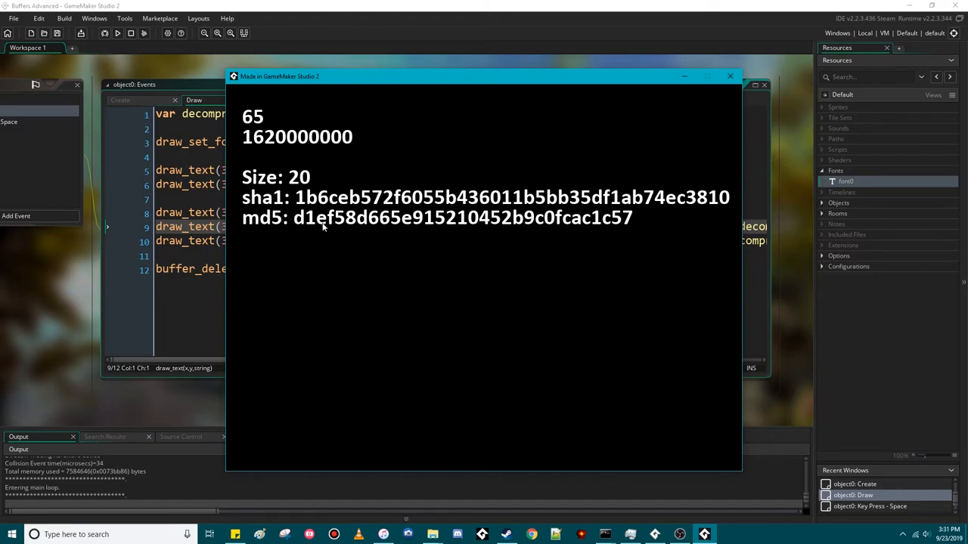
pyautogui.moveTo(758, 149)
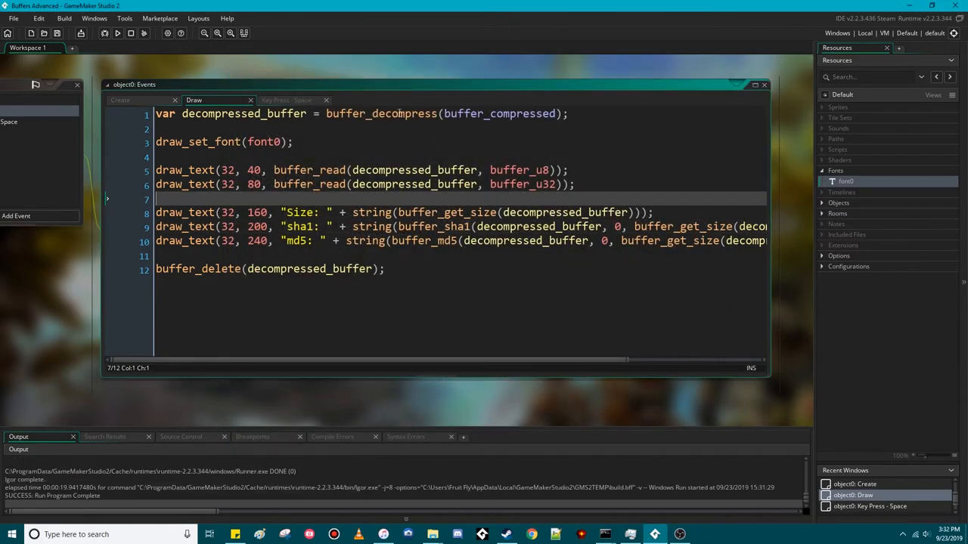
# Step: Switch to object0's Create event code containing buffer_create
pyautogui.click(119, 99)
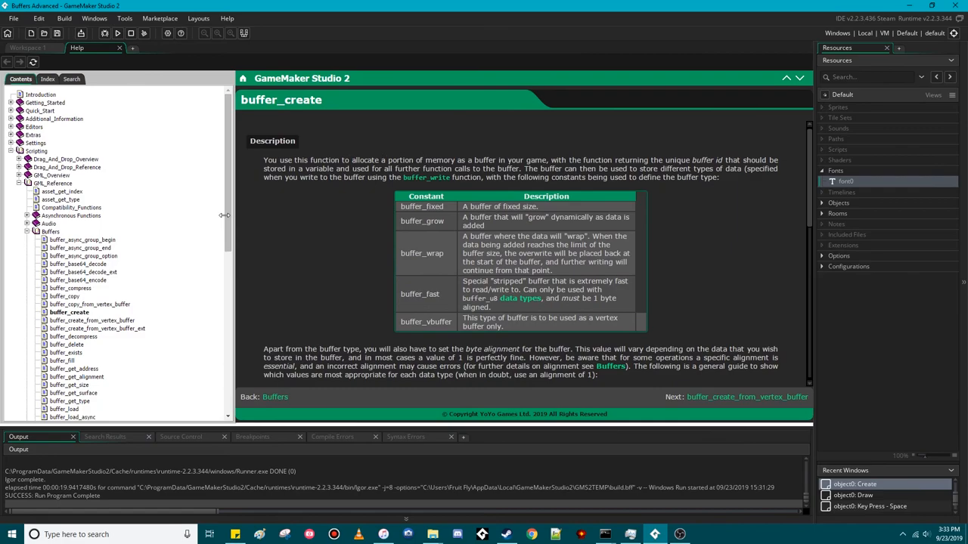
# Step: Scroll the Buffers section of the Help Contents and select buffer_get_address
pyautogui.scroll(-3)
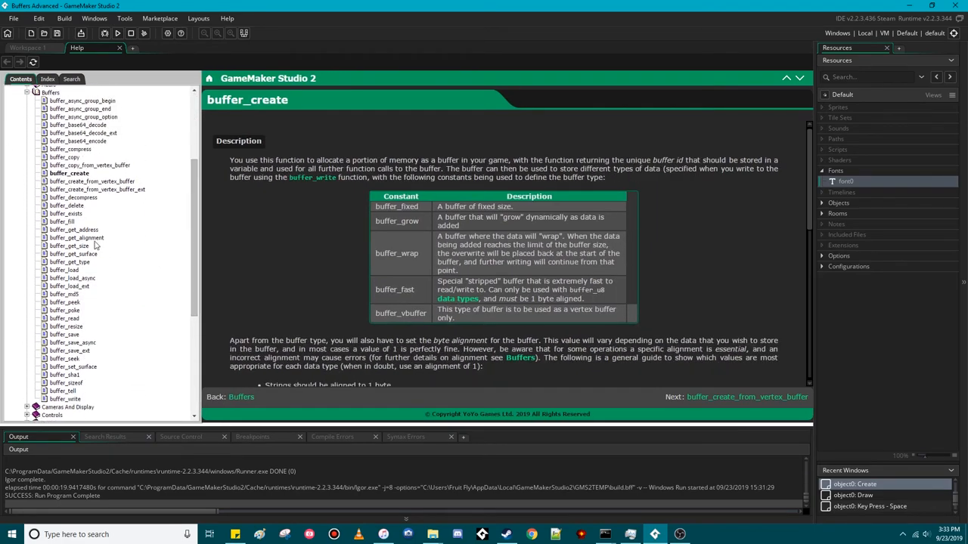
pyautogui.moveTo(159, 222)
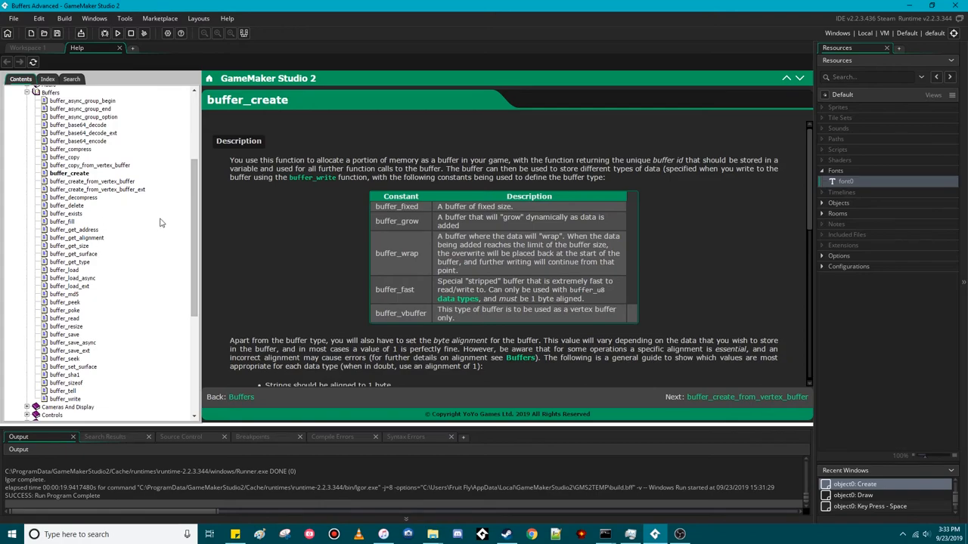
pyautogui.moveTo(324, 247)
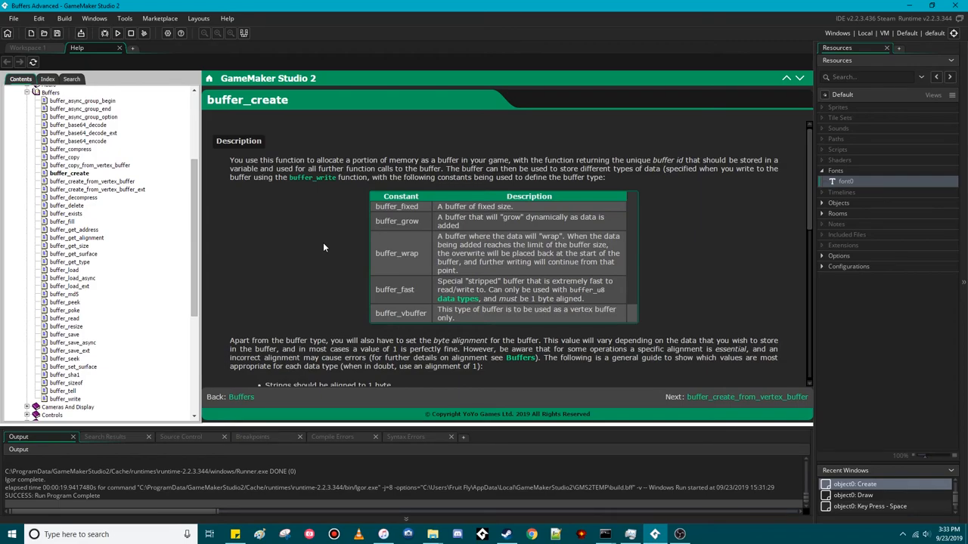
pyautogui.click(78, 229)
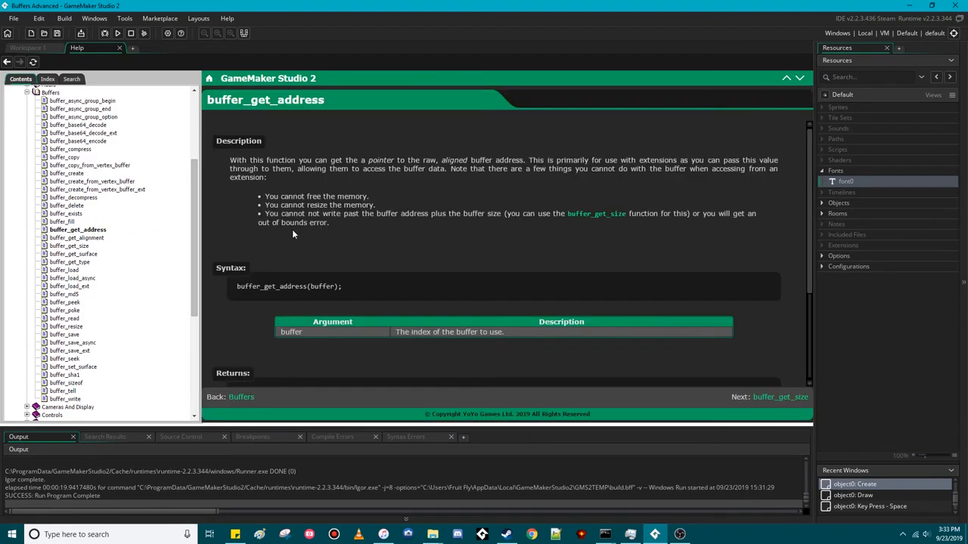
pyautogui.moveTo(270, 262)
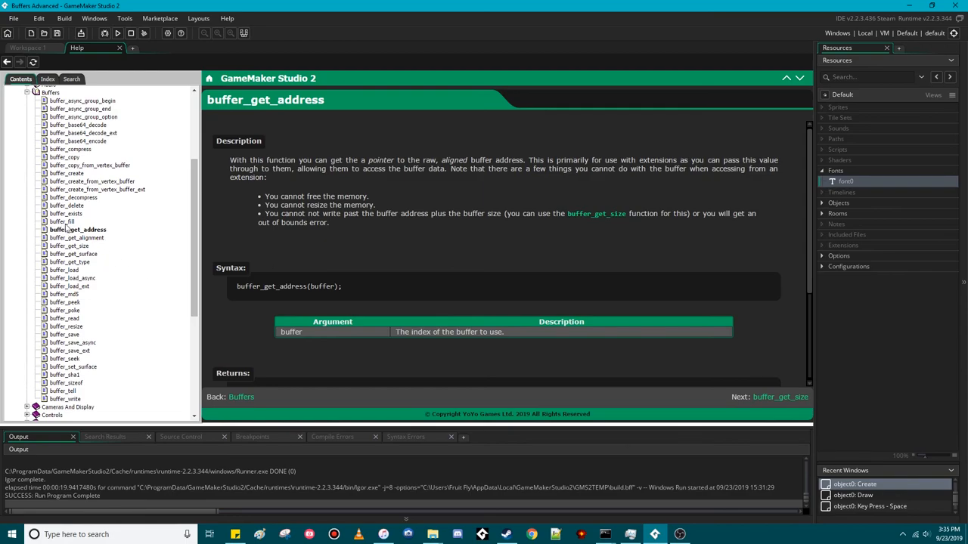
# Step: Open the buffer_fill manual page and scroll through its arguments
pyautogui.click(63, 221)
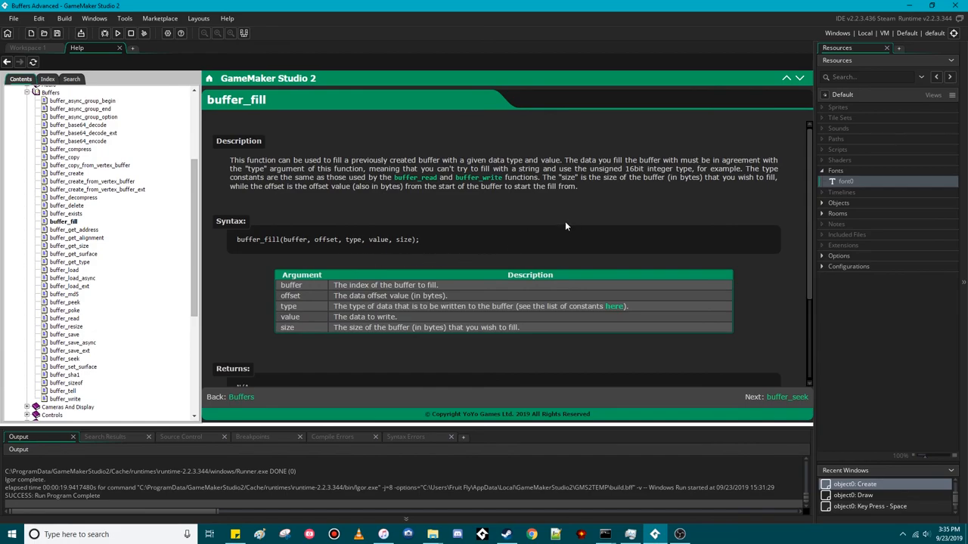
pyautogui.moveTo(587, 231)
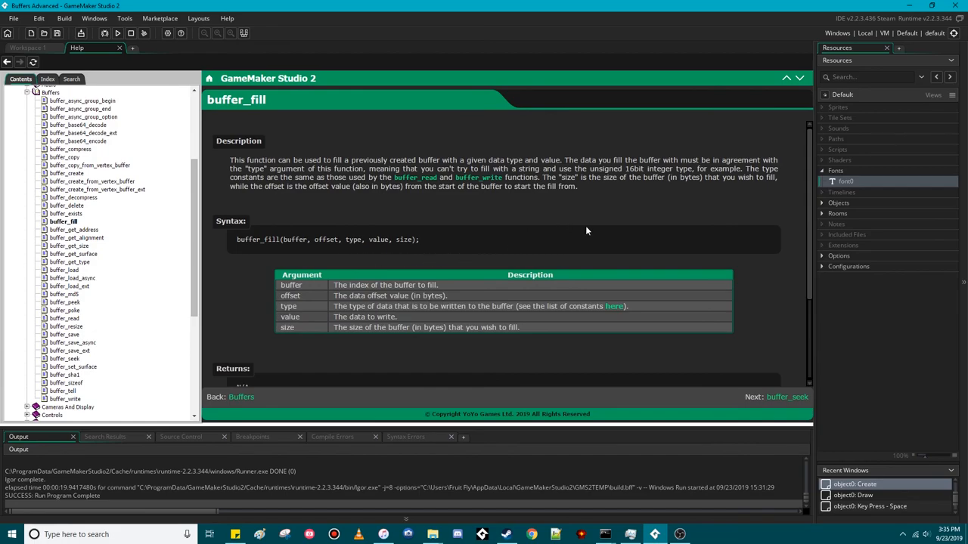
pyautogui.moveTo(539, 230)
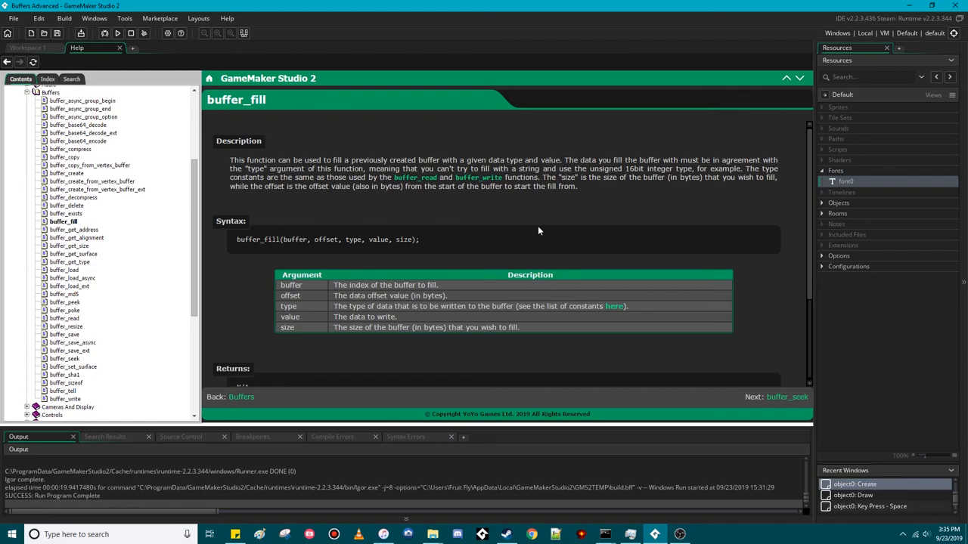
pyautogui.moveTo(498, 149)
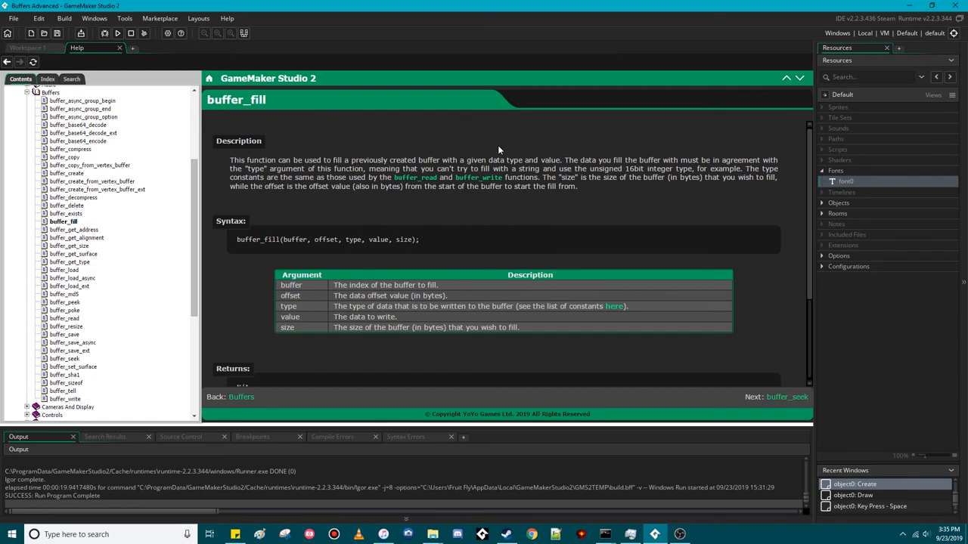
pyautogui.scroll(-3)
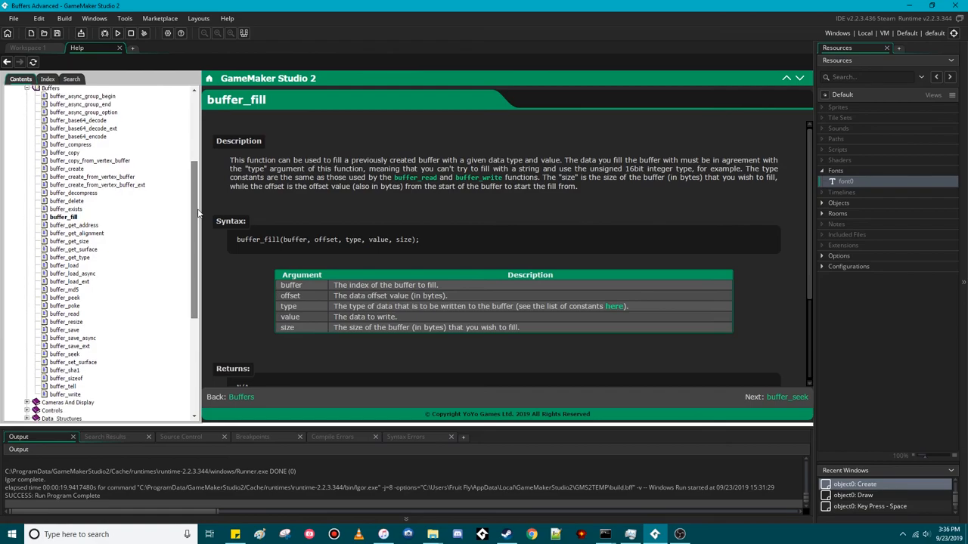
pyautogui.moveTo(190, 201)
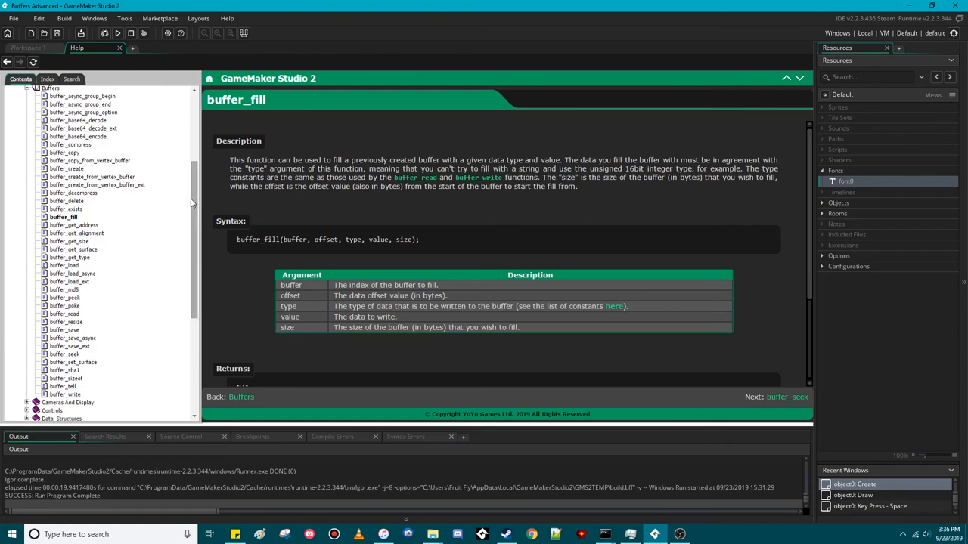
pyautogui.moveTo(18, 63)
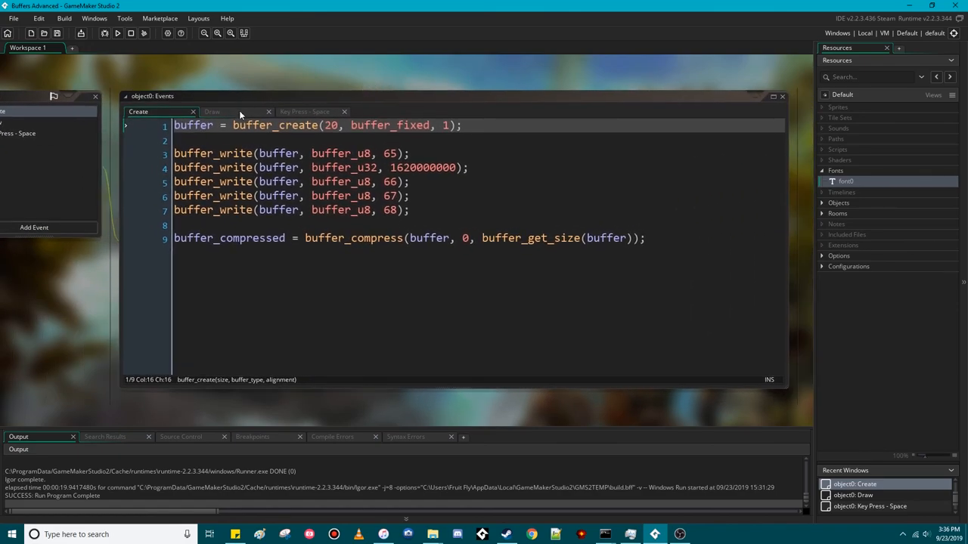
# Step: Select the Key Press - Space event and confirm deleting it
pyautogui.click(212, 111)
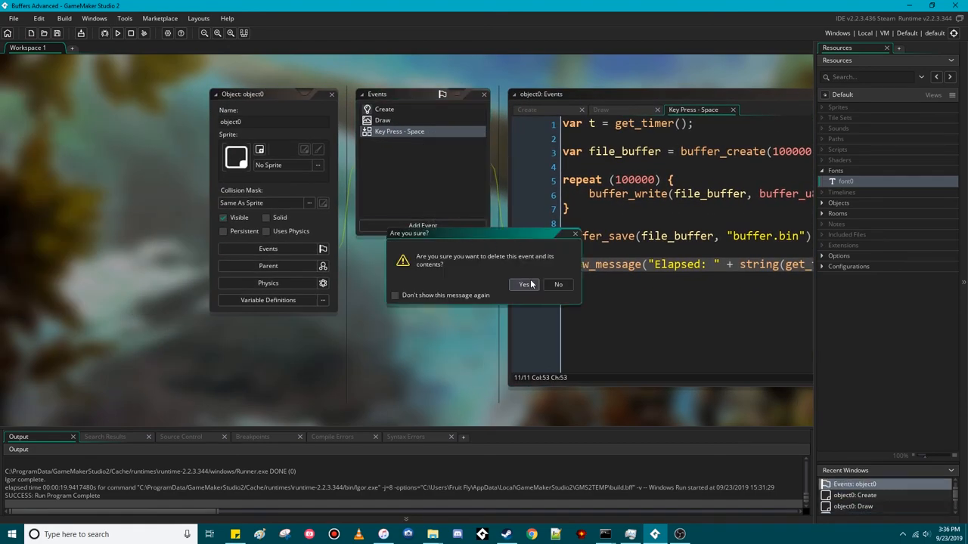
pyautogui.click(523, 284)
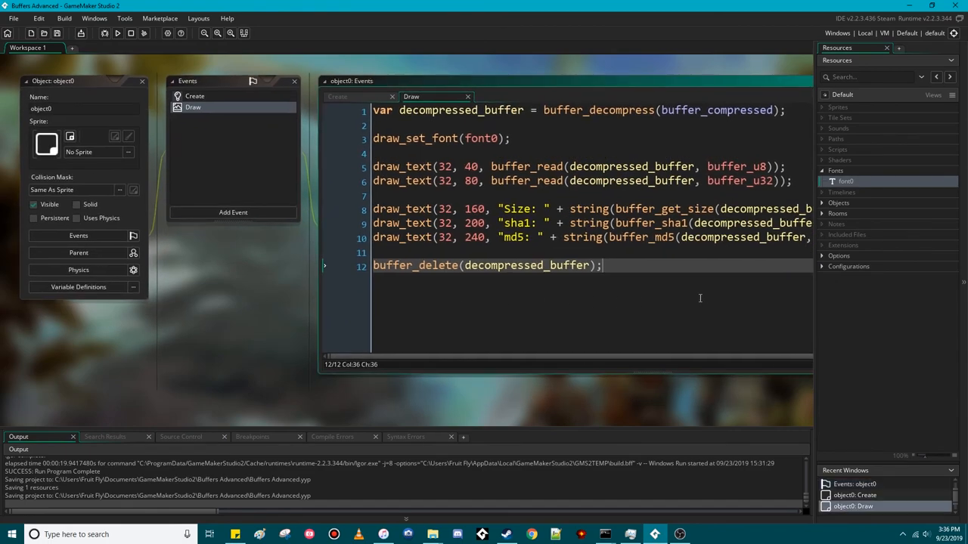
pyautogui.moveTo(714, 395)
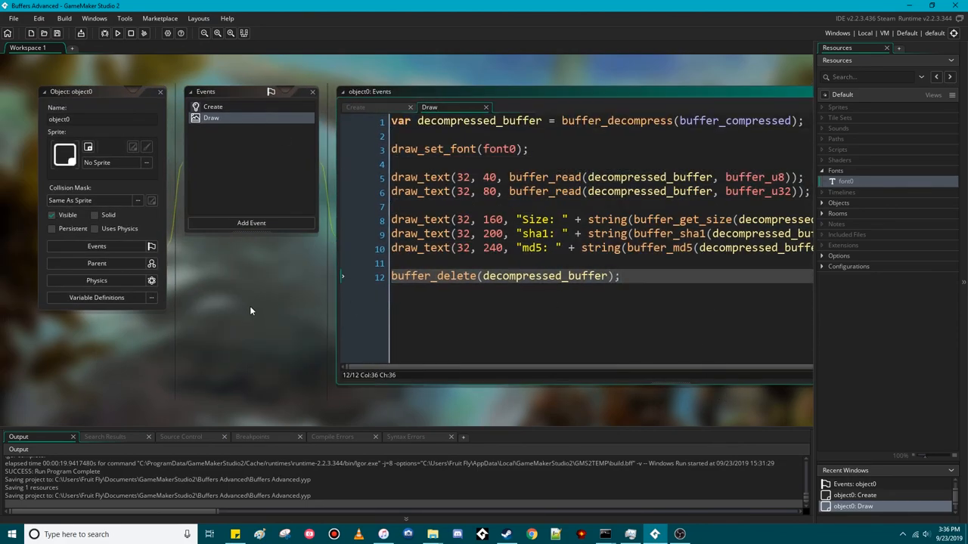
pyautogui.moveTo(282, 312)
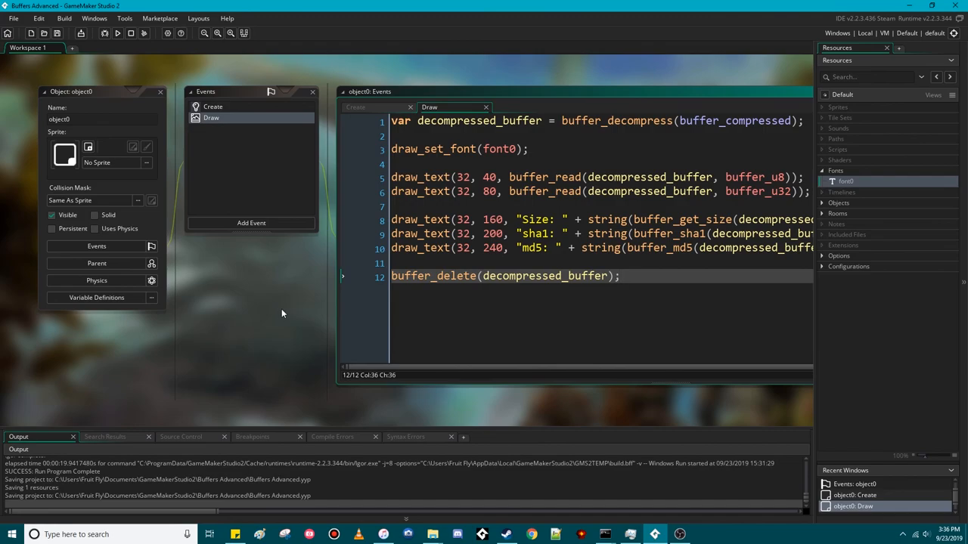
pyautogui.moveTo(268, 319)
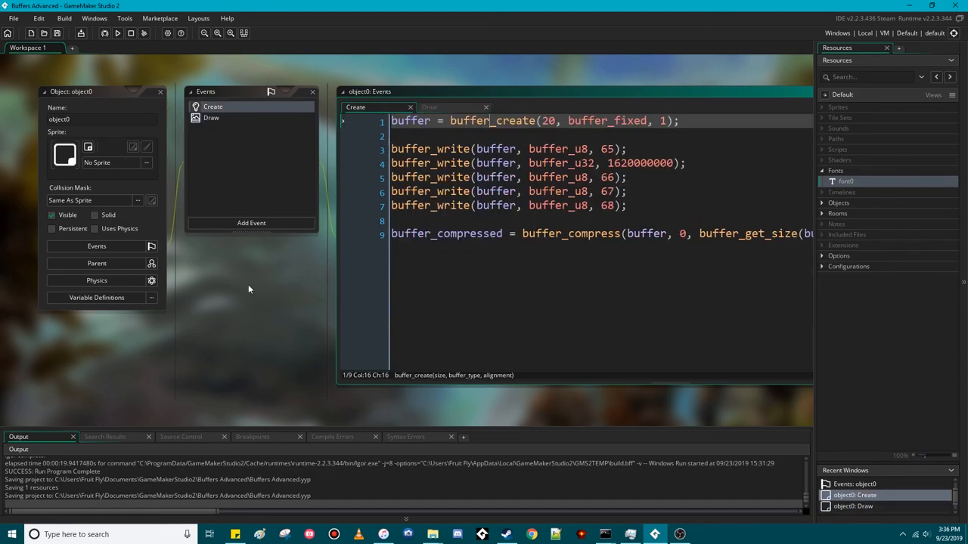
pyautogui.moveTo(273, 293)
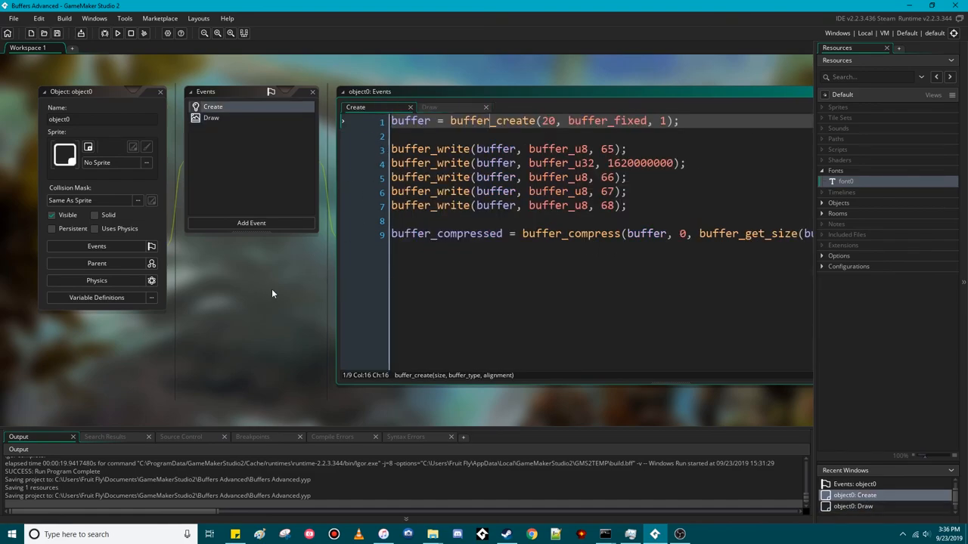
pyautogui.moveTo(258, 302)
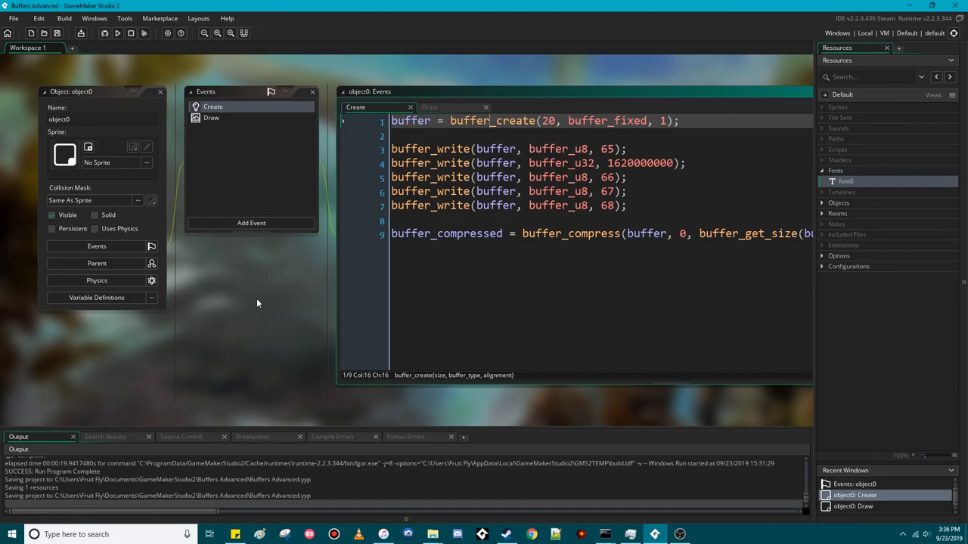